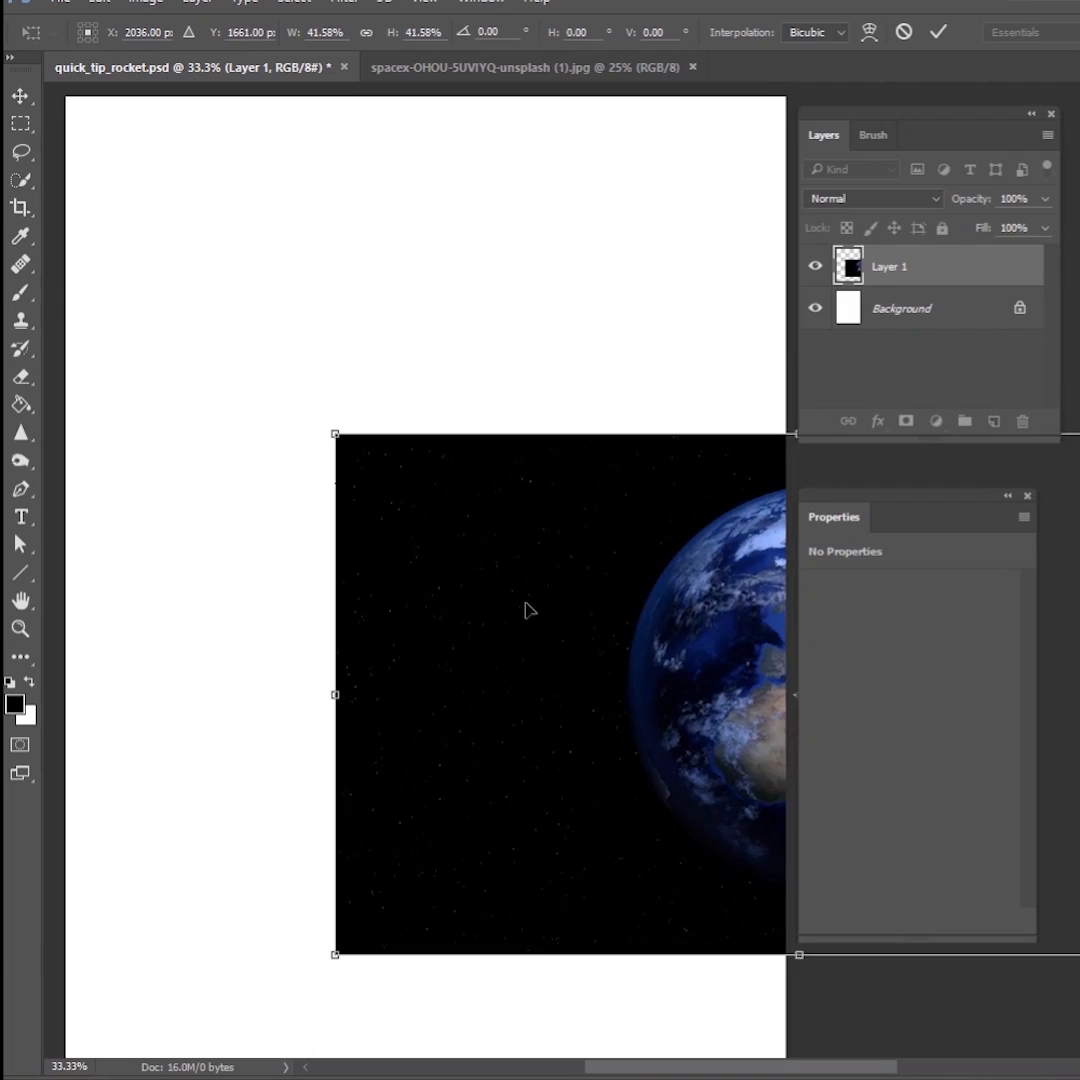
# Drag the scaled Earth photo to the canvas centre and commit the transform.
pyautogui.moveTo(530, 610); pyautogui.dragTo(418, 623)
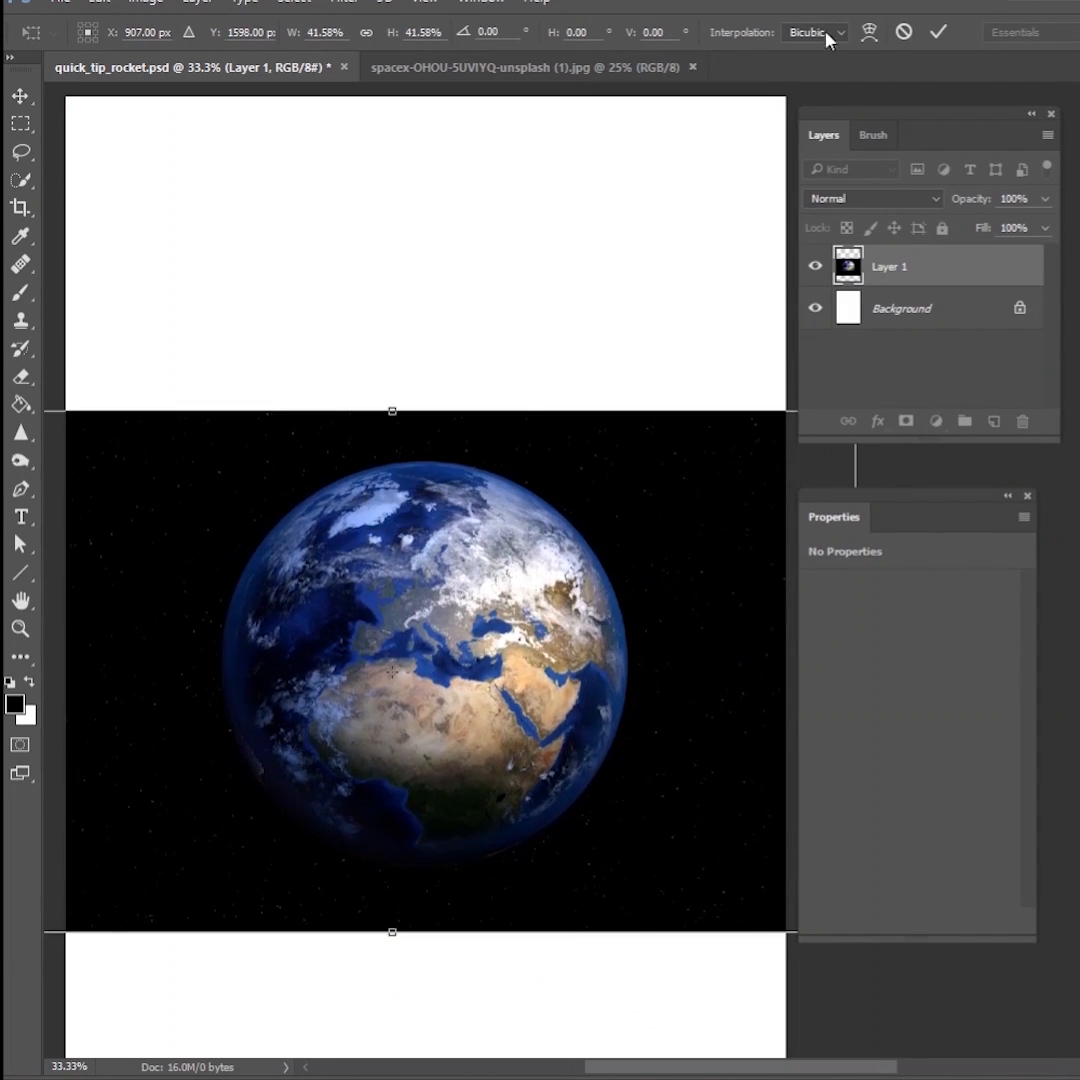
pyautogui.click(937, 31)
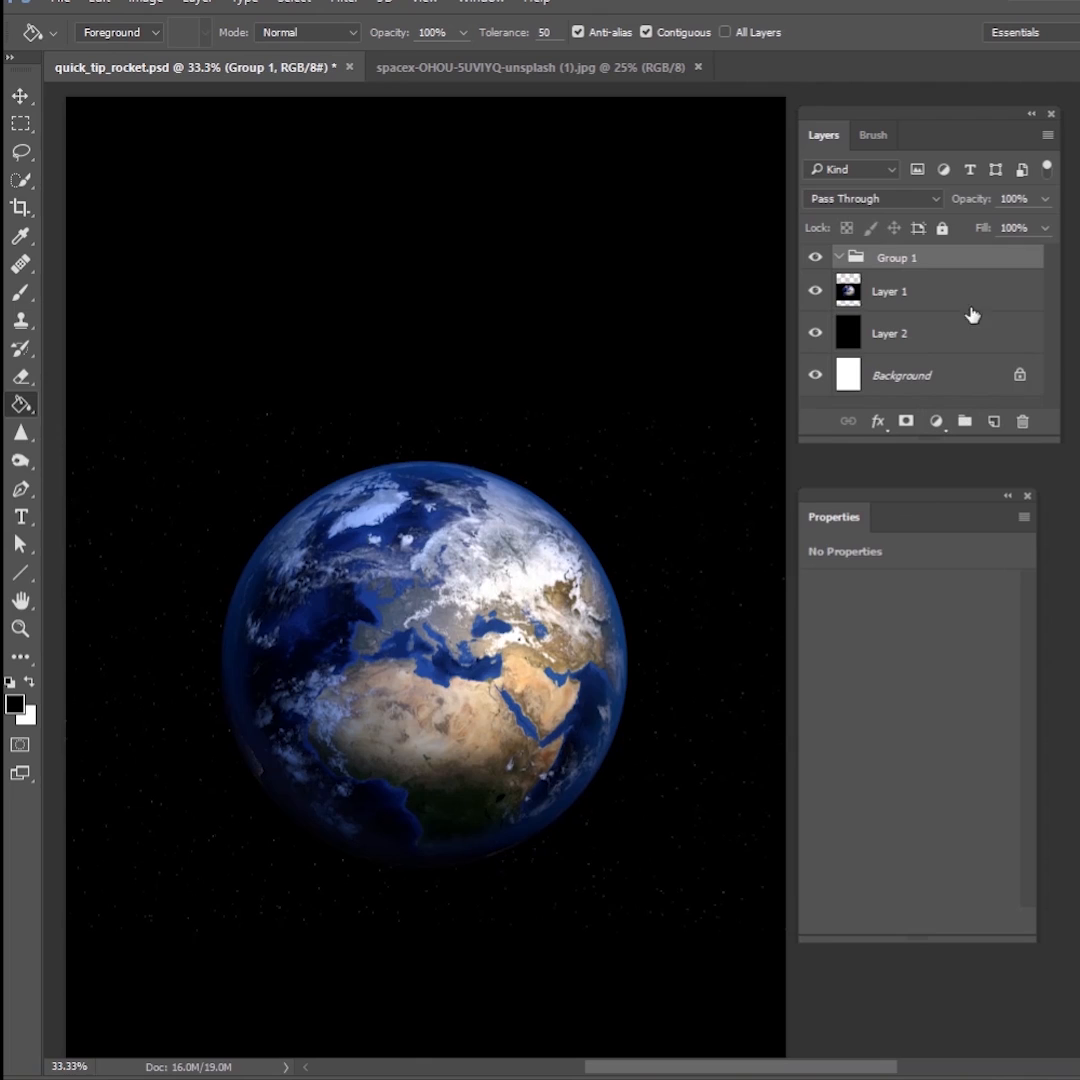
# Rename Group 1 to 'Stars' and set its blend mode to Lighten.
pyautogui.doubleClick(896, 257)
pyautogui.write('Stars')
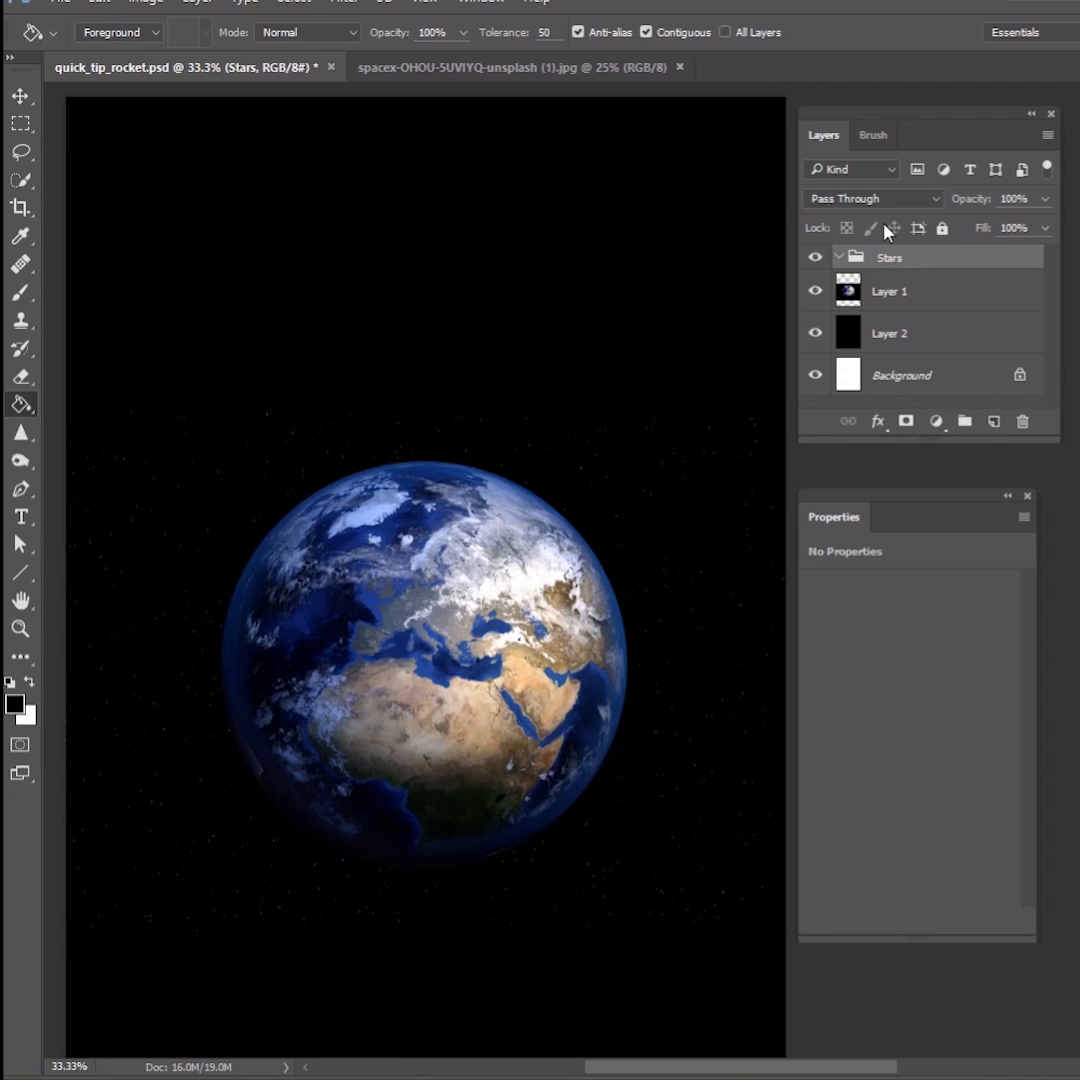
pyautogui.click(870, 198)
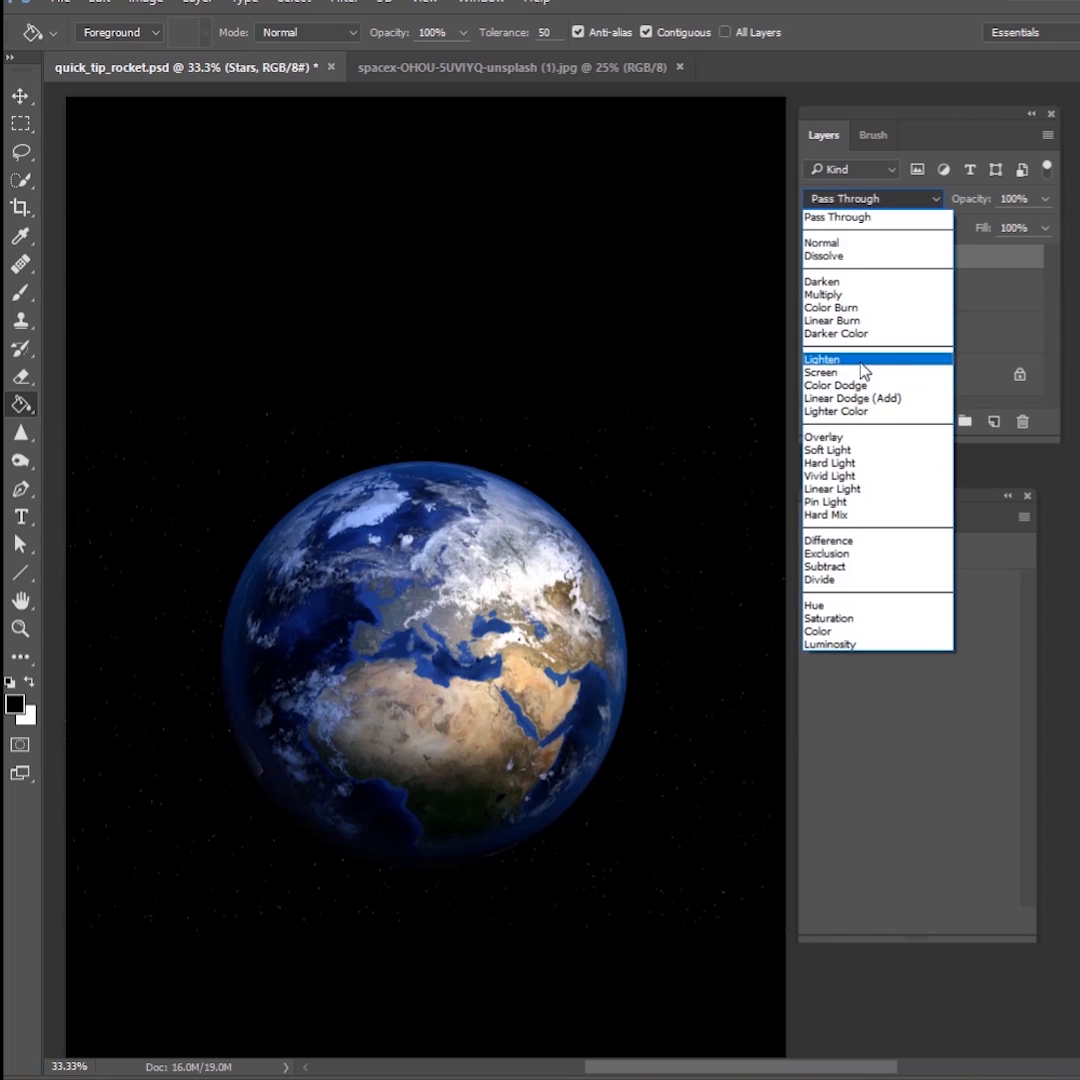
pyautogui.click(822, 358)
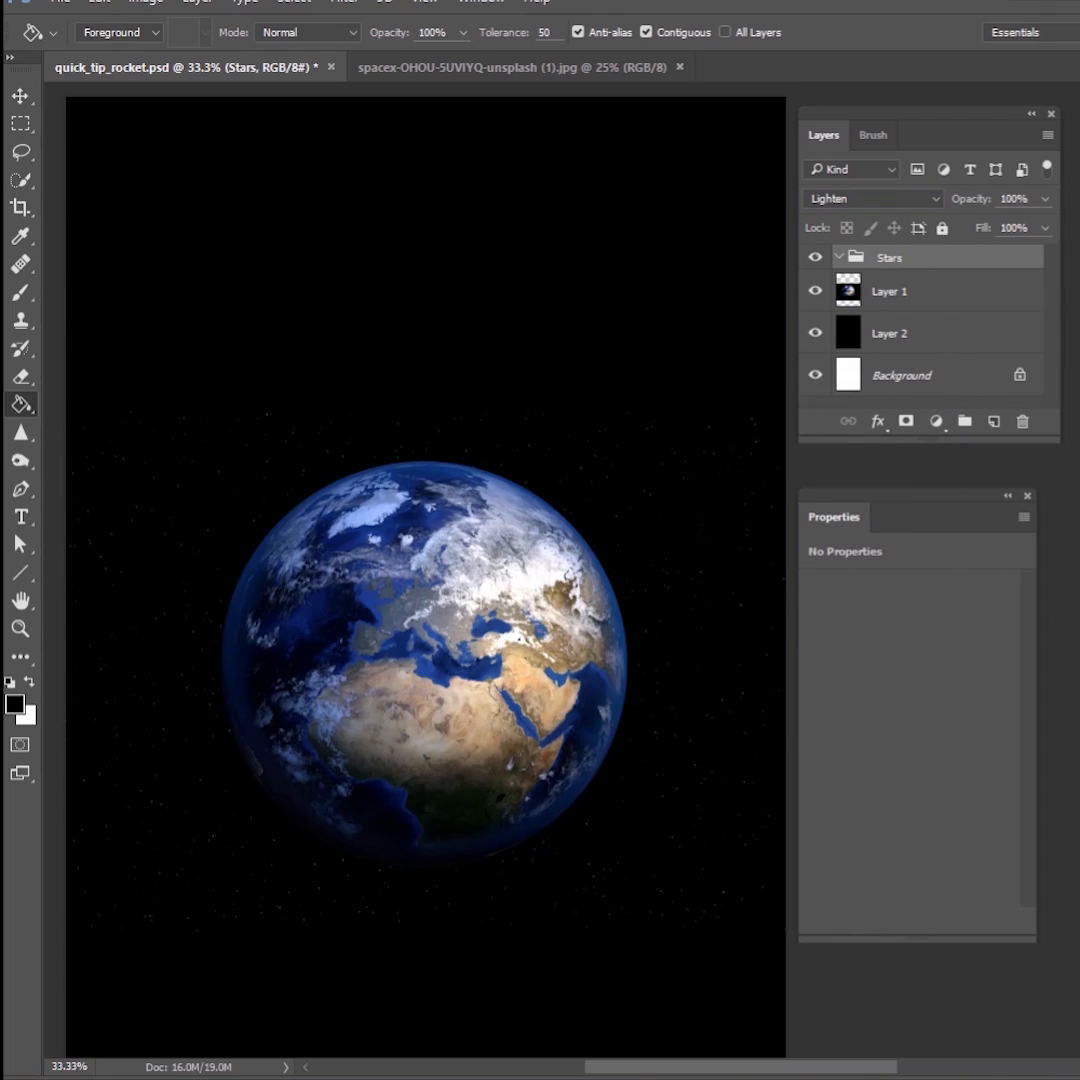
pyautogui.moveTo(895, 272)
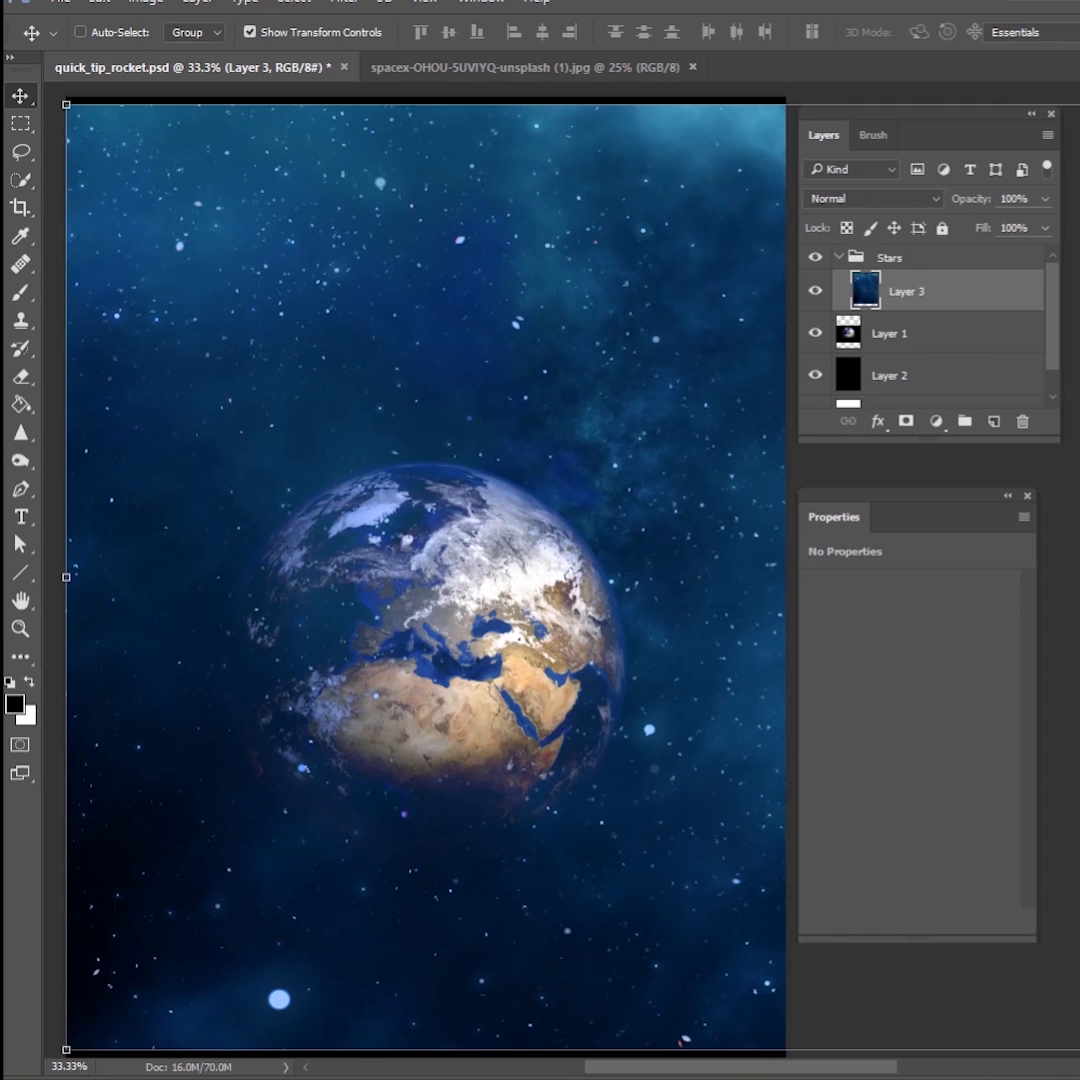
pyautogui.moveTo(343, 345)
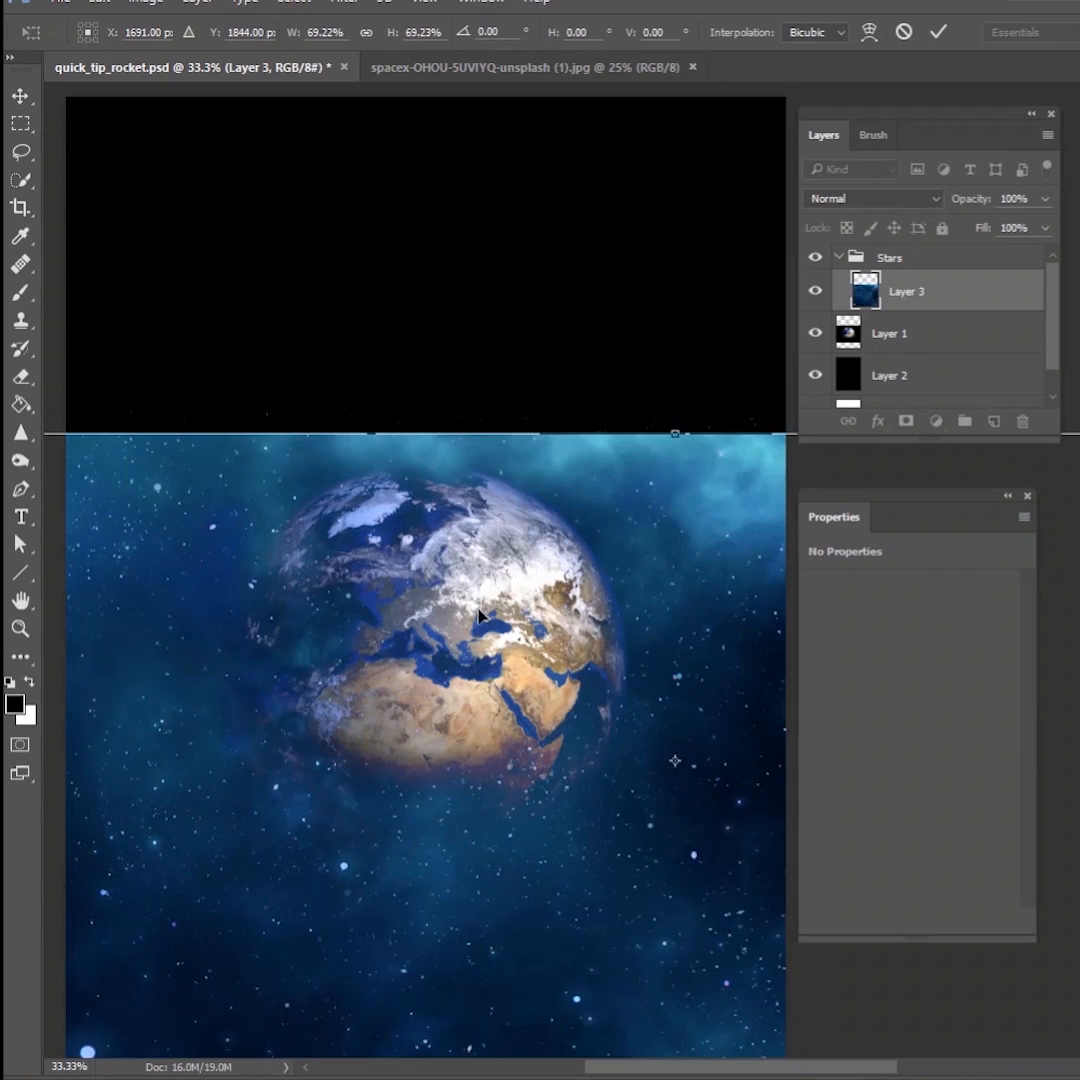
# Duplicate the placed nebula starfield inside Stars and hide the resulting layer.
pyautogui.press('ctrl+j')
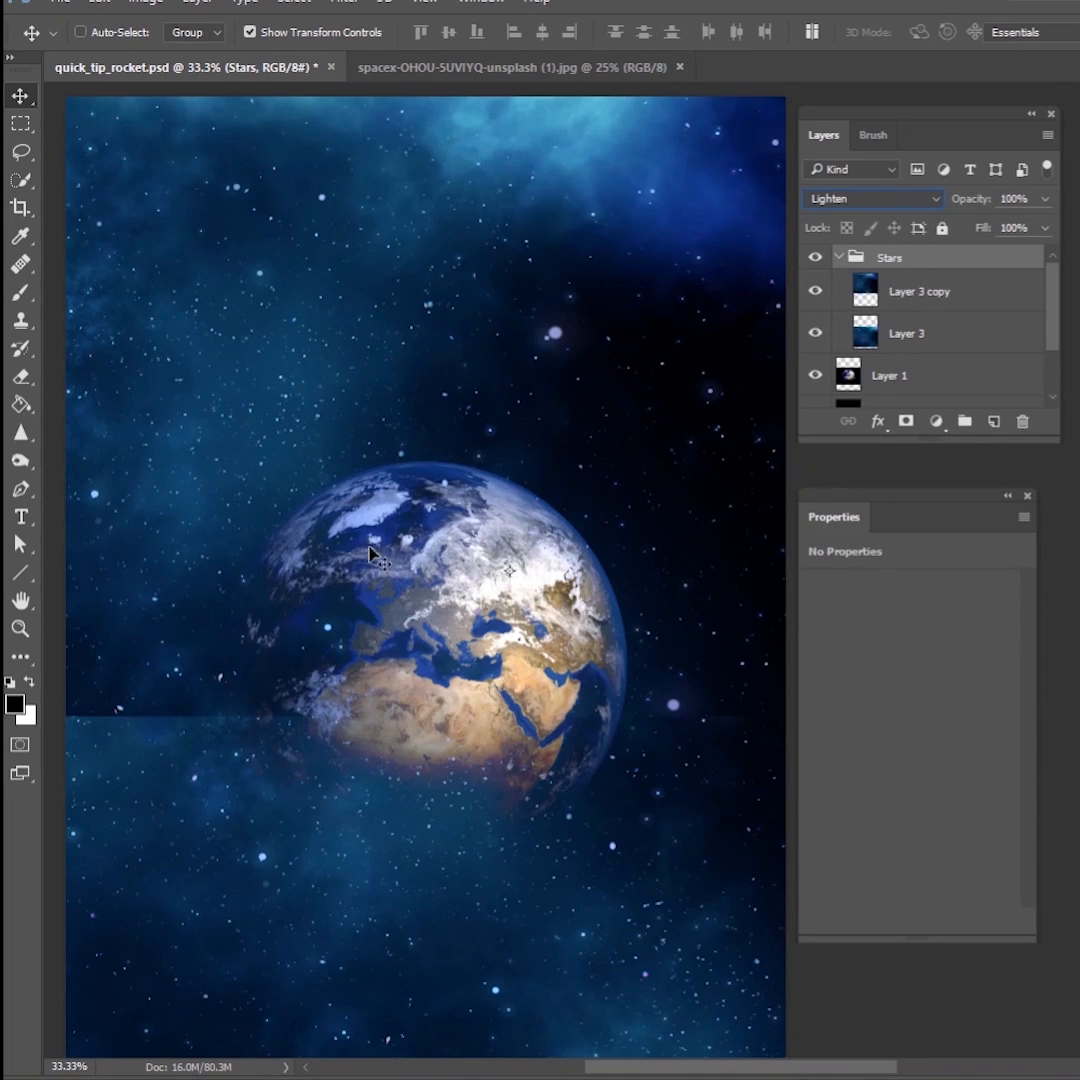
pyautogui.click(917, 291)
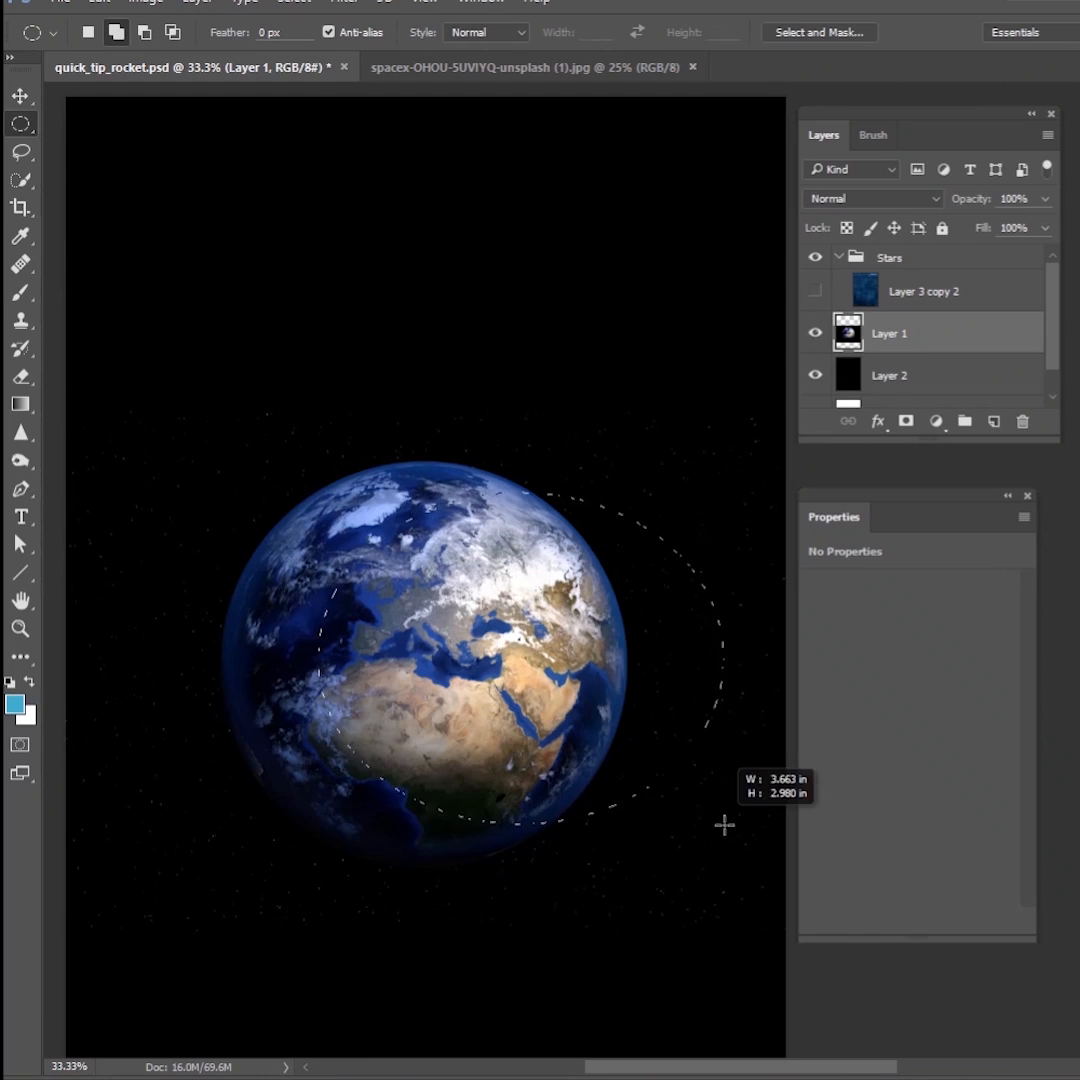
# Fit a circular selection to the Earth, show the starfield, and add a new fill layer.
pyautogui.moveTo(725, 825); pyautogui.dragTo(565, 863)
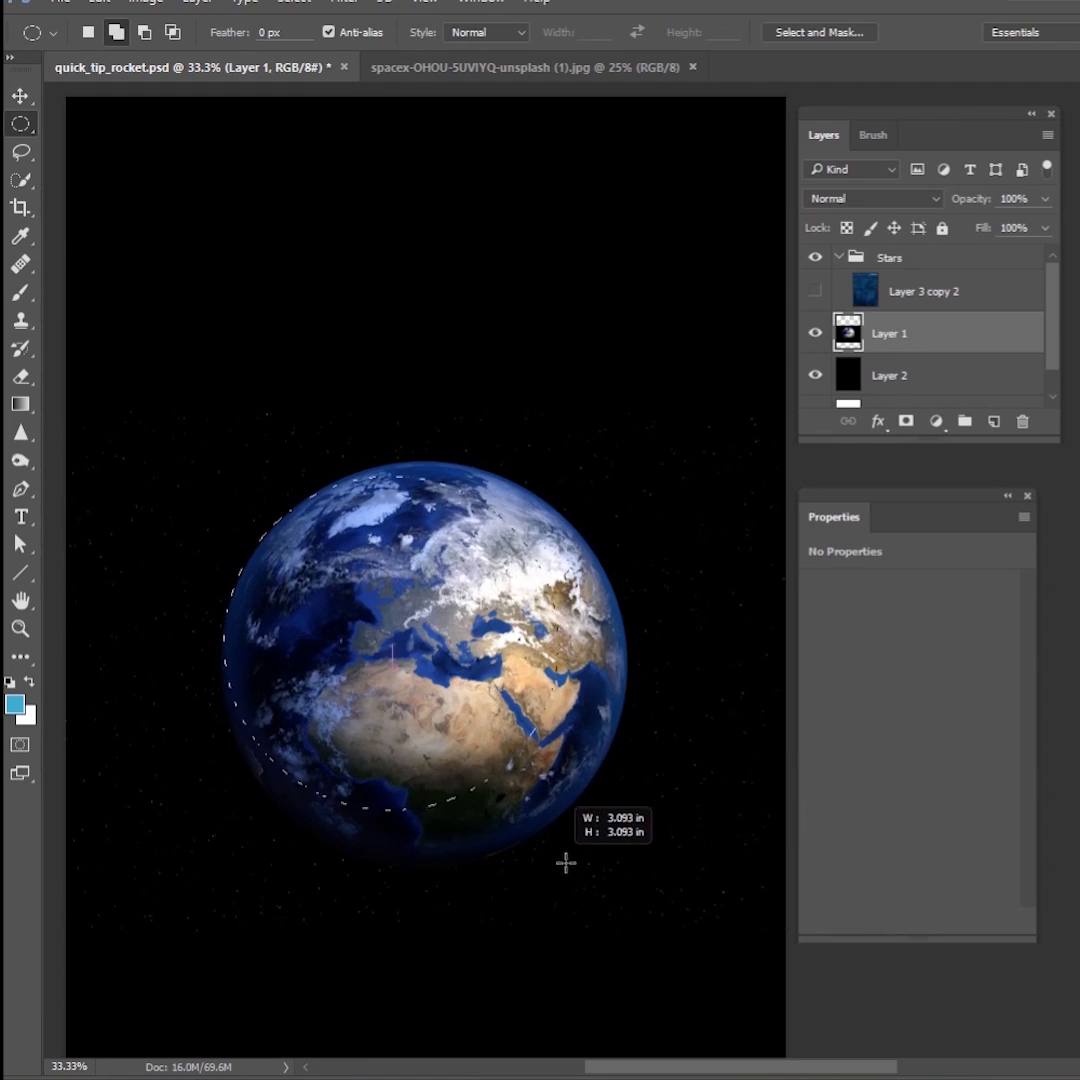
pyautogui.moveTo(565, 863); pyautogui.dragTo(627, 882)
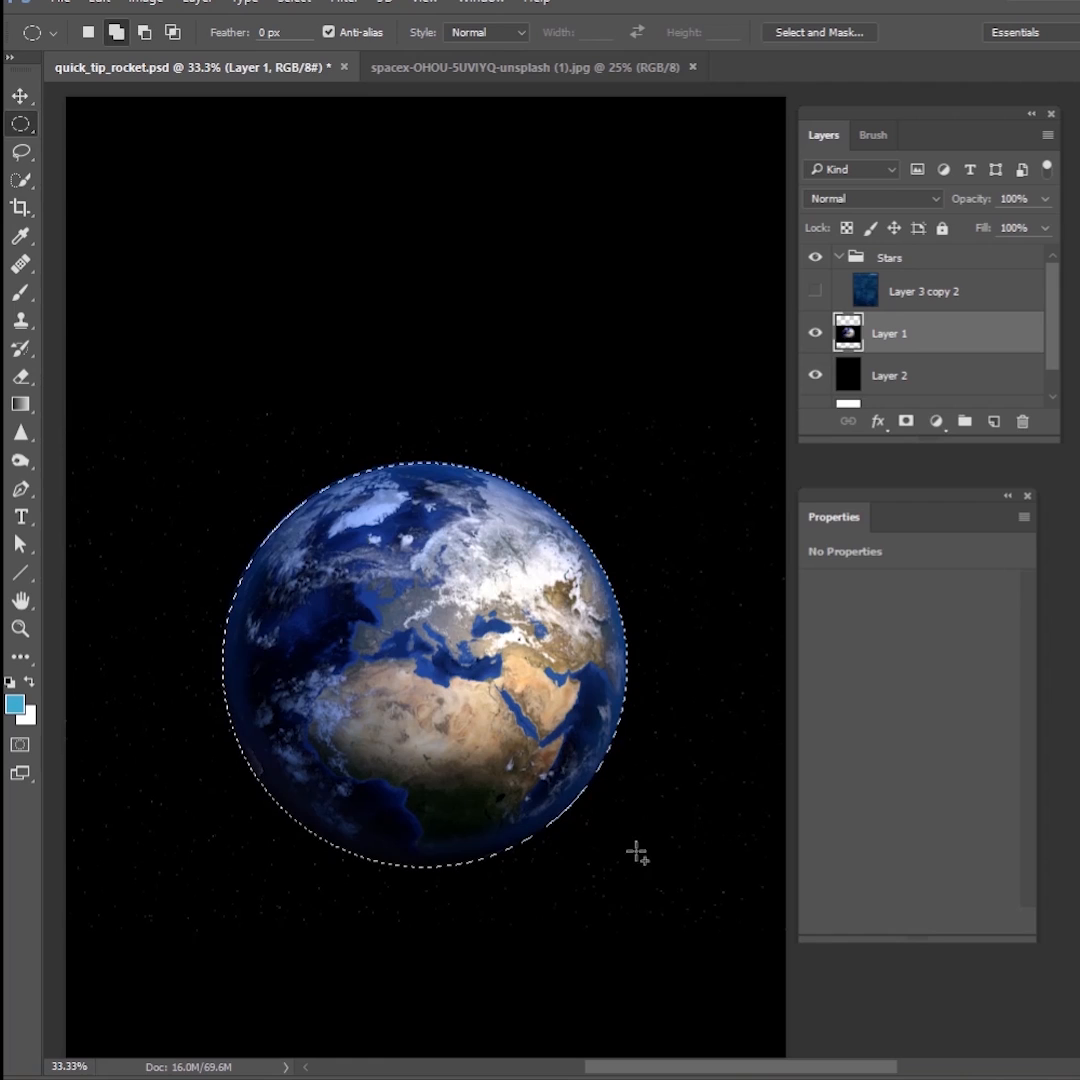
pyautogui.click(815, 290)
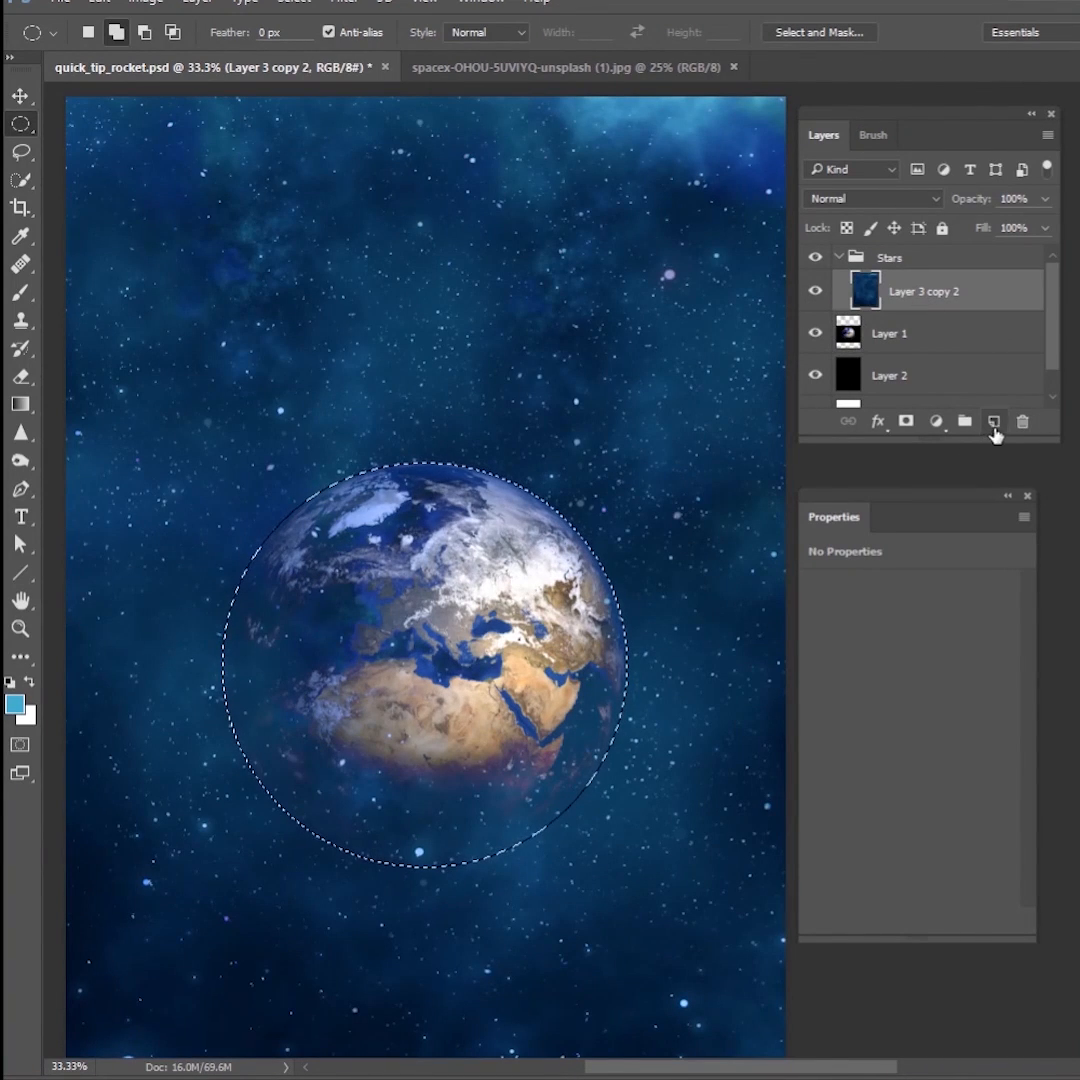
pyautogui.click(993, 420)
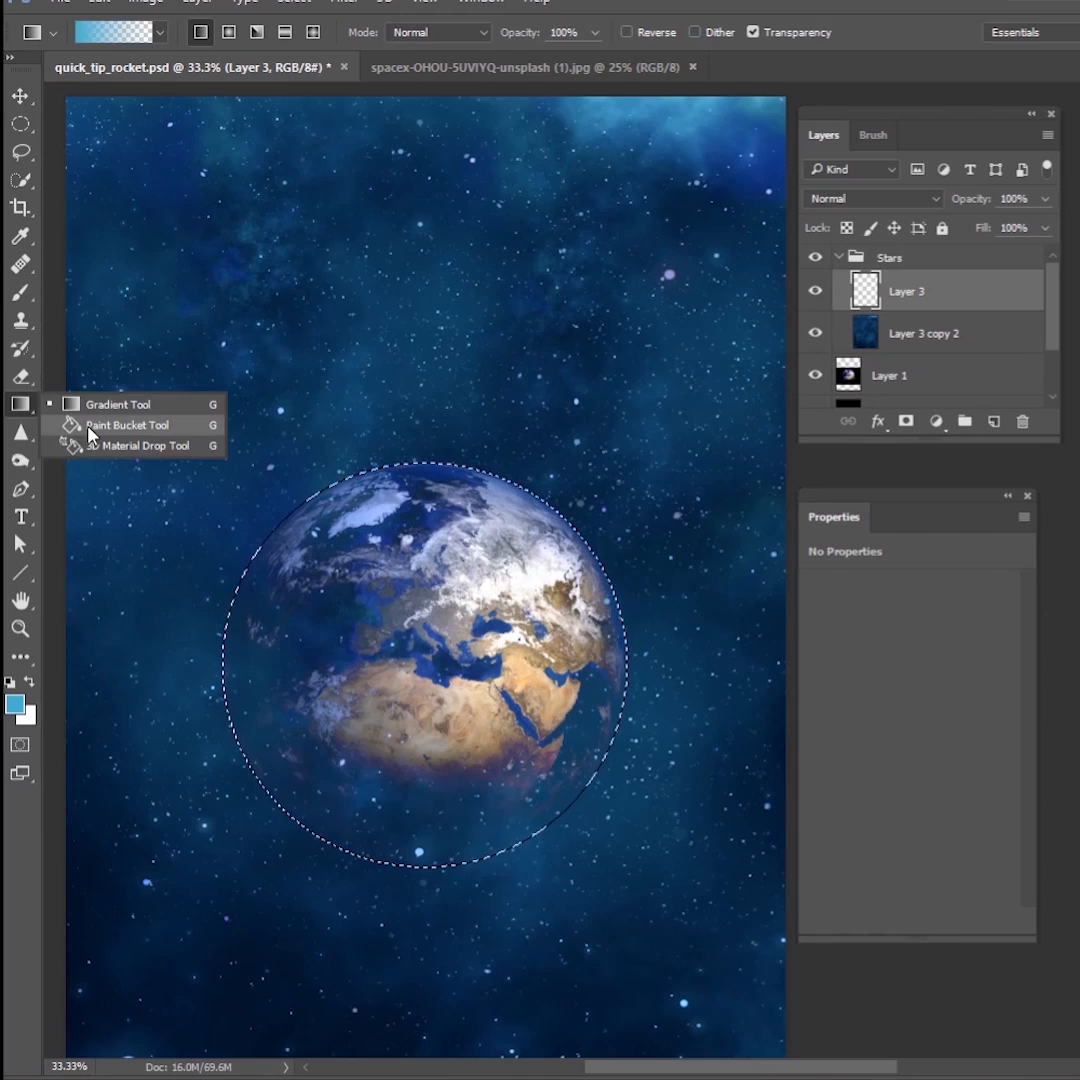
pyautogui.click(128, 424)
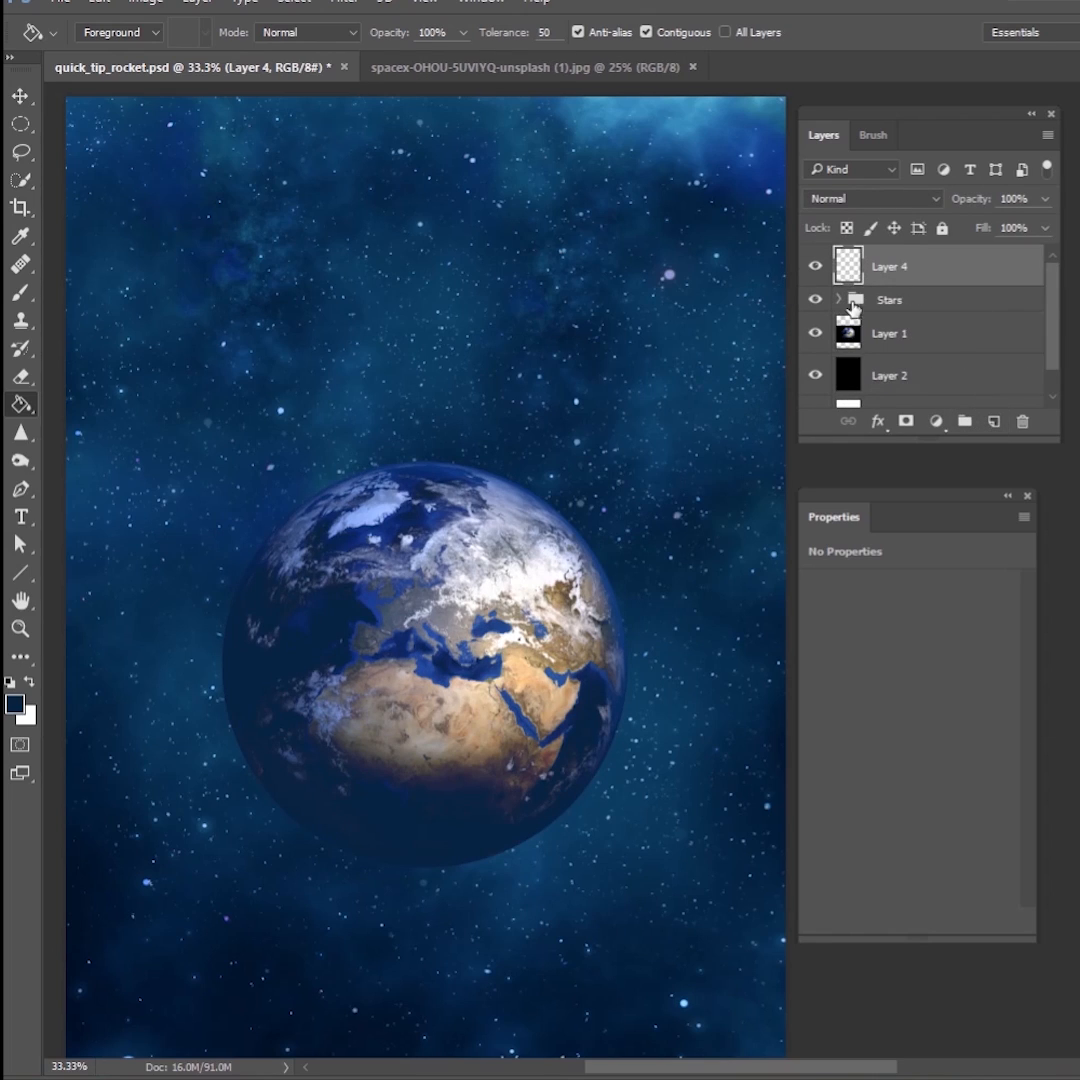
# Collapse Stars, pick a soft brush in blue, and paint glow along Earth's lower edge.
pyautogui.click(839, 299)
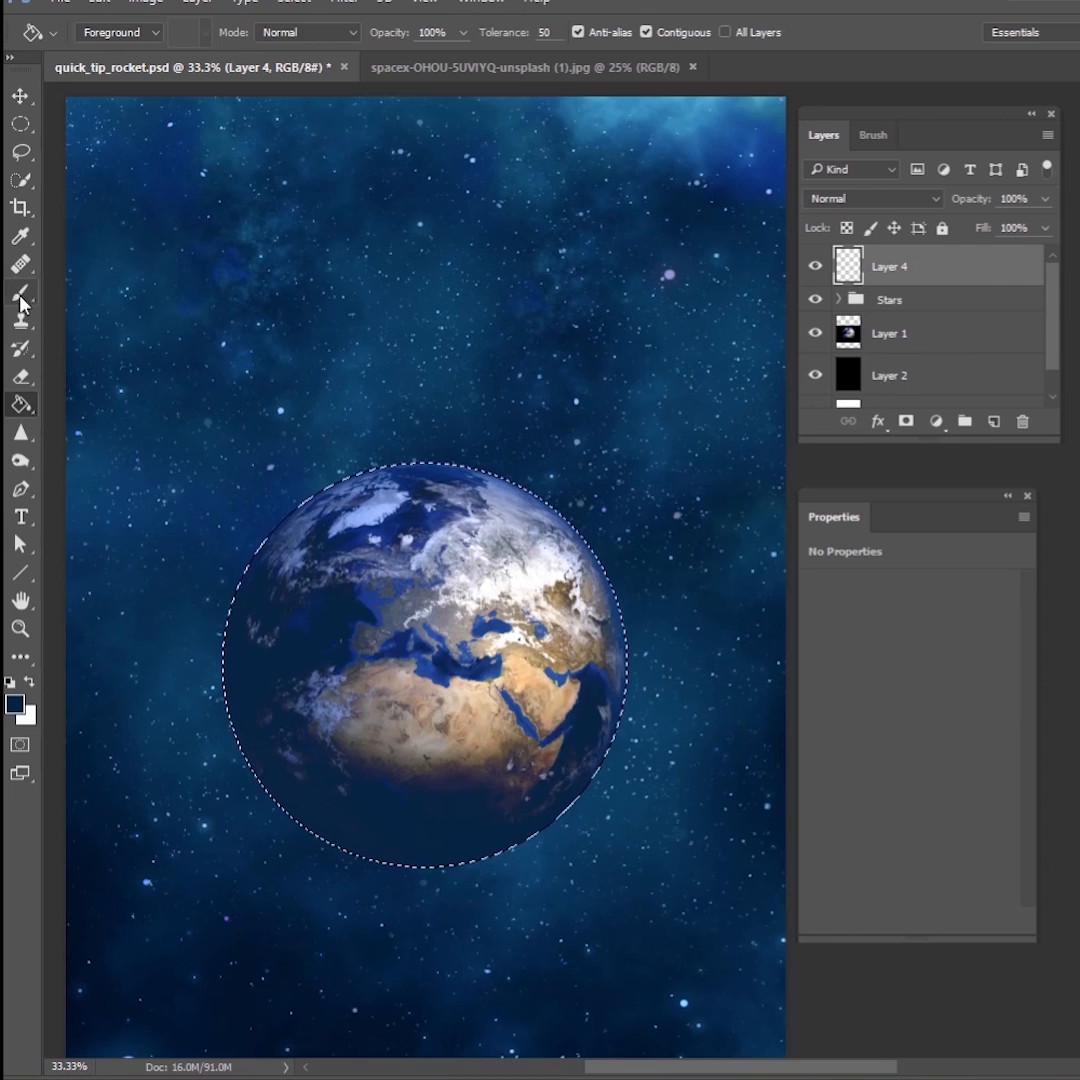
pyautogui.click(15, 703)
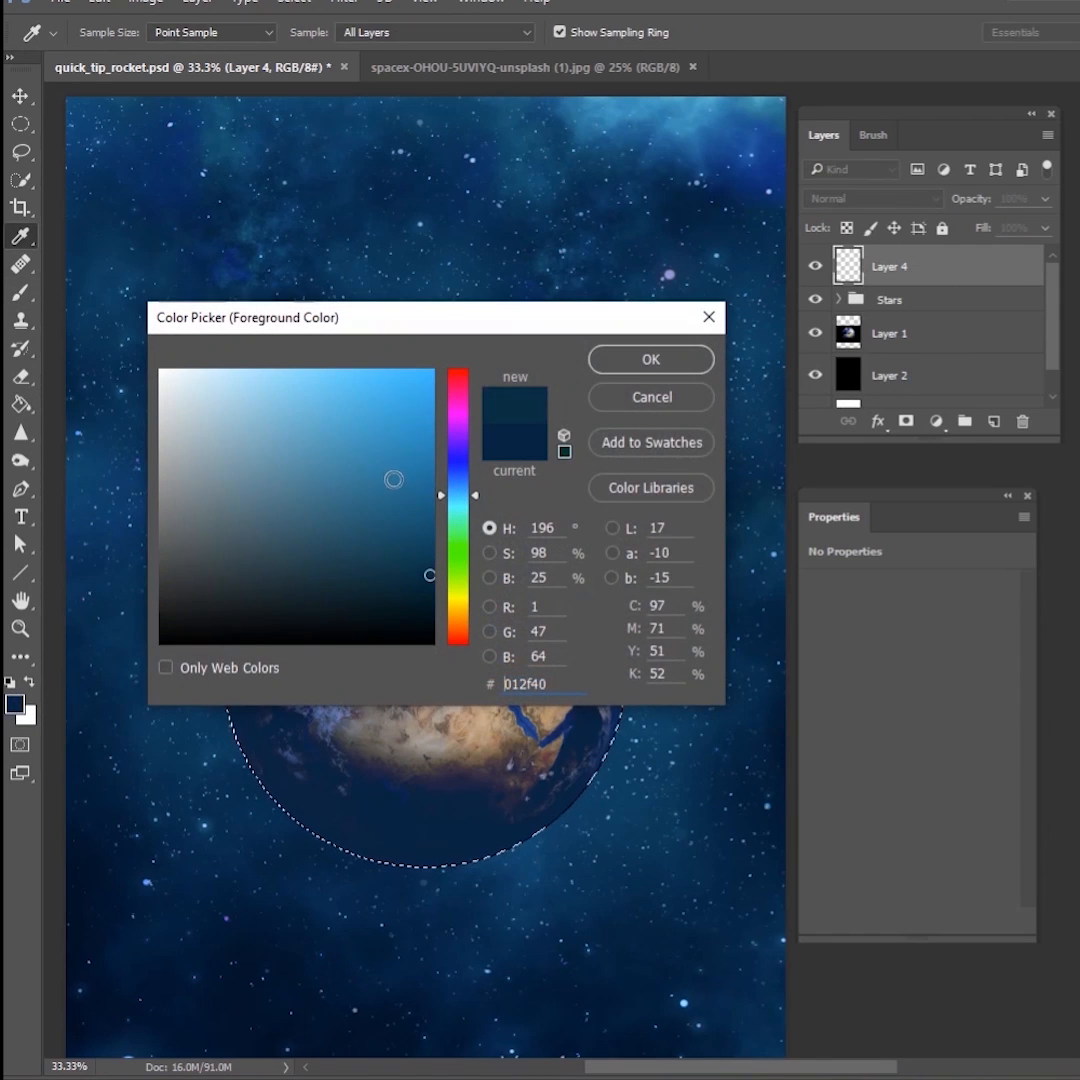
pyautogui.click(650, 359)
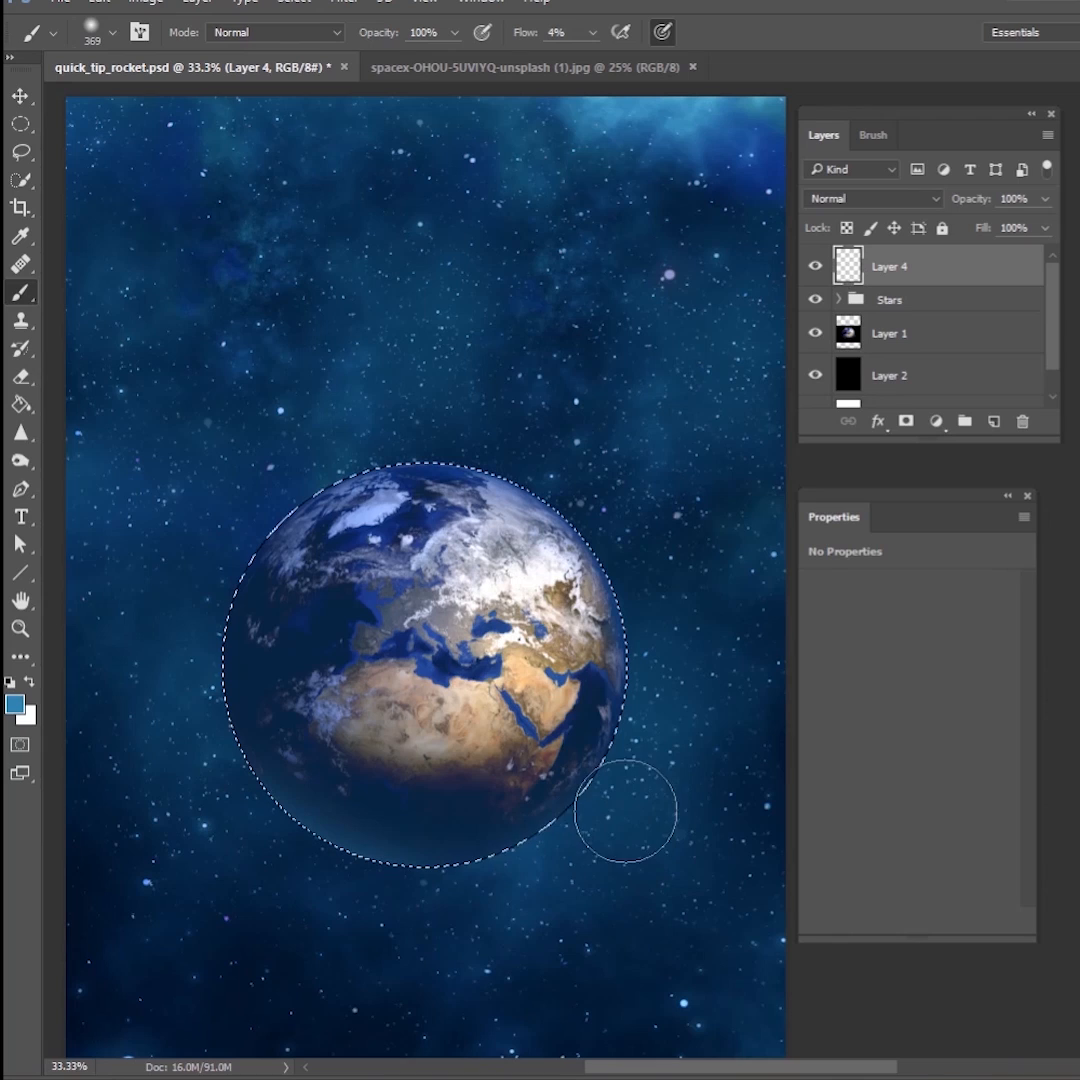
pyautogui.moveTo(210, 805)
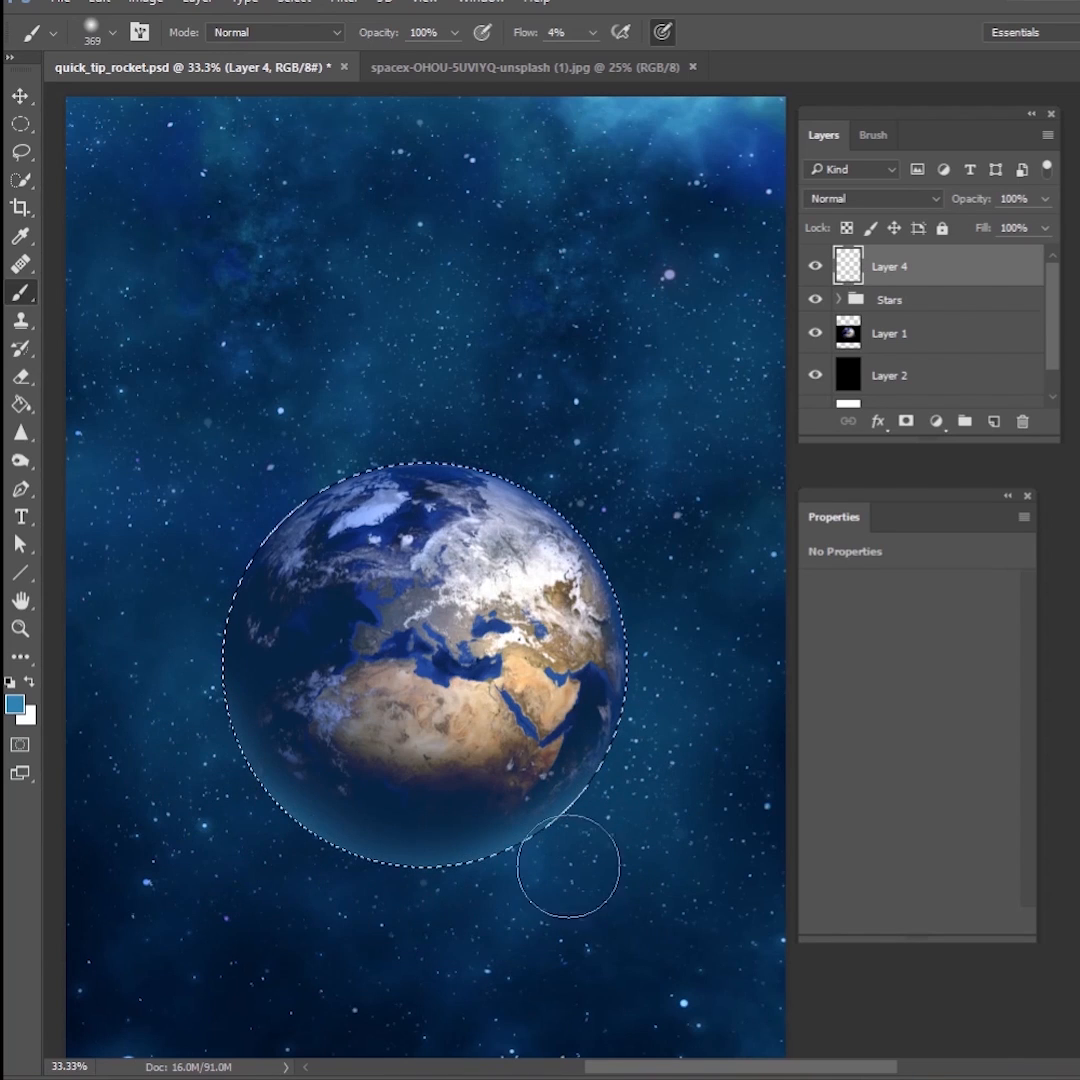
pyautogui.click(870, 198)
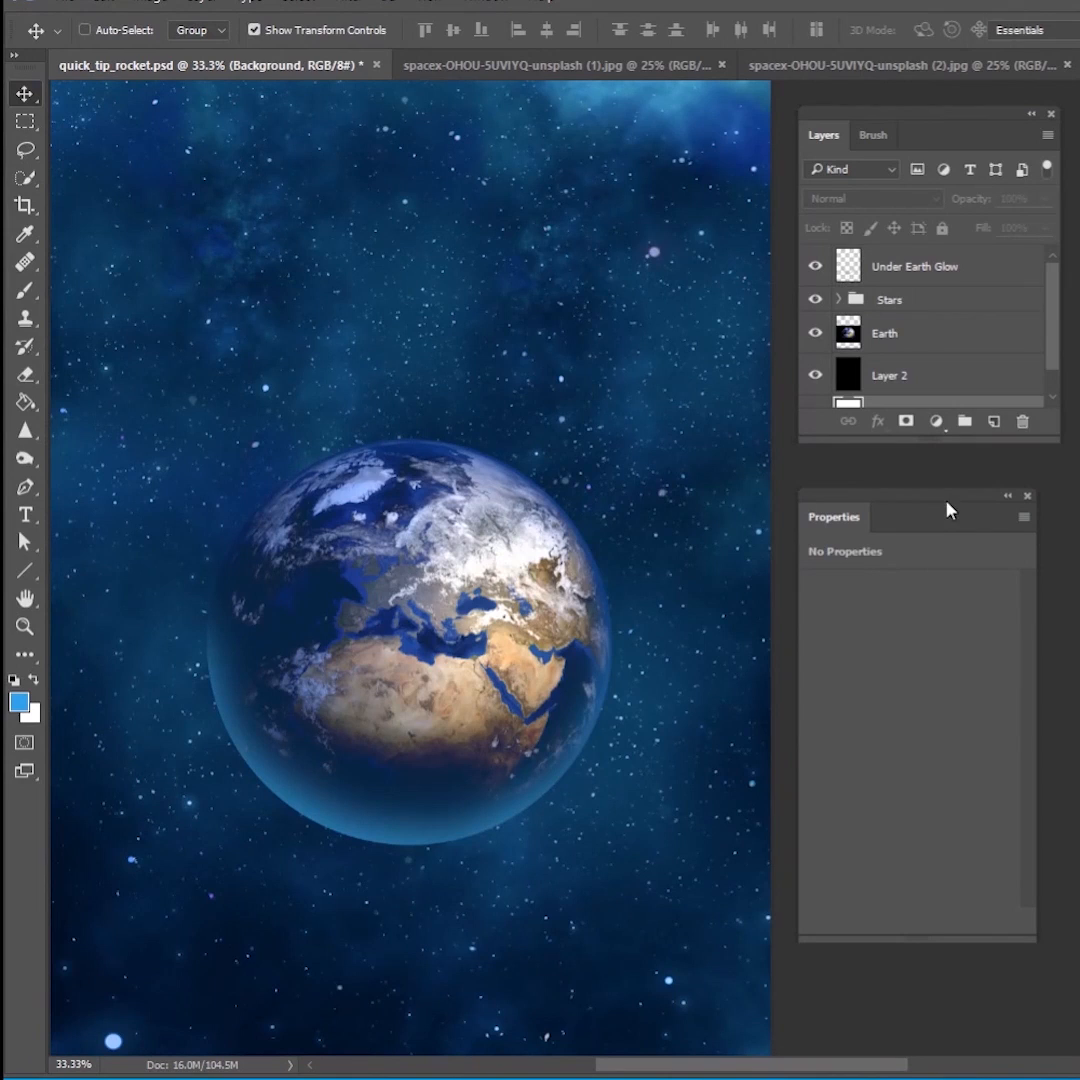
pyautogui.moveTo(898, 325)
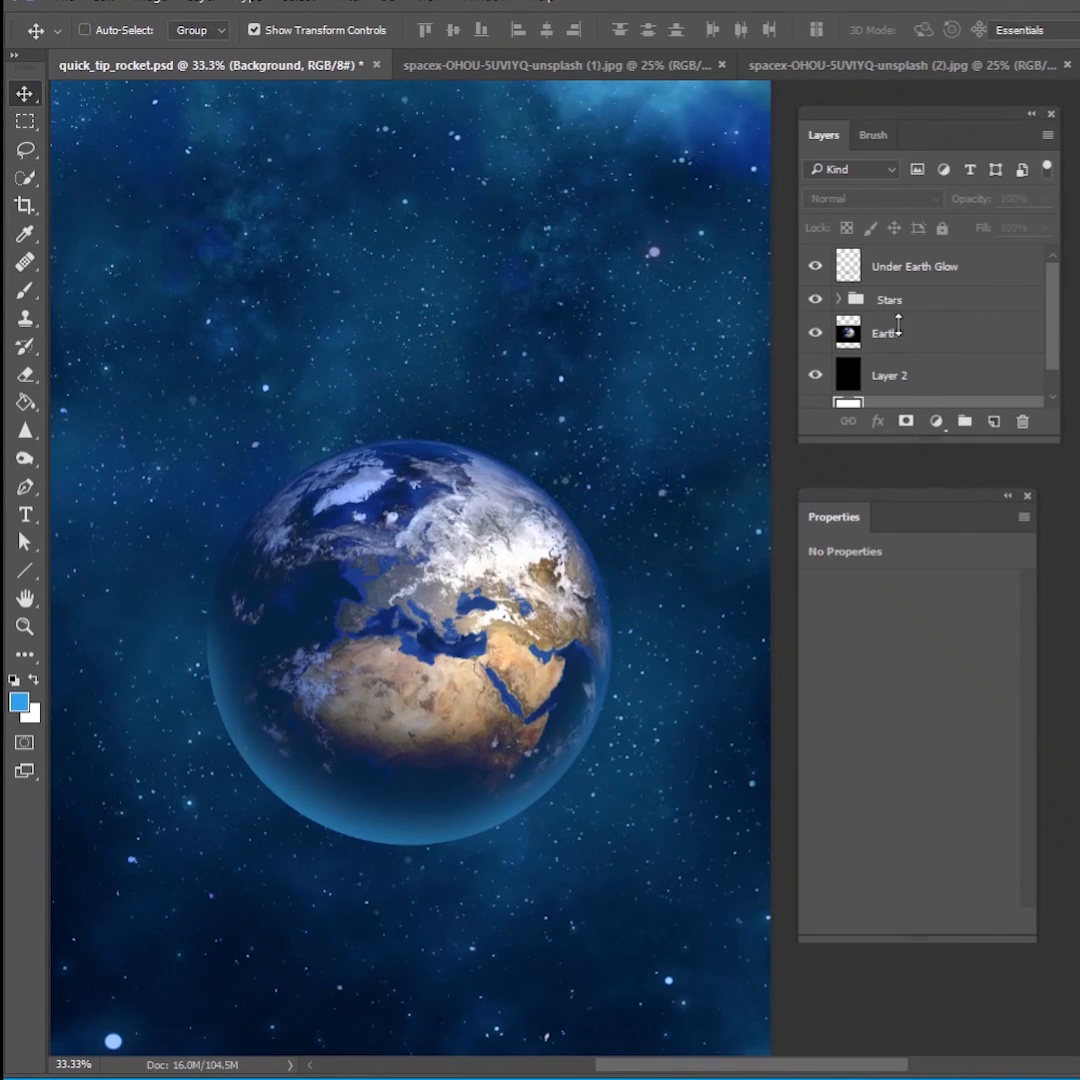
# Set Under Earth Glow to Screen at 76%, expand Stars, and centre the Earth on the guide.
pyautogui.click(870, 198)
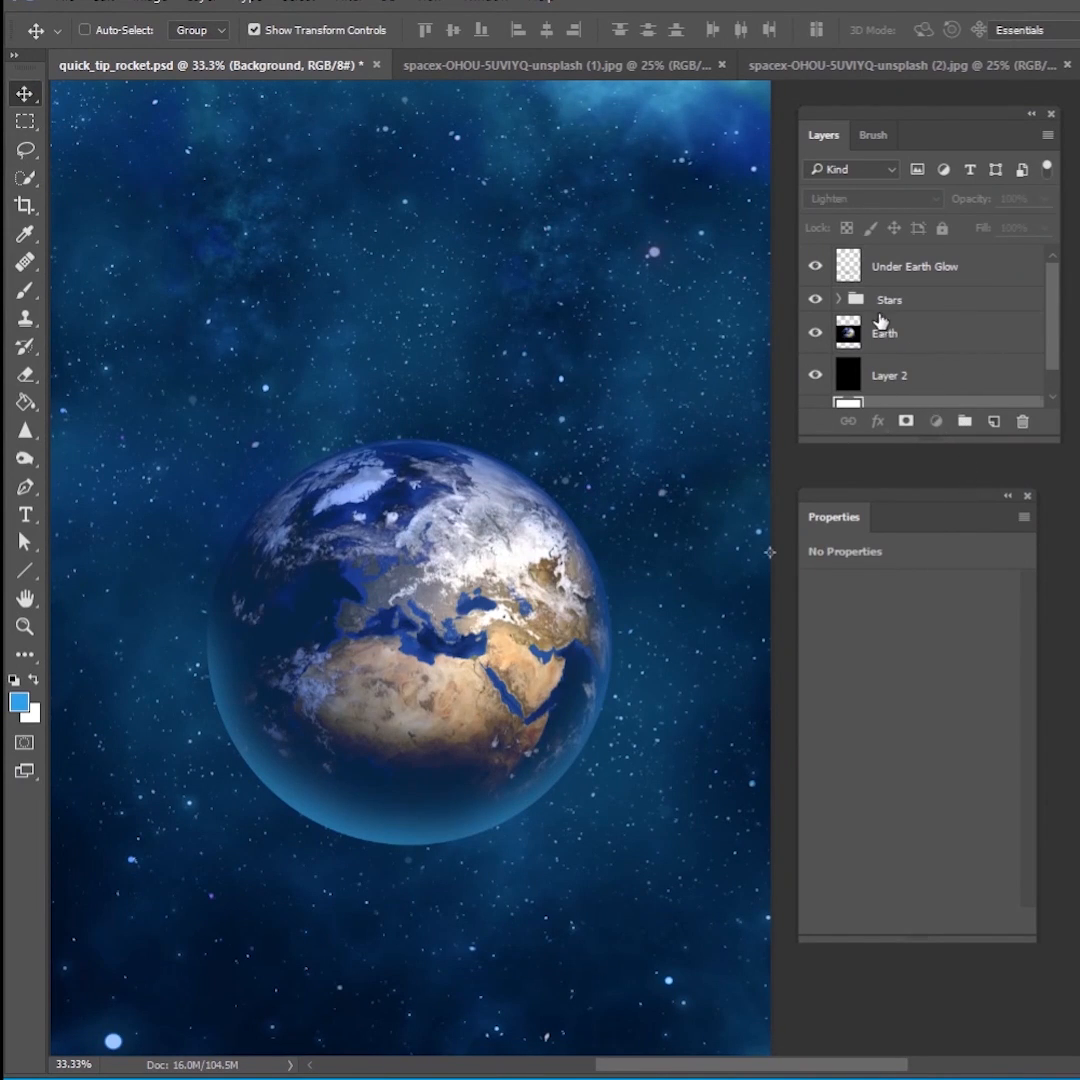
pyautogui.click(889, 298)
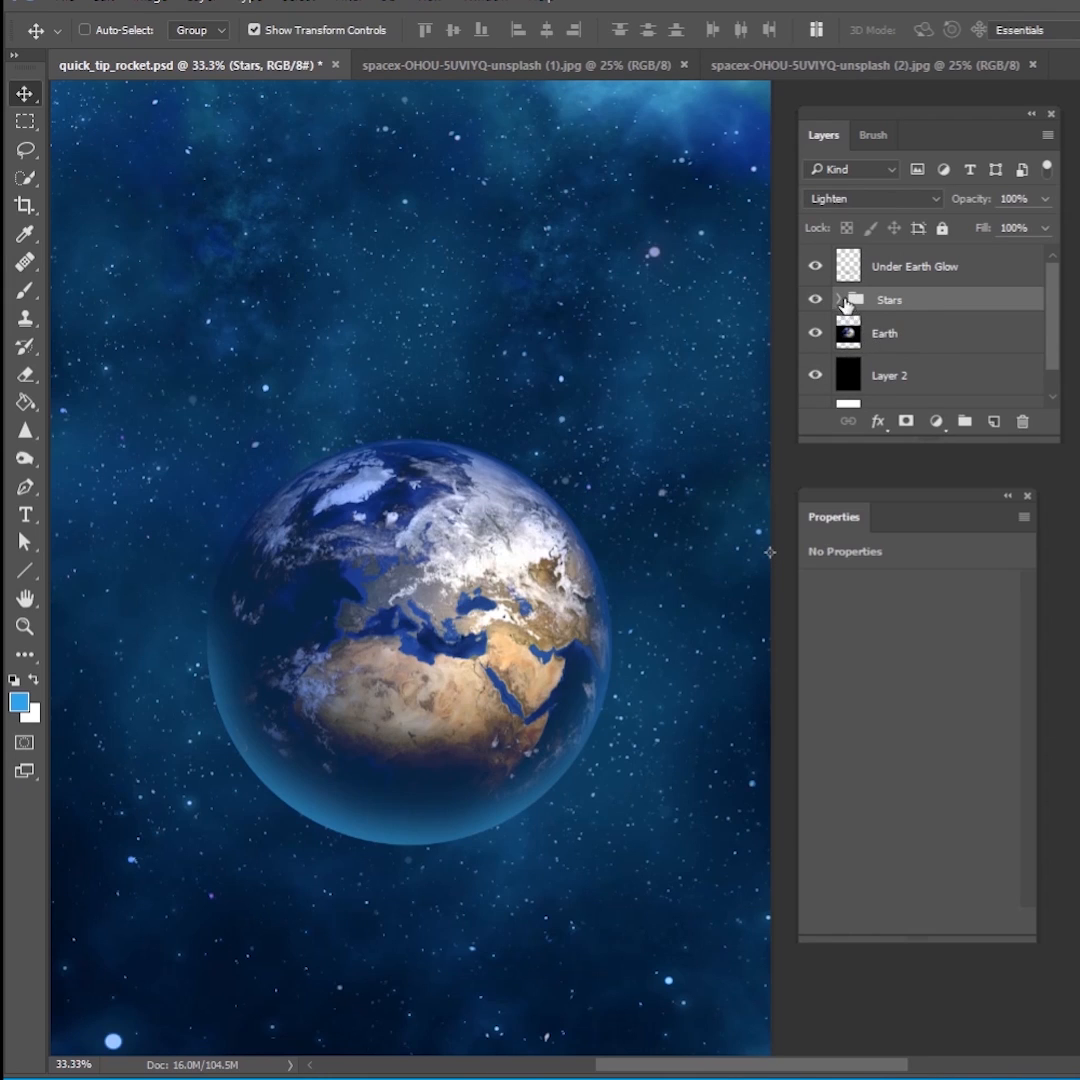
pyautogui.click(835, 298)
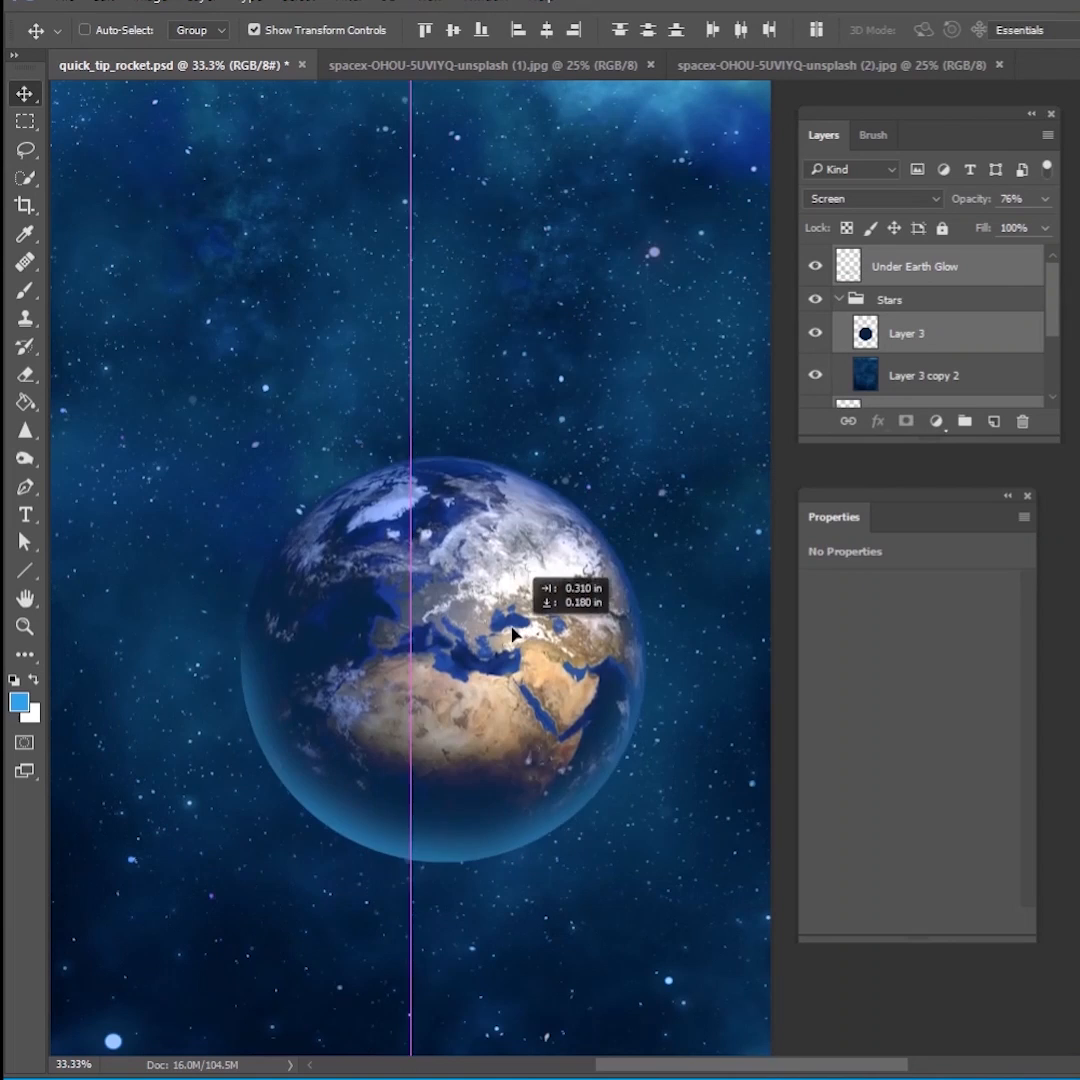
pyautogui.click(914, 266)
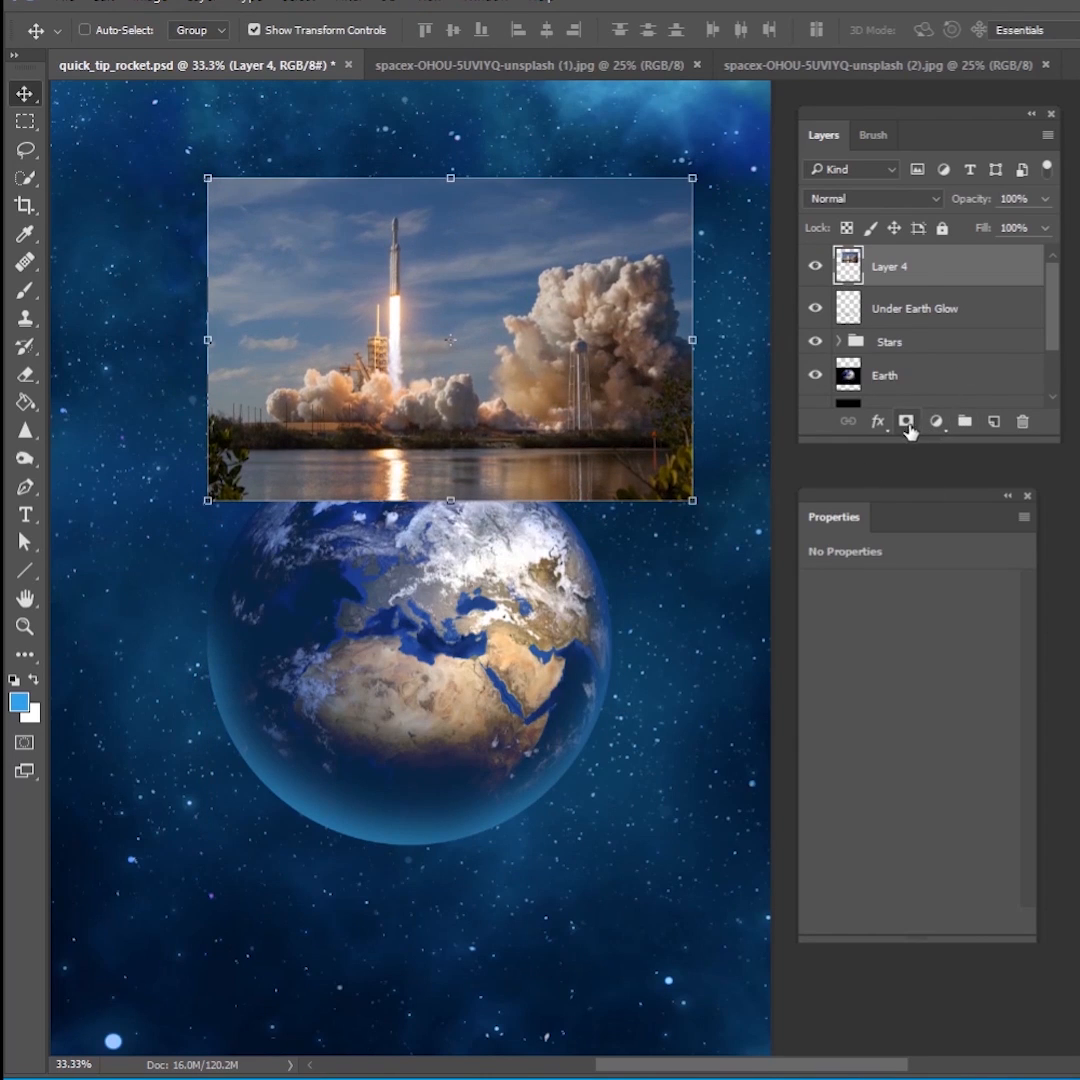
# Add a layer mask to Layer 4 and hide the launch photo's water strip.
pyautogui.click(906, 421)
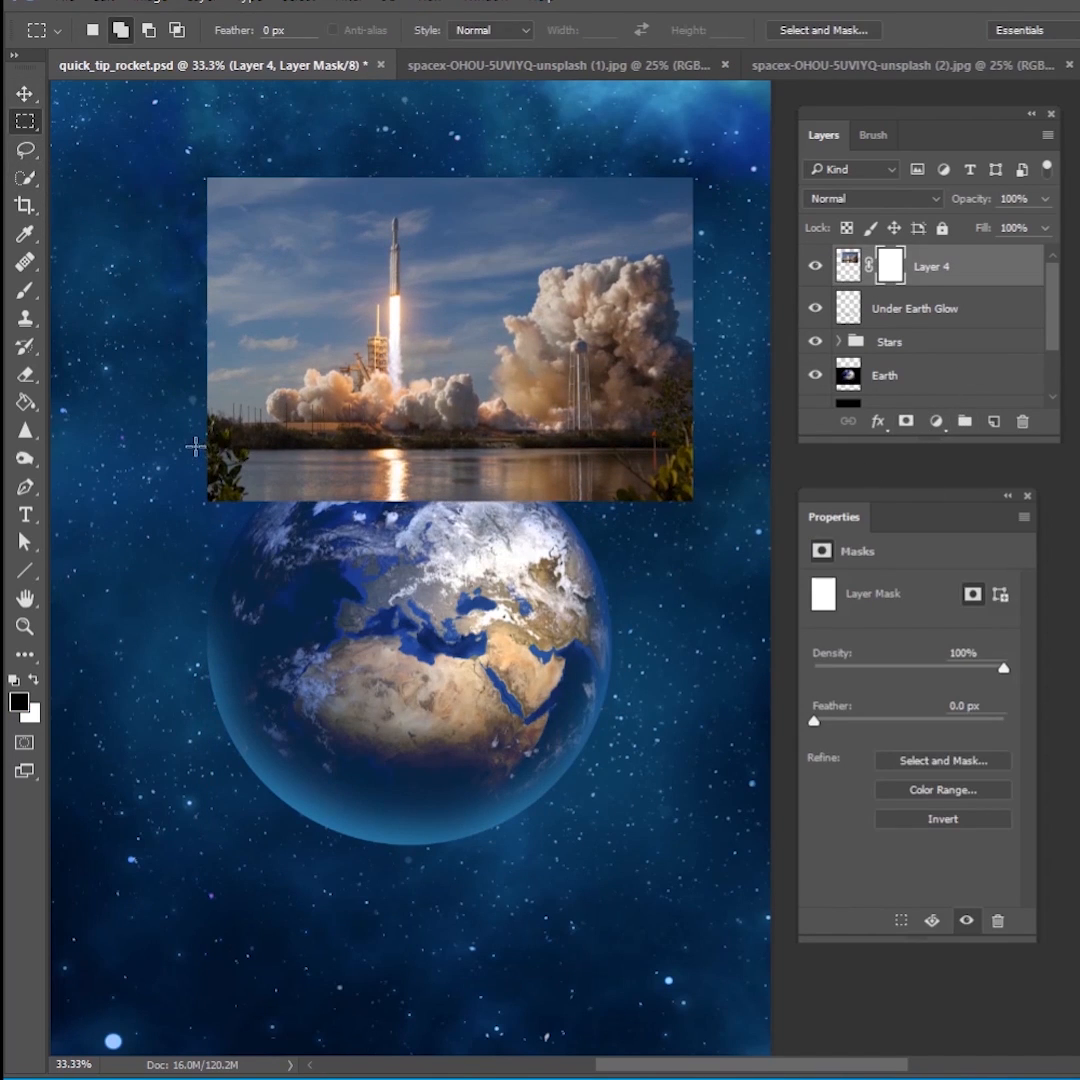
pyautogui.moveTo(197, 444); pyautogui.dragTo(705, 554)
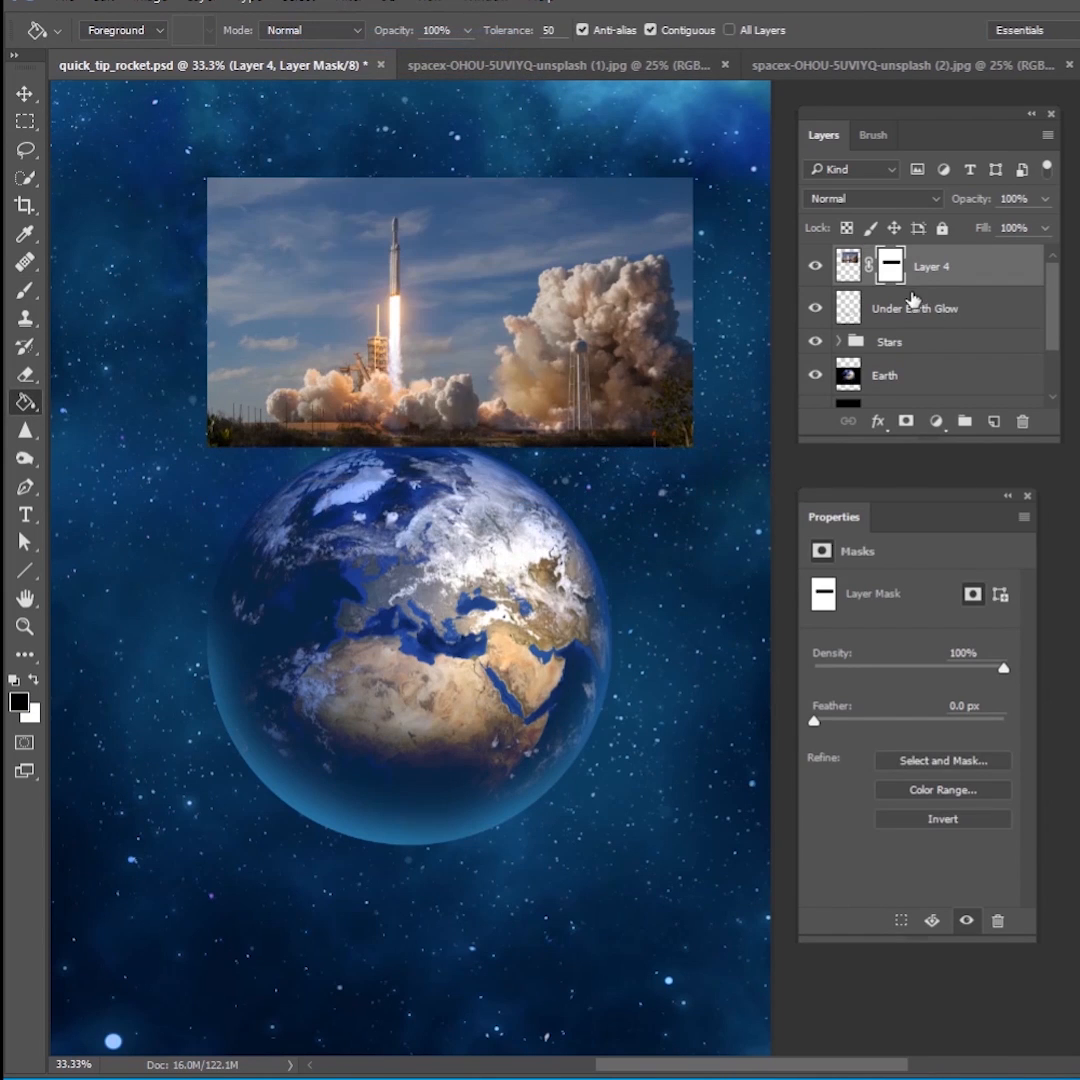
pyautogui.click(25, 177)
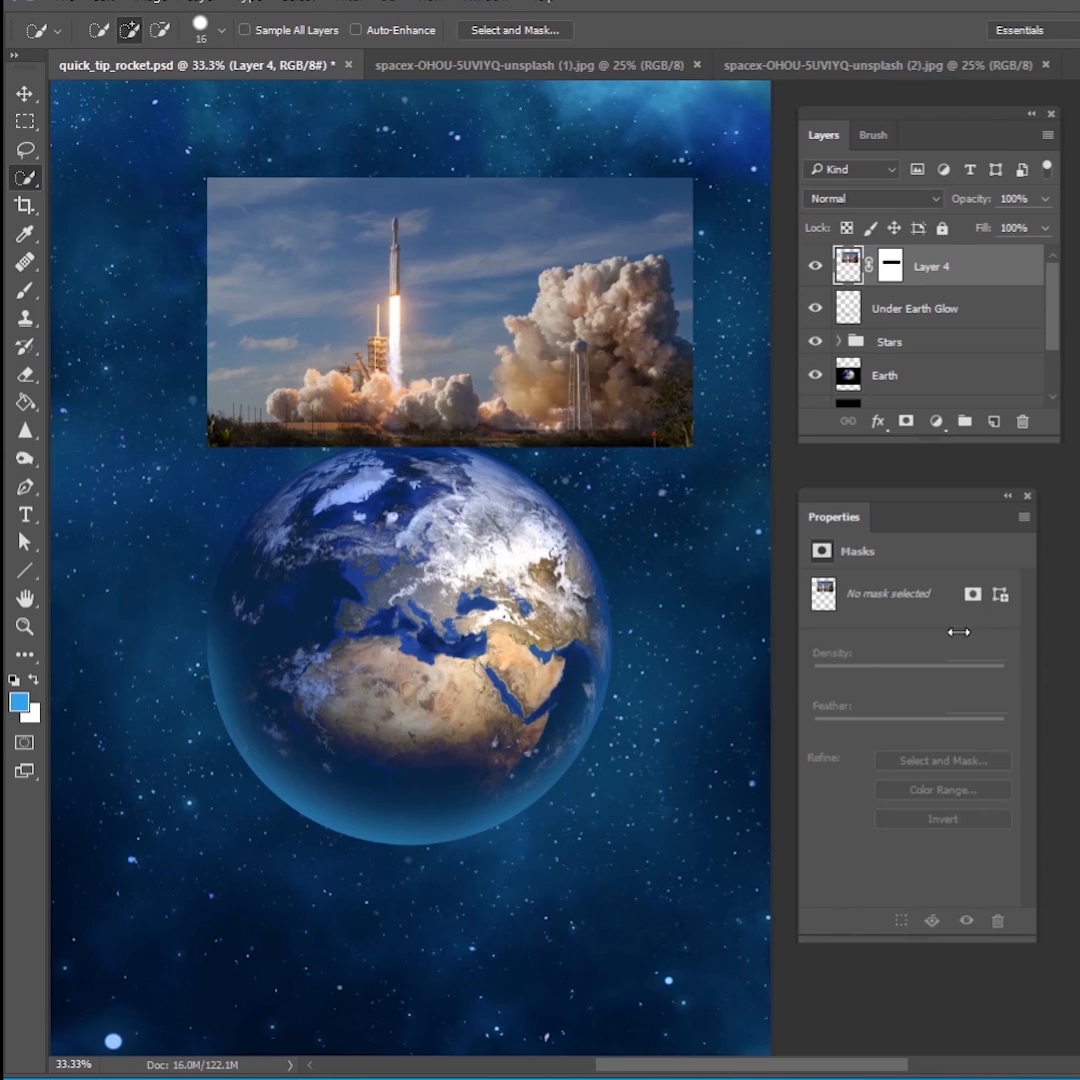
pyautogui.click(600, 300)
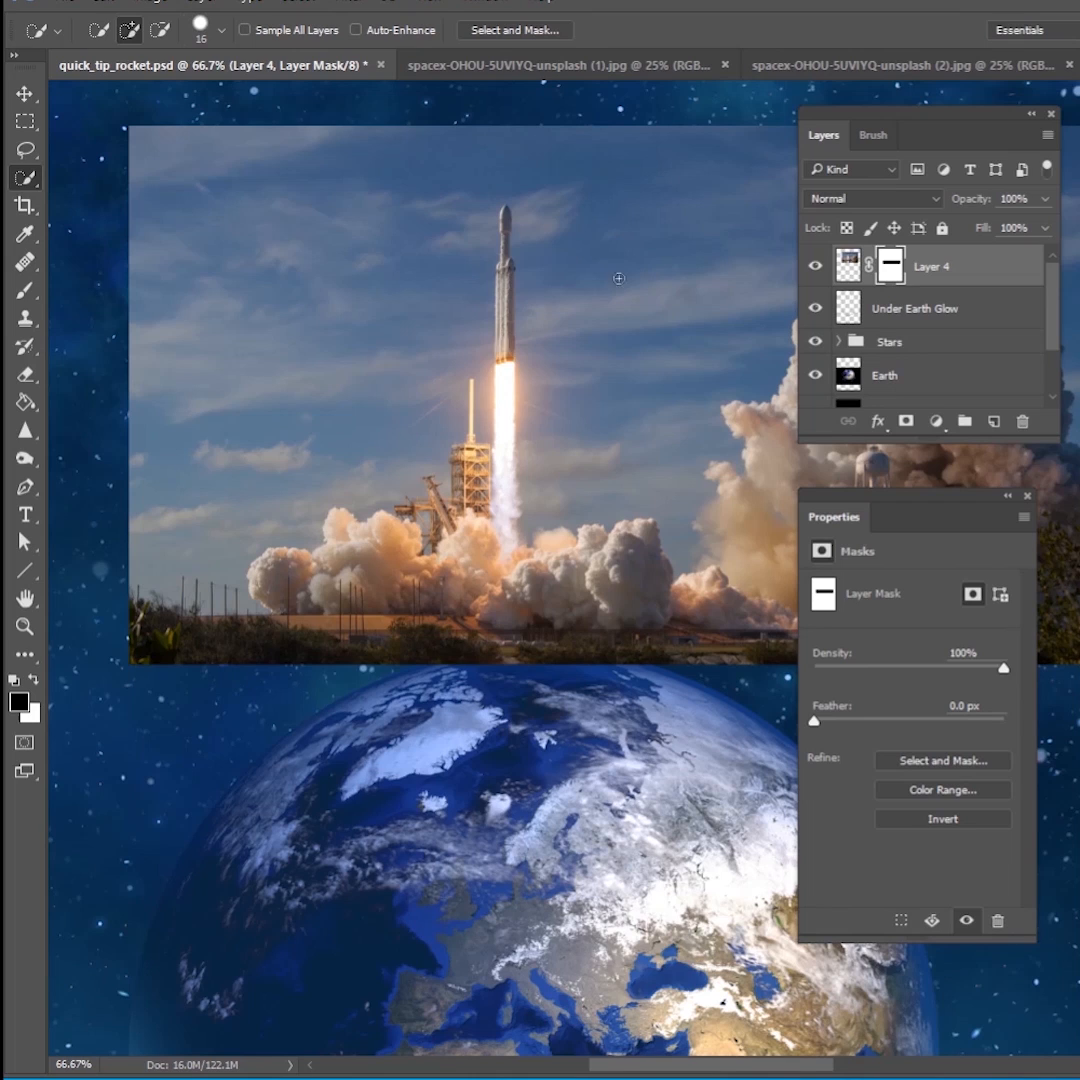
pyautogui.moveTo(630, 552)
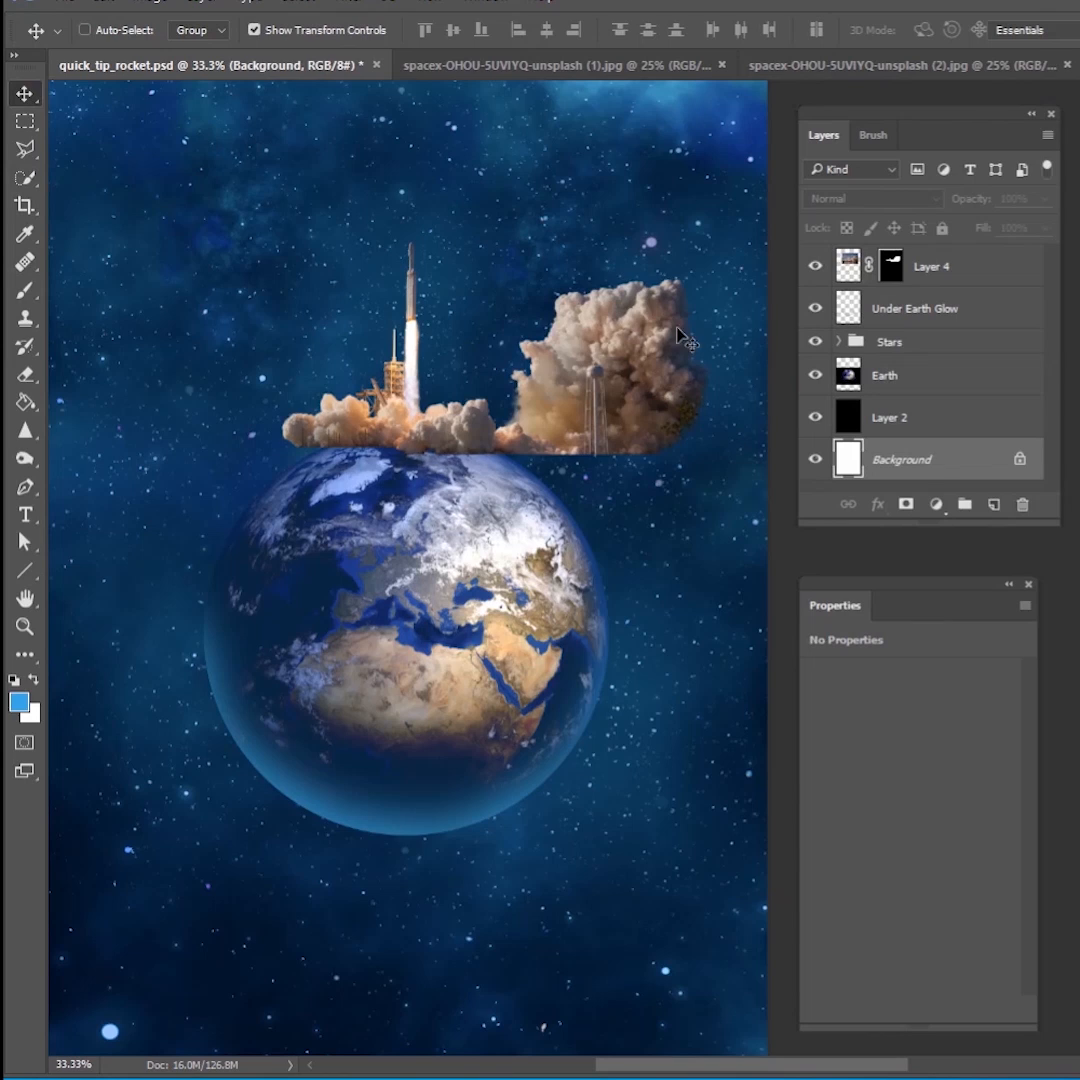
pyautogui.moveTo(403, 398)
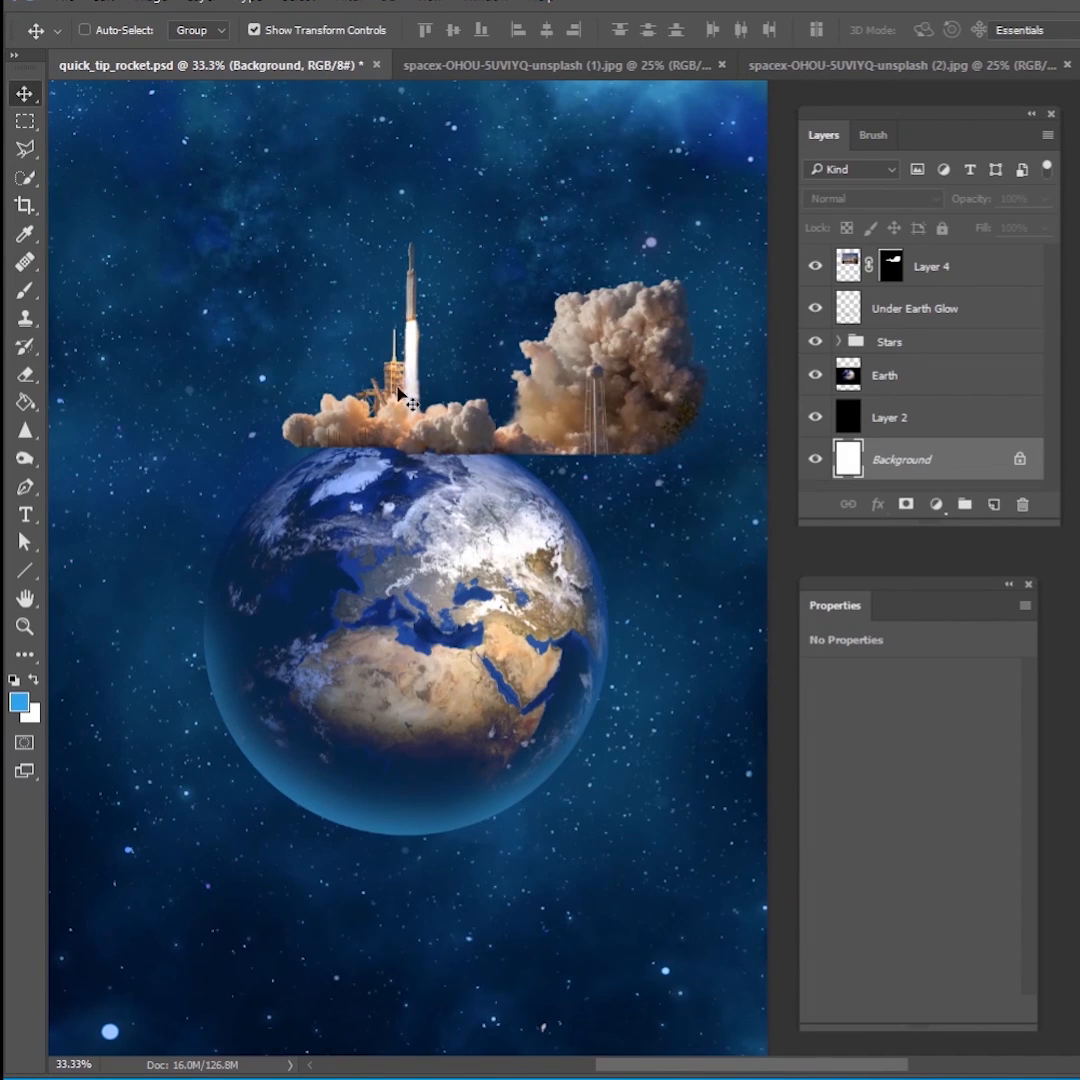
pyautogui.moveTo(905, 325)
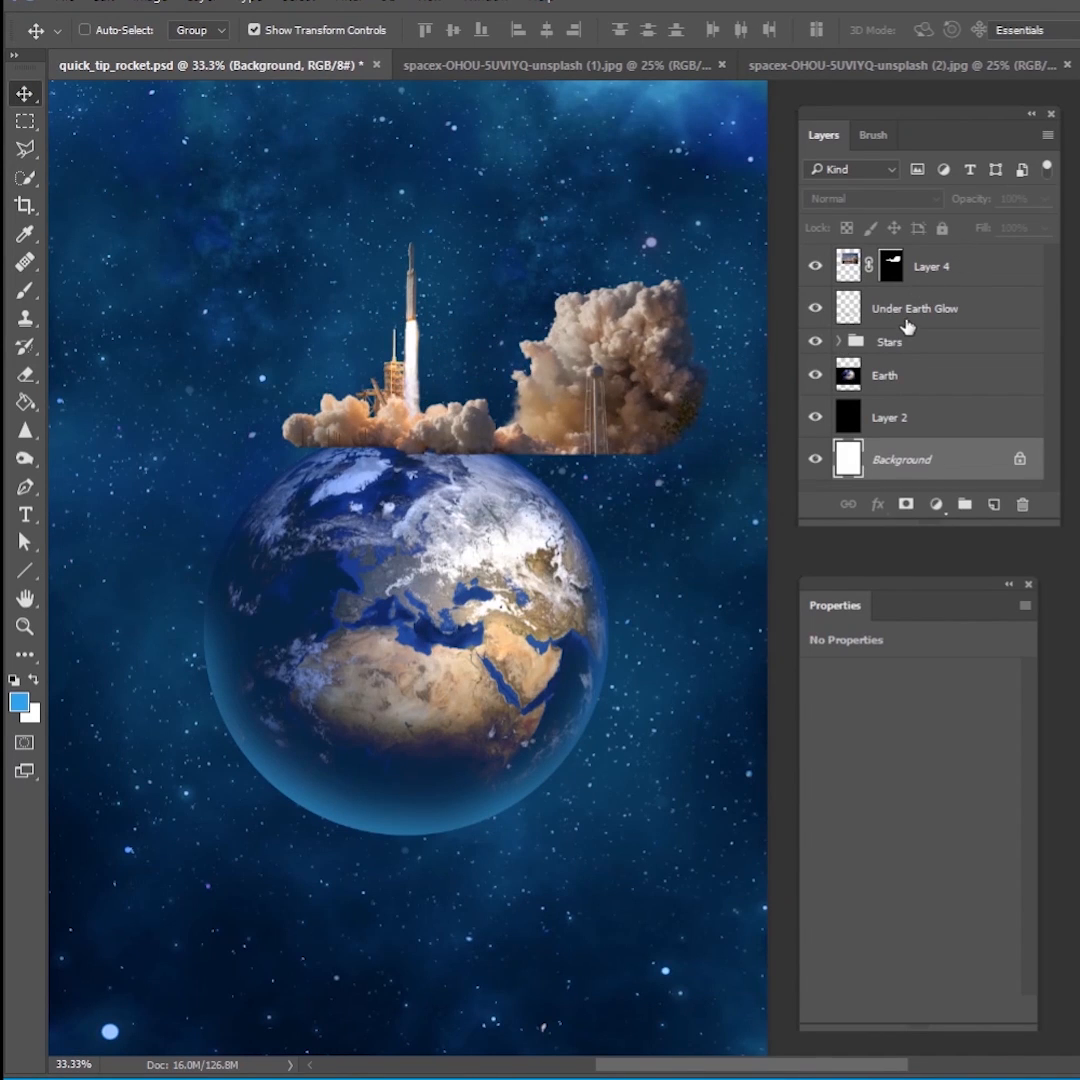
# Duplicate the masked Layer 4 with Ctrl+J and rename the copy 'rocket'.
pyautogui.click(930, 265)
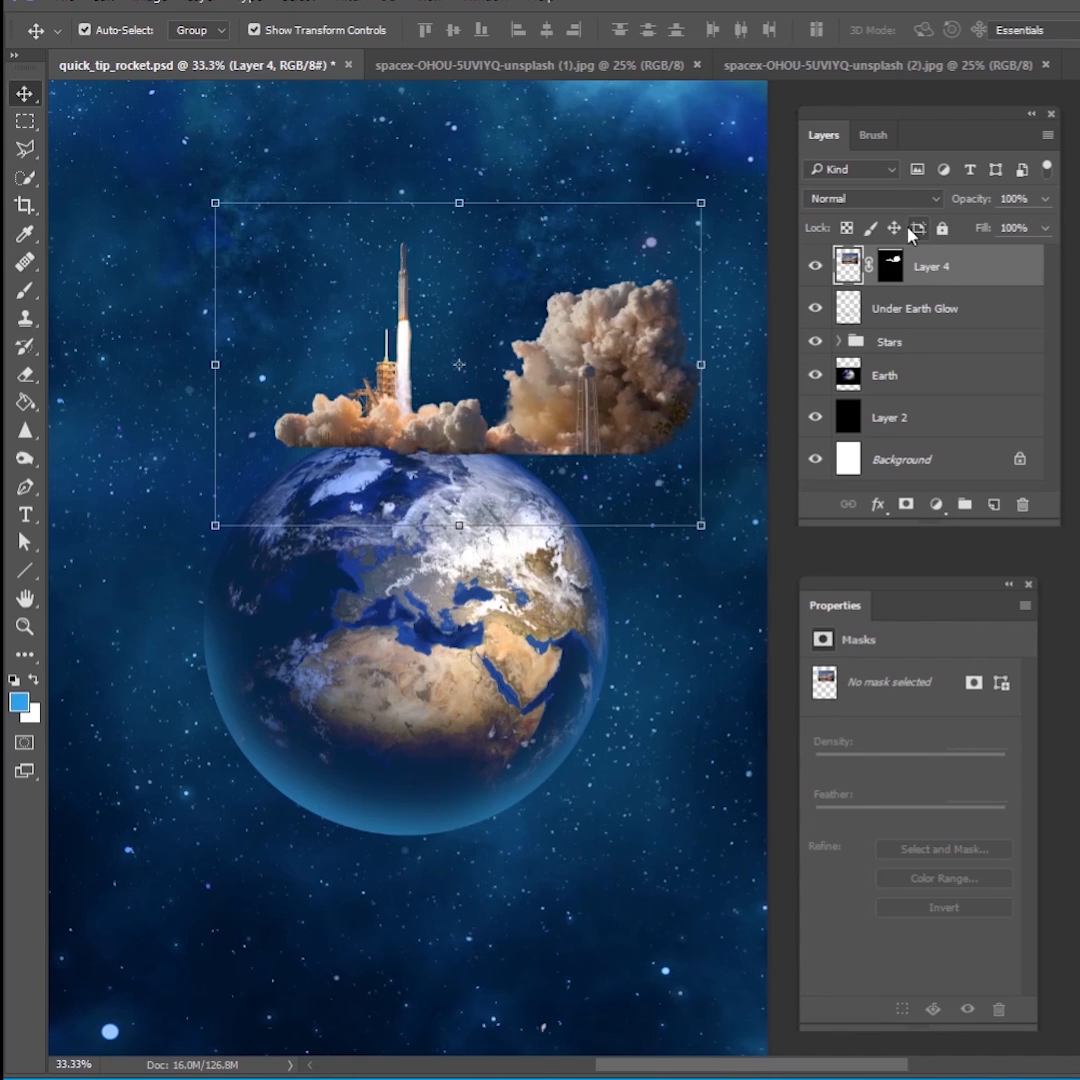
pyautogui.press('ctrl+j')
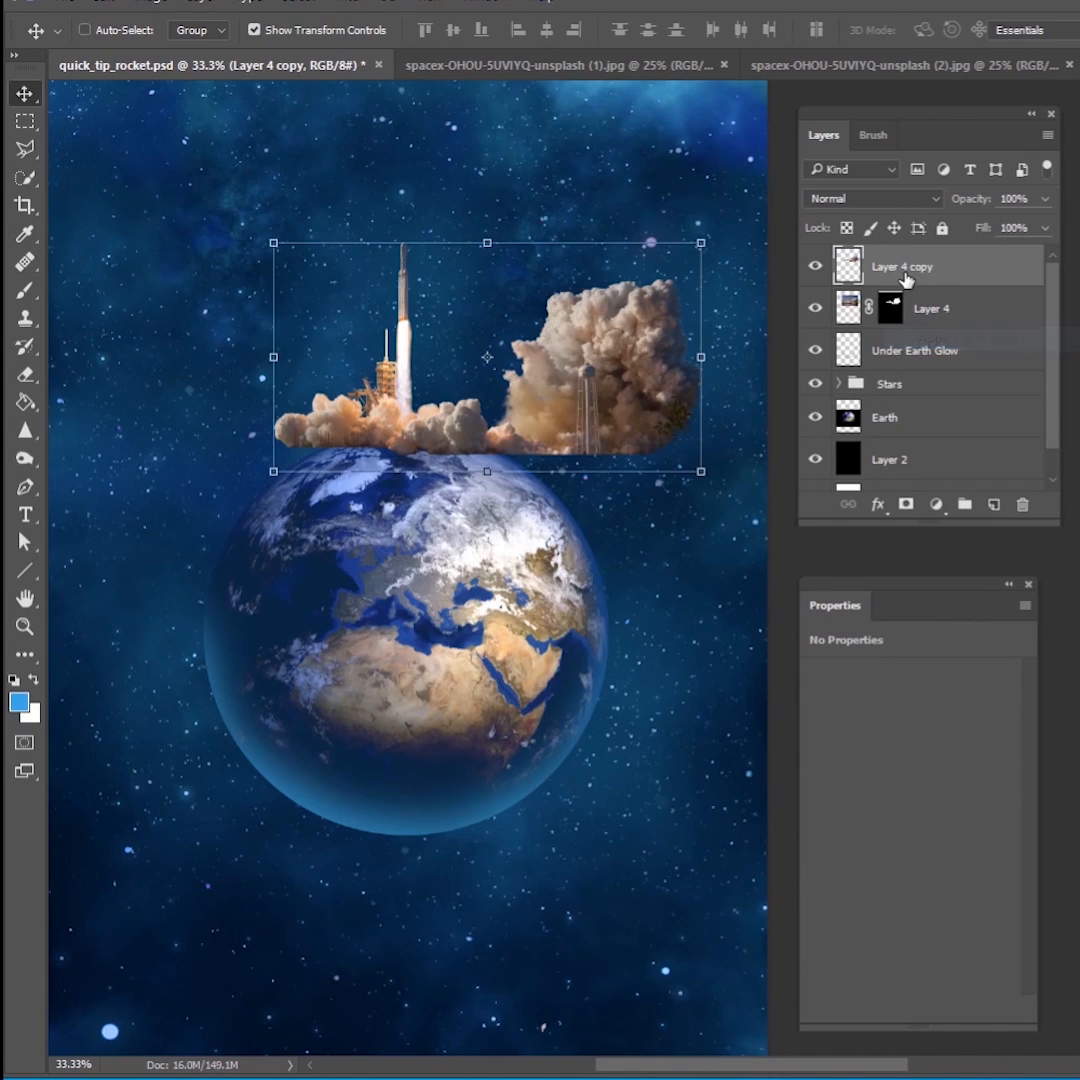
pyautogui.doubleClick(902, 266)
pyautogui.write('rocket')
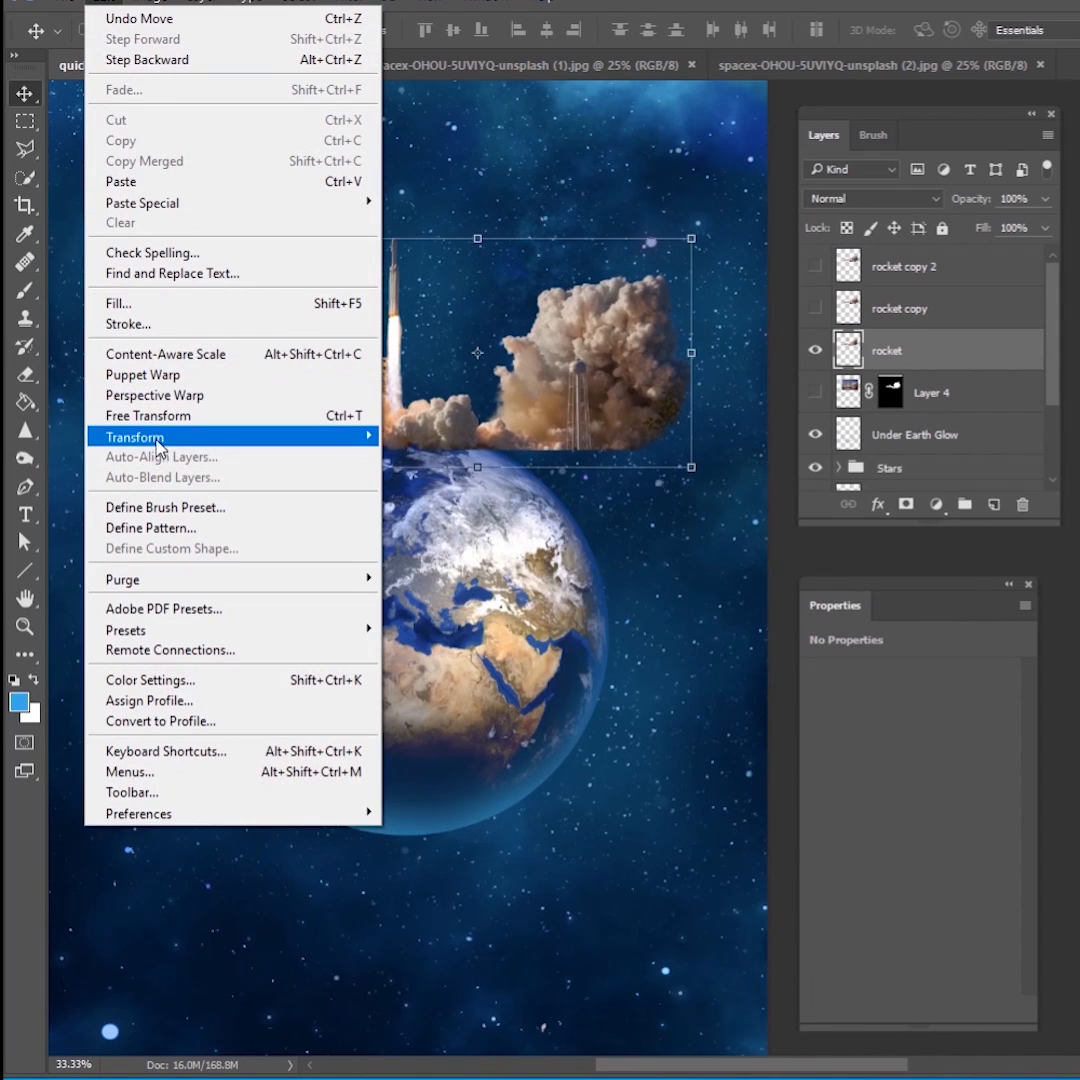
# Warp the rocket layer, pulling the smoke's lower corner and base down over Earth's curve.
pyautogui.click(130, 436)
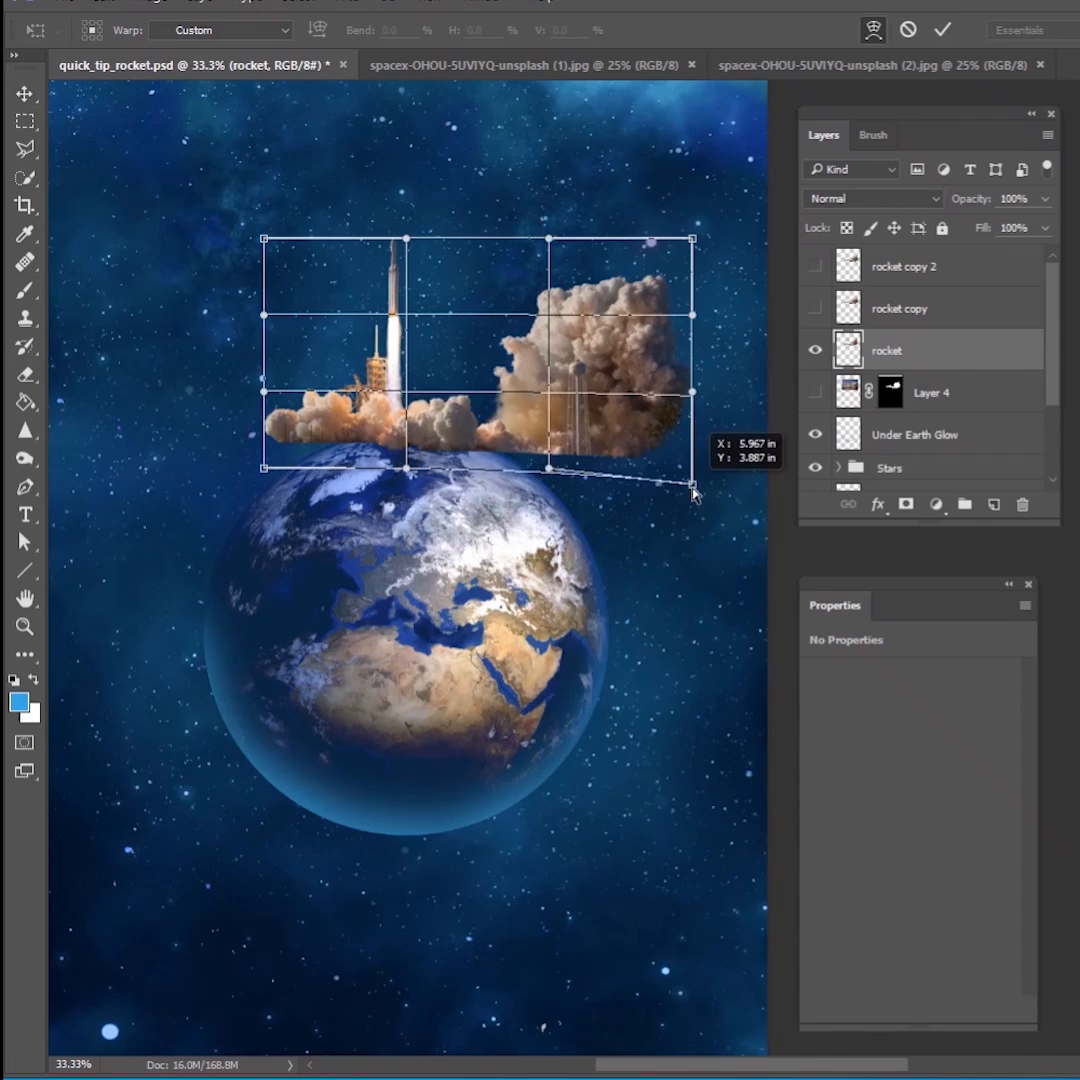
pyautogui.moveTo(692, 493); pyautogui.dragTo(637, 582)
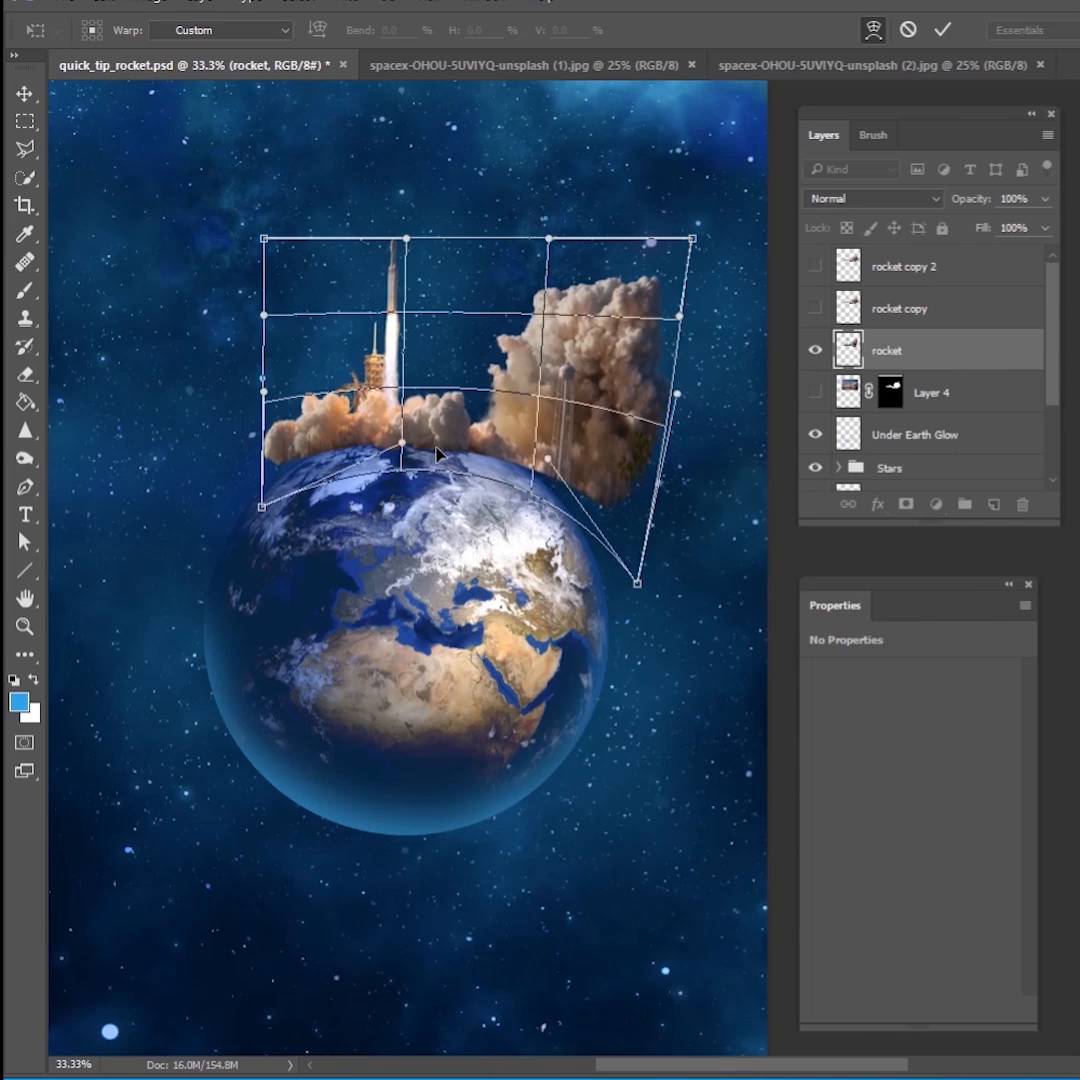
pyautogui.moveTo(635, 583); pyautogui.dragTo(610, 602)
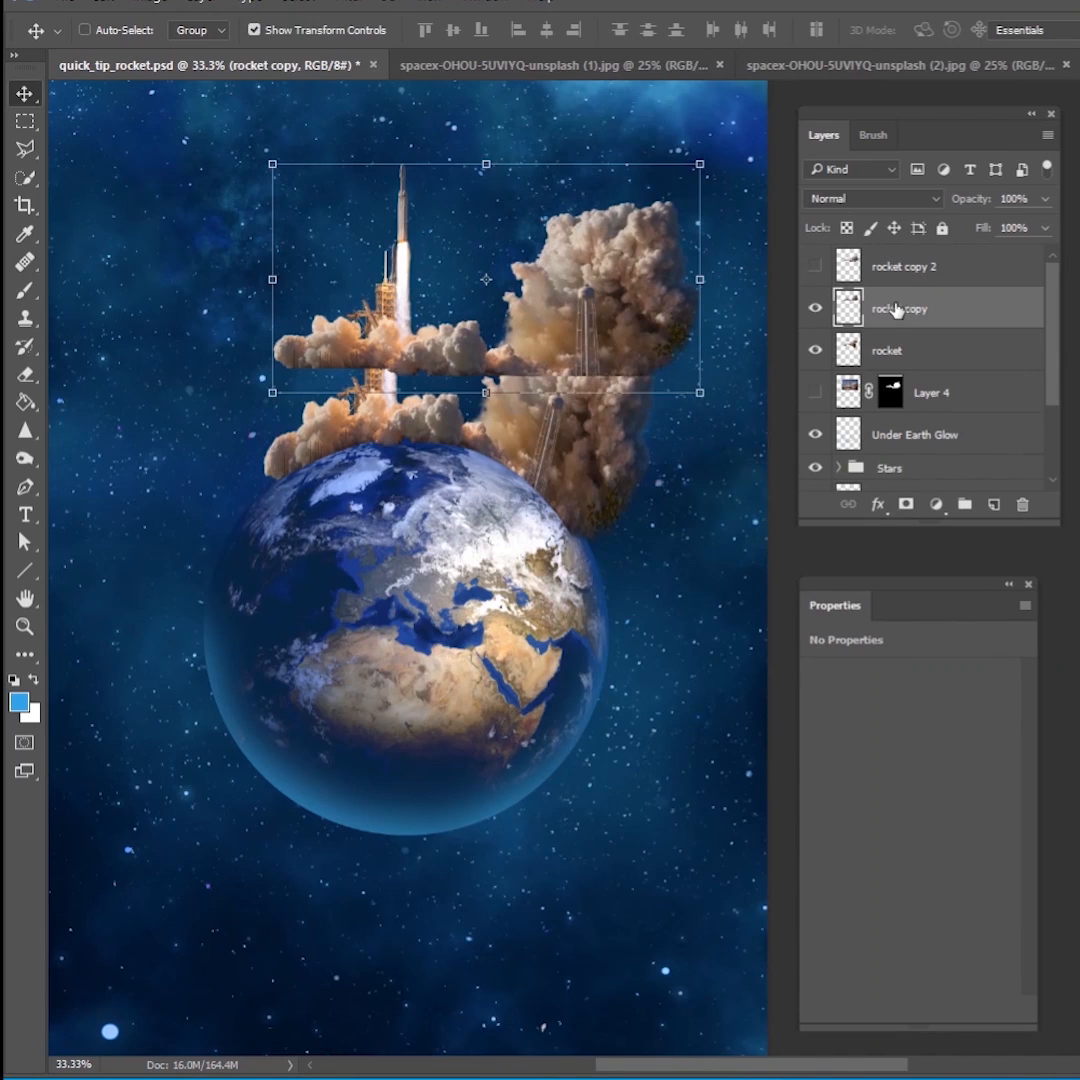
# Move rocket copy below rocket, rotate and warp it along Earth's right side, then warp rocket copy 2.
pyautogui.moveTo(485, 280); pyautogui.dragTo(545, 420)
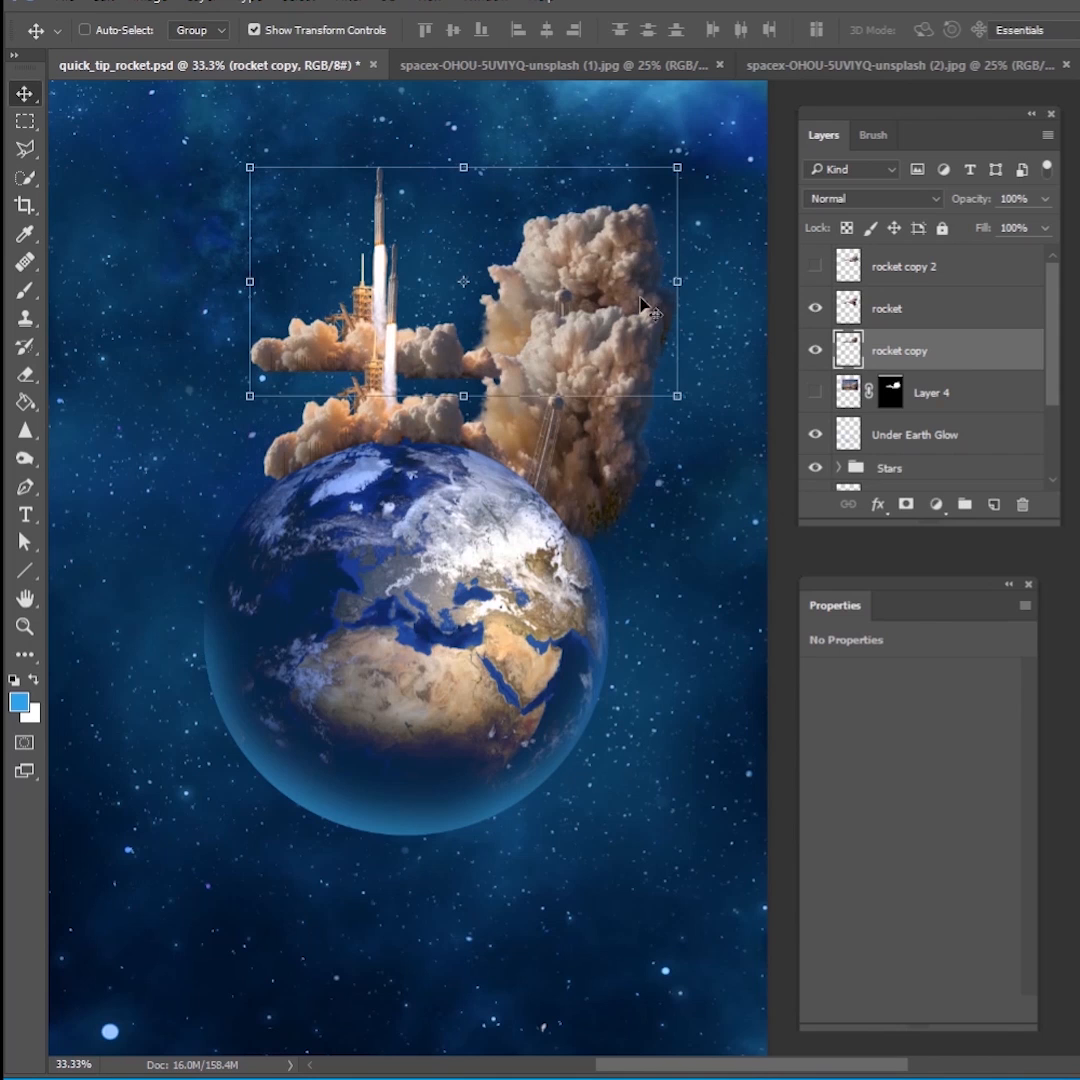
pyautogui.moveTo(677, 281); pyautogui.dragTo(502, 281)
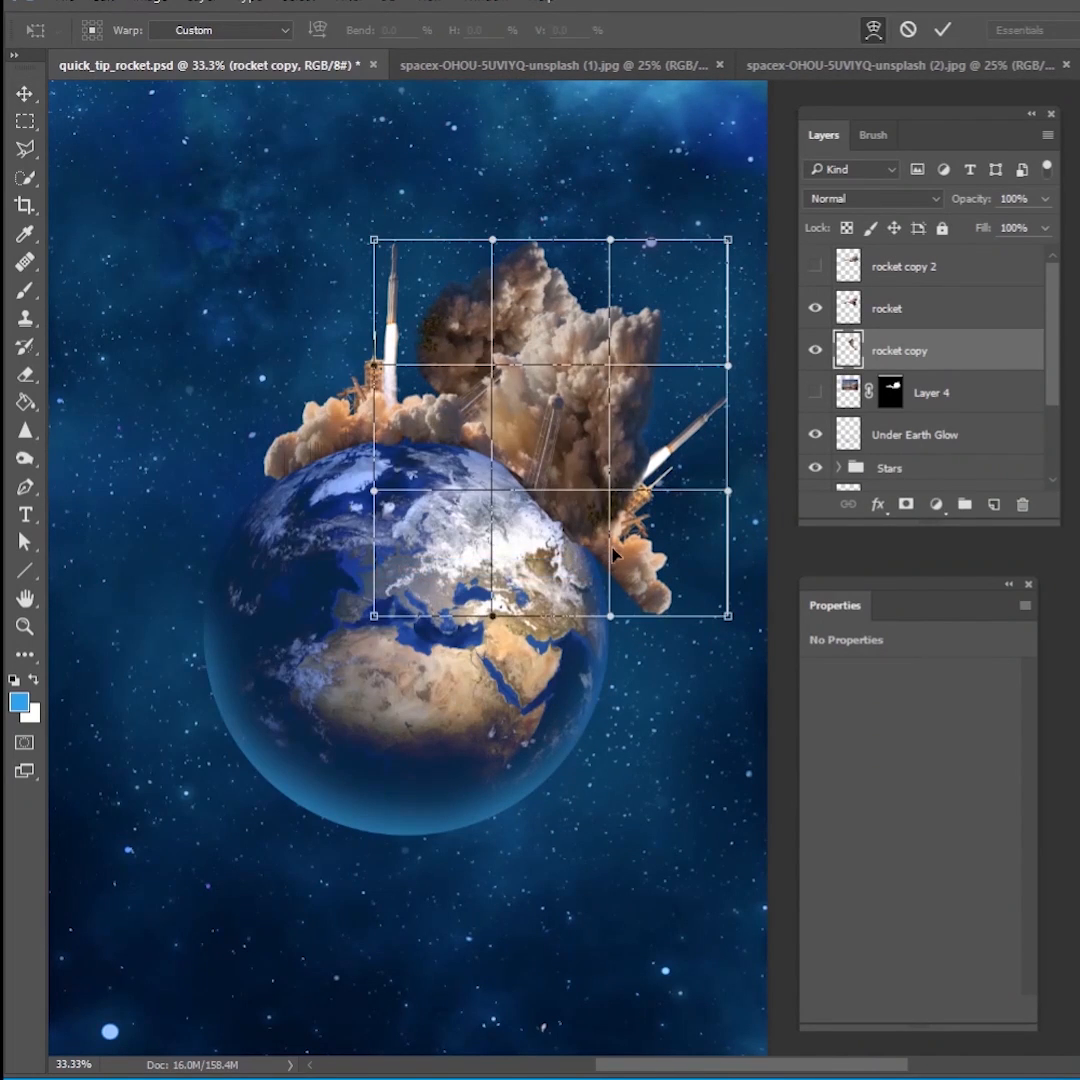
pyautogui.moveTo(728, 615); pyautogui.dragTo(660, 655)
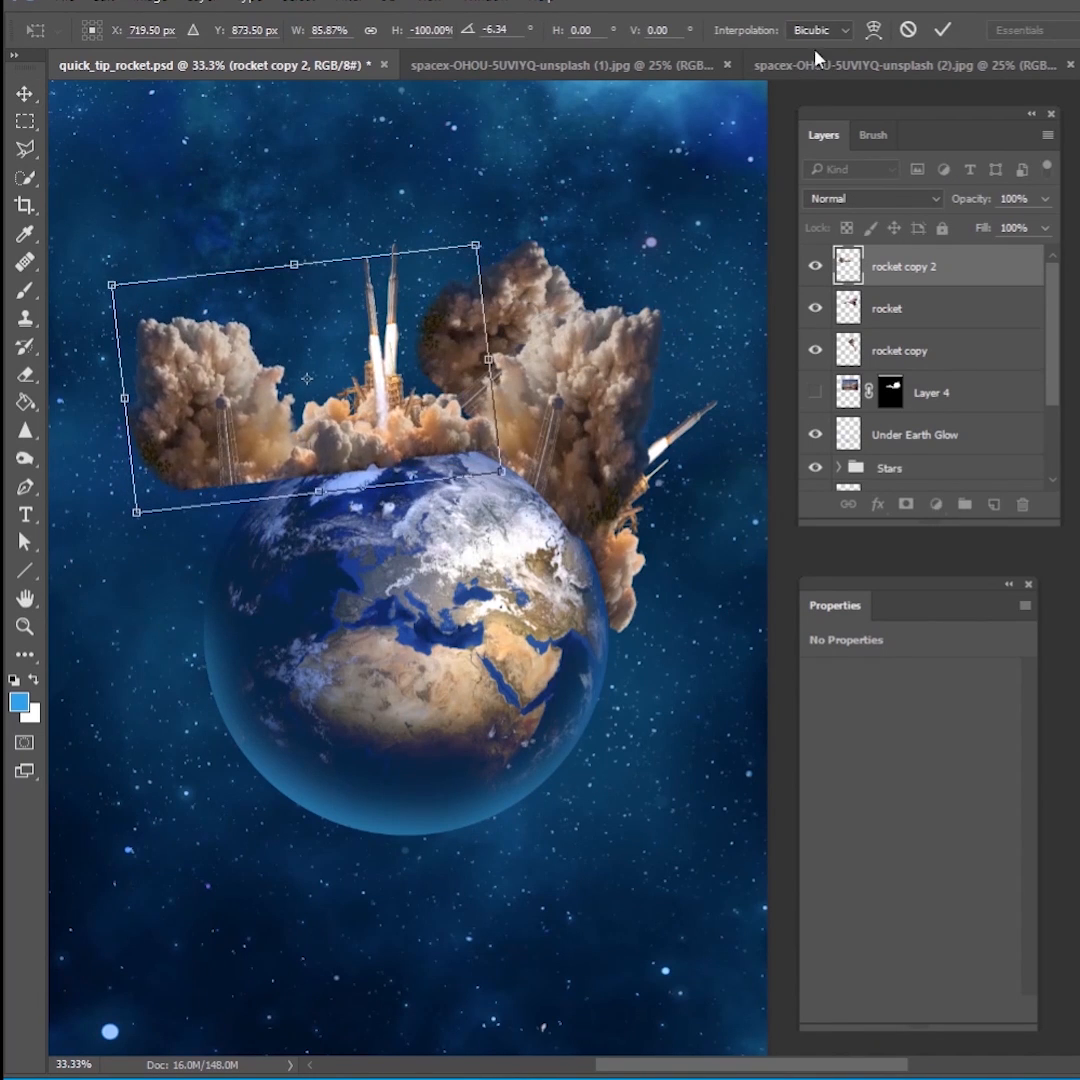
pyautogui.click(940, 29)
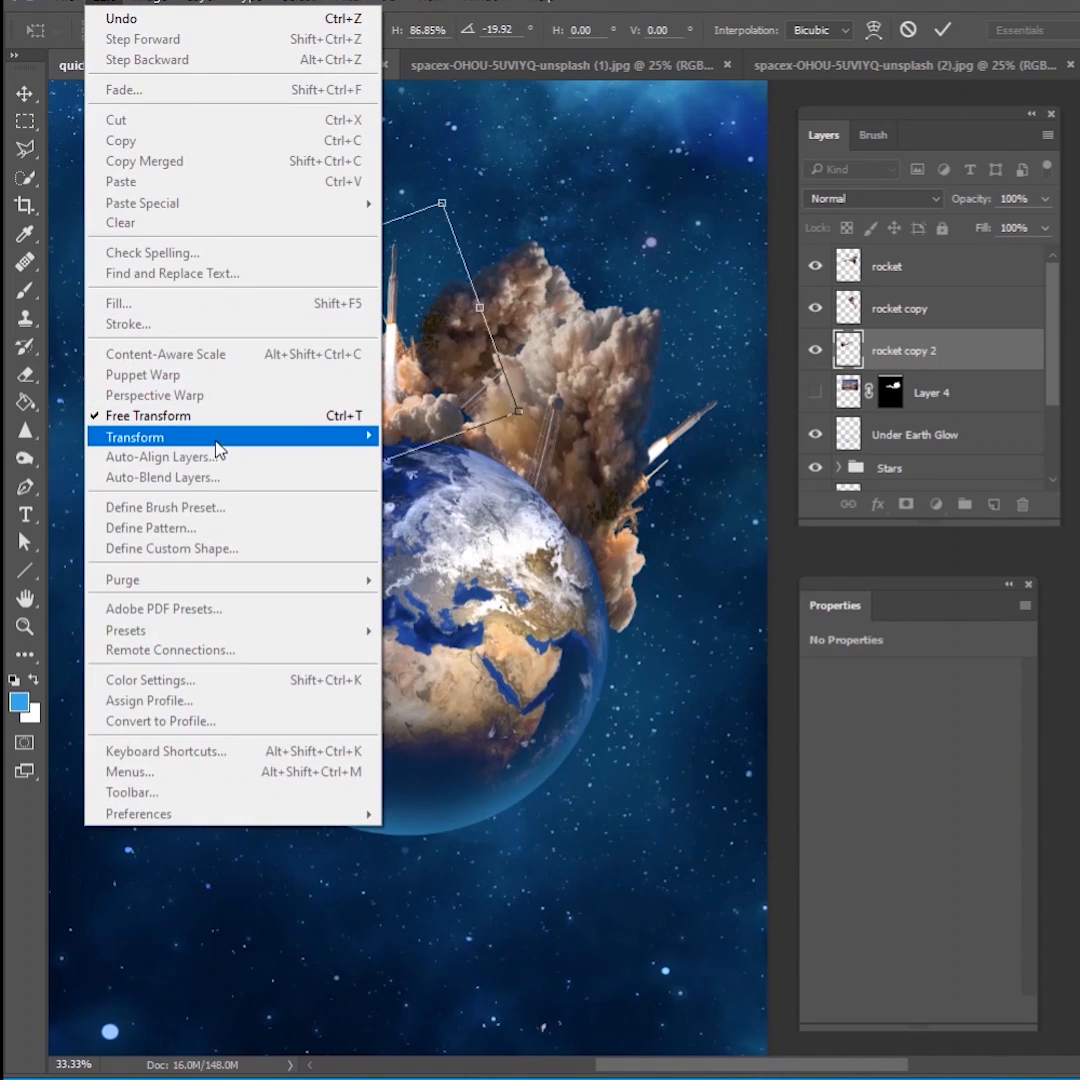
pyautogui.click(133, 436)
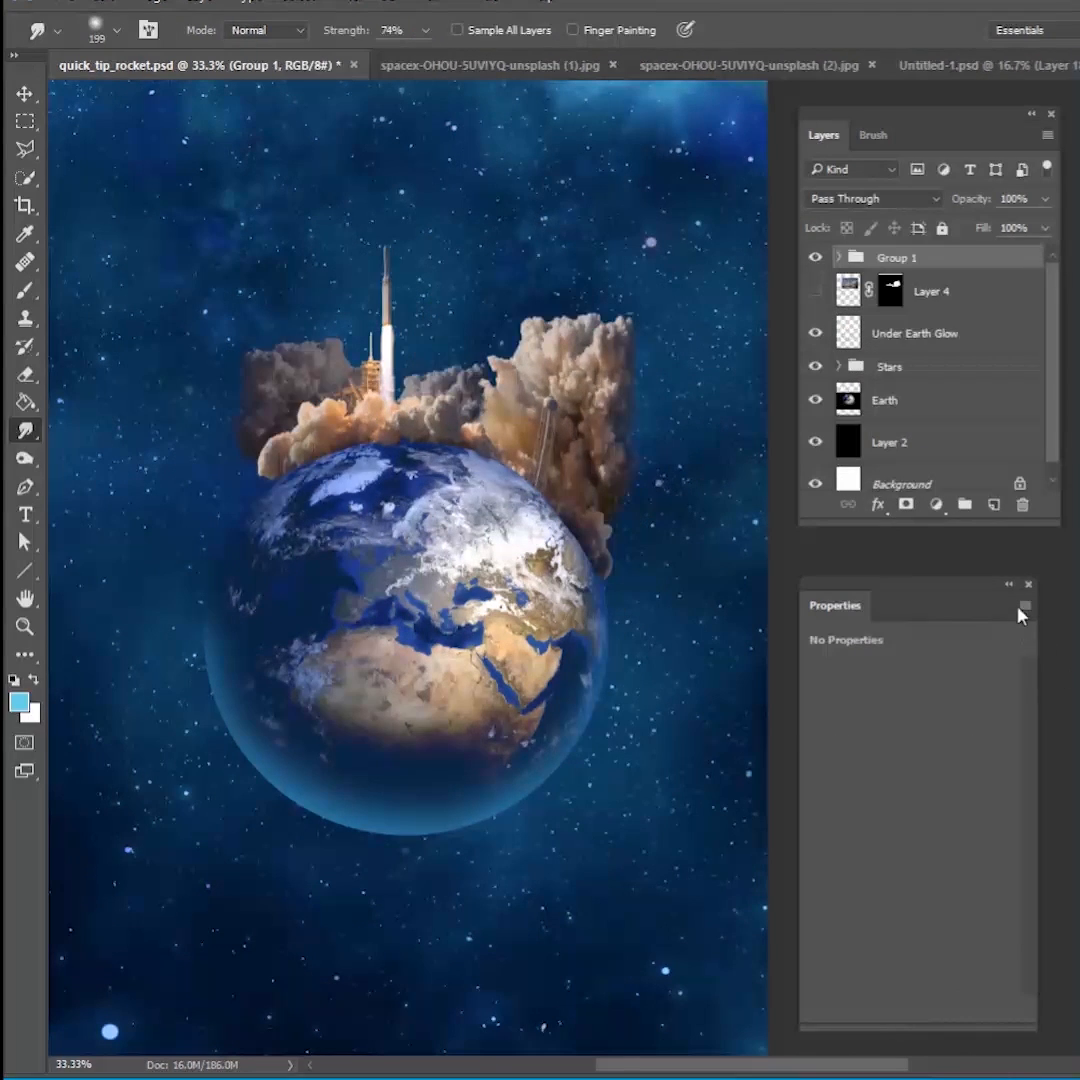
# Merge Group 1 into one rocket-and-smoke layer and warp it around the Earth.
pyautogui.click(815, 291)
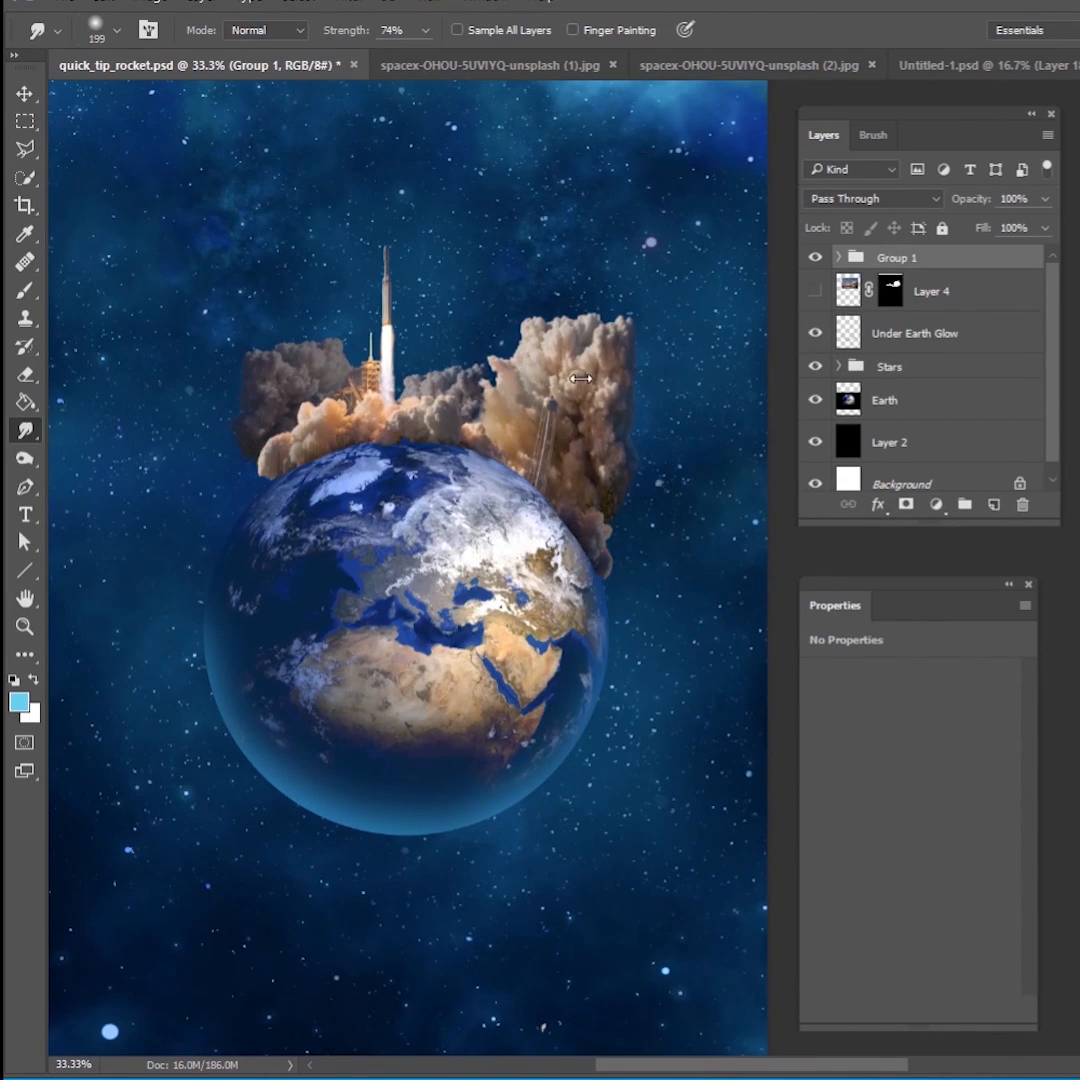
pyautogui.moveTo(200, 398)
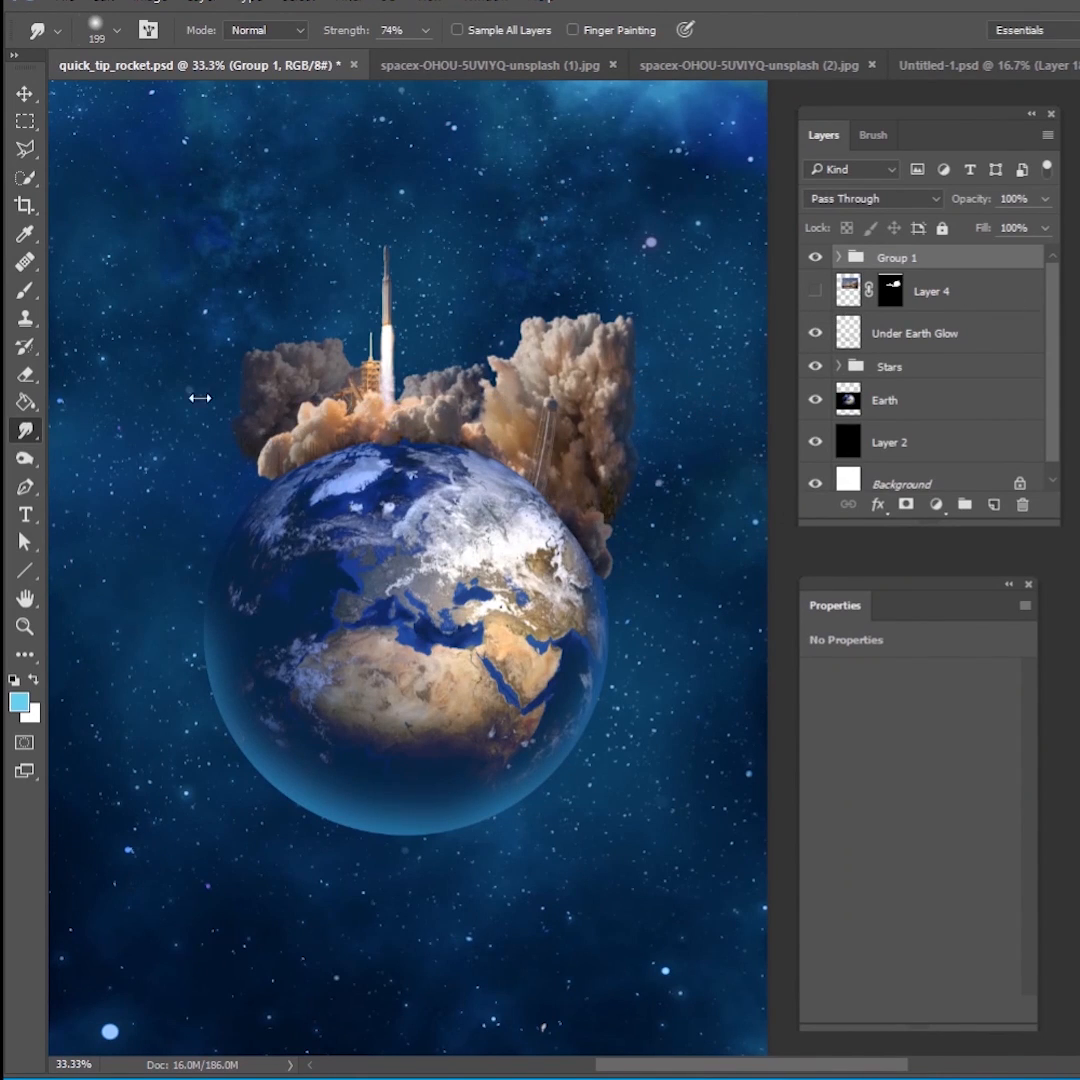
pyautogui.moveTo(52, 293)
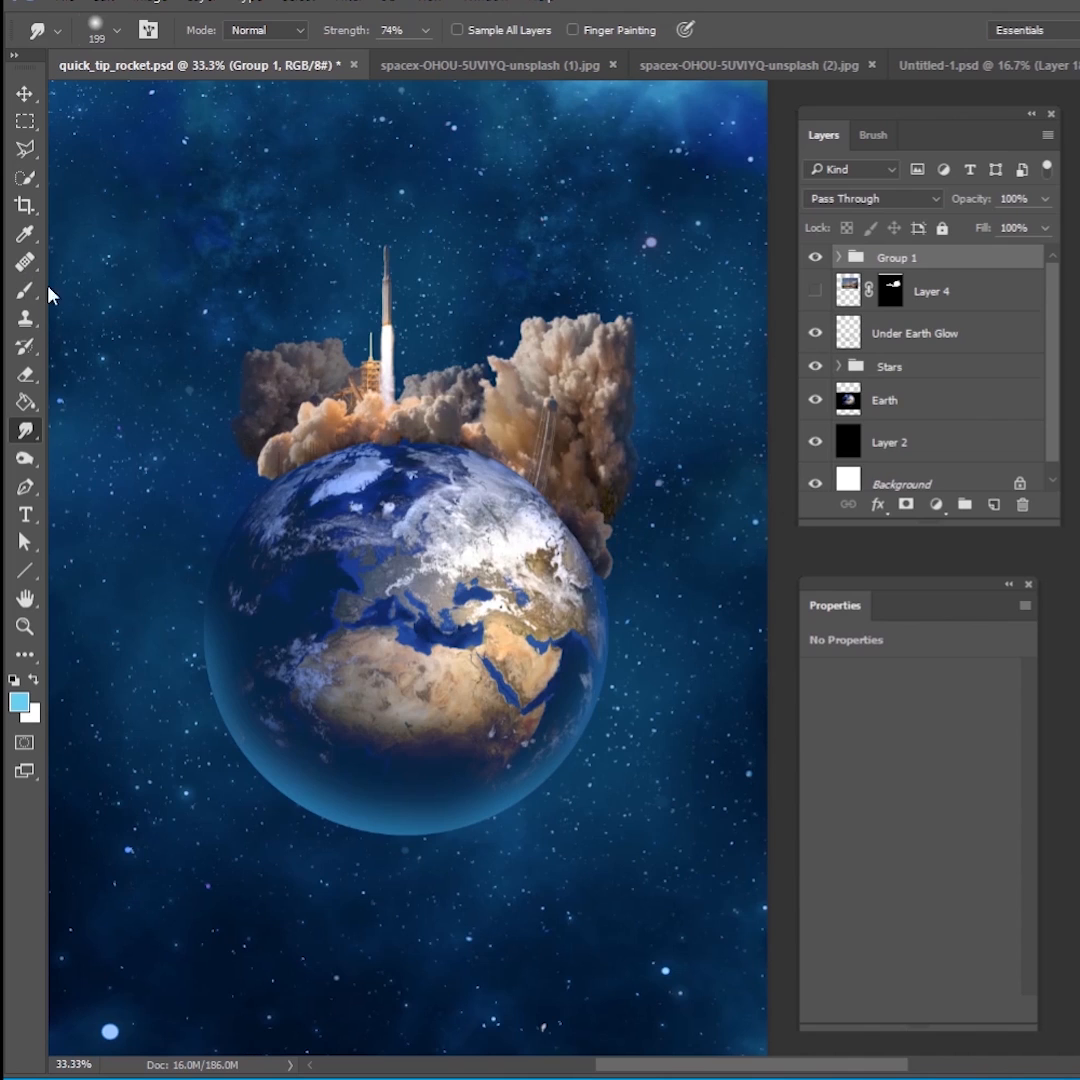
pyautogui.click(24, 290)
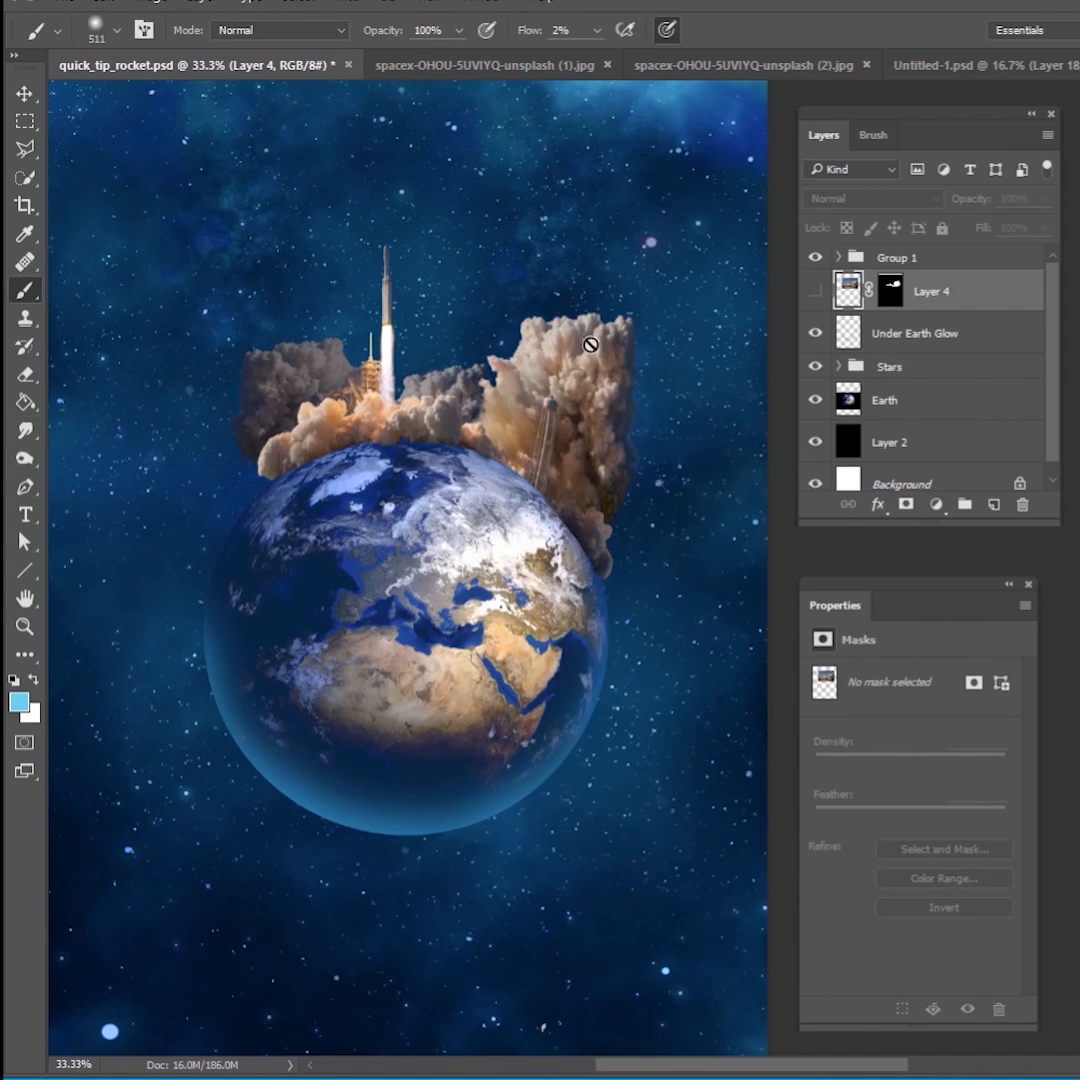
pyautogui.click(897, 257)
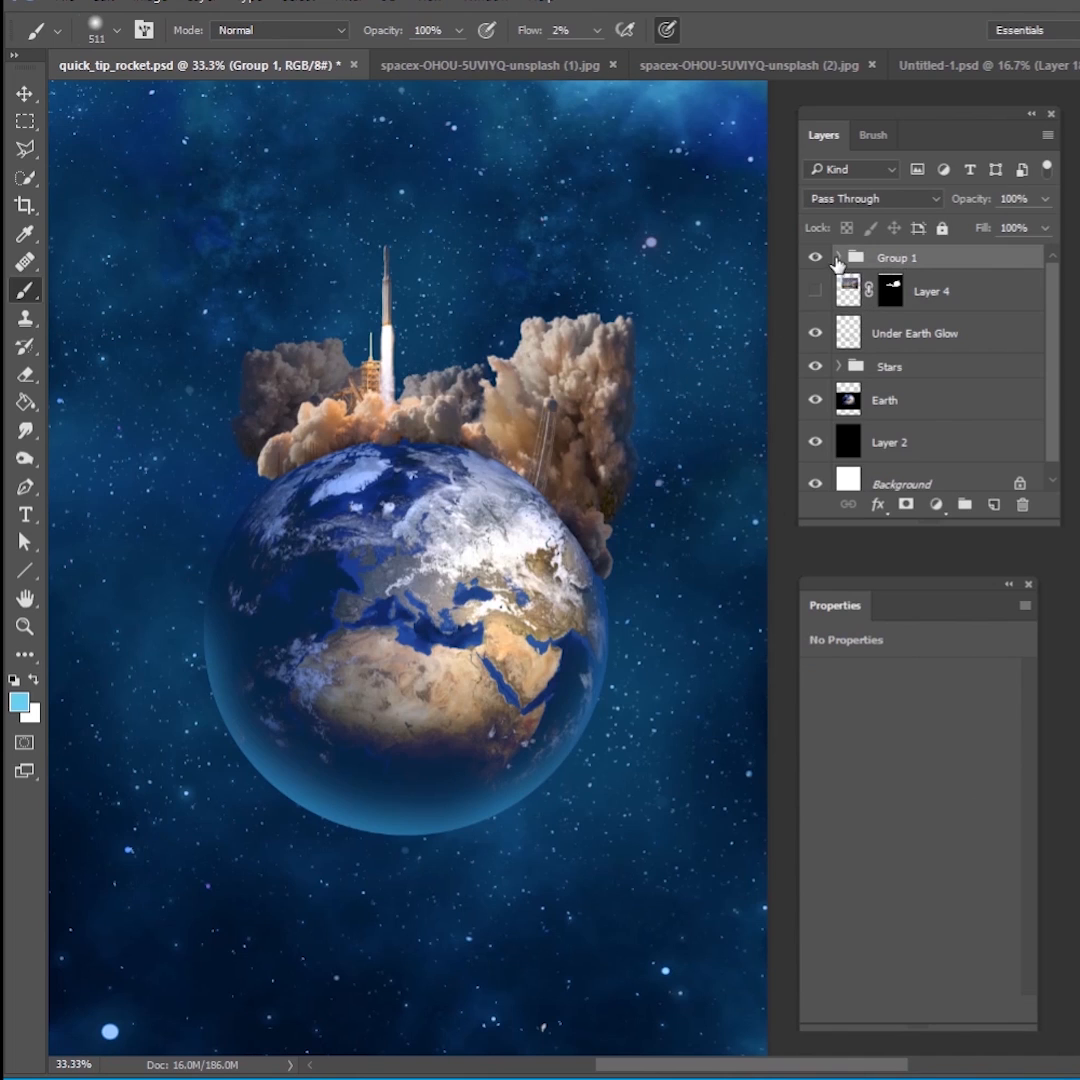
pyautogui.rightClick(895, 257)
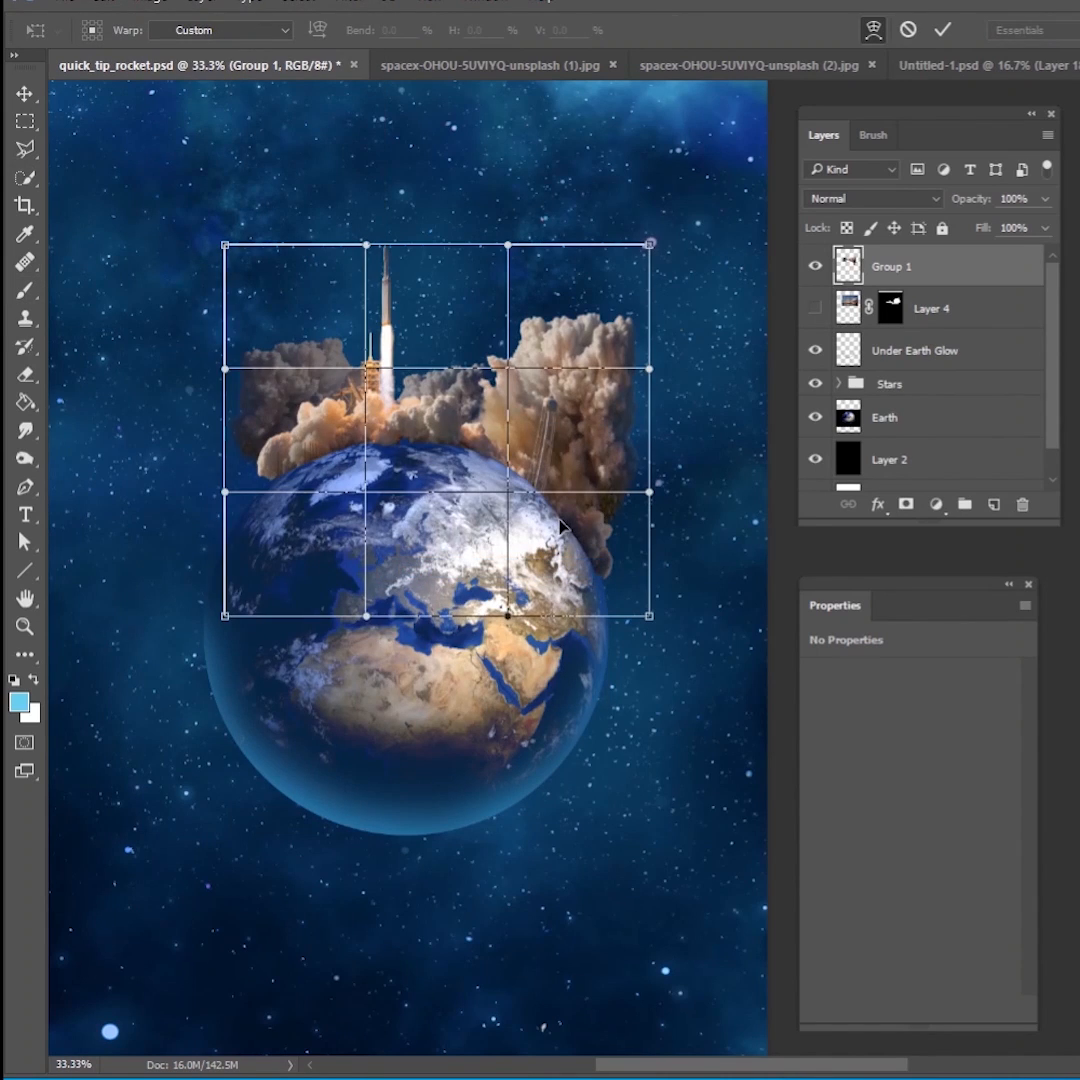
pyautogui.moveTo(560, 528); pyautogui.dragTo(620, 598)
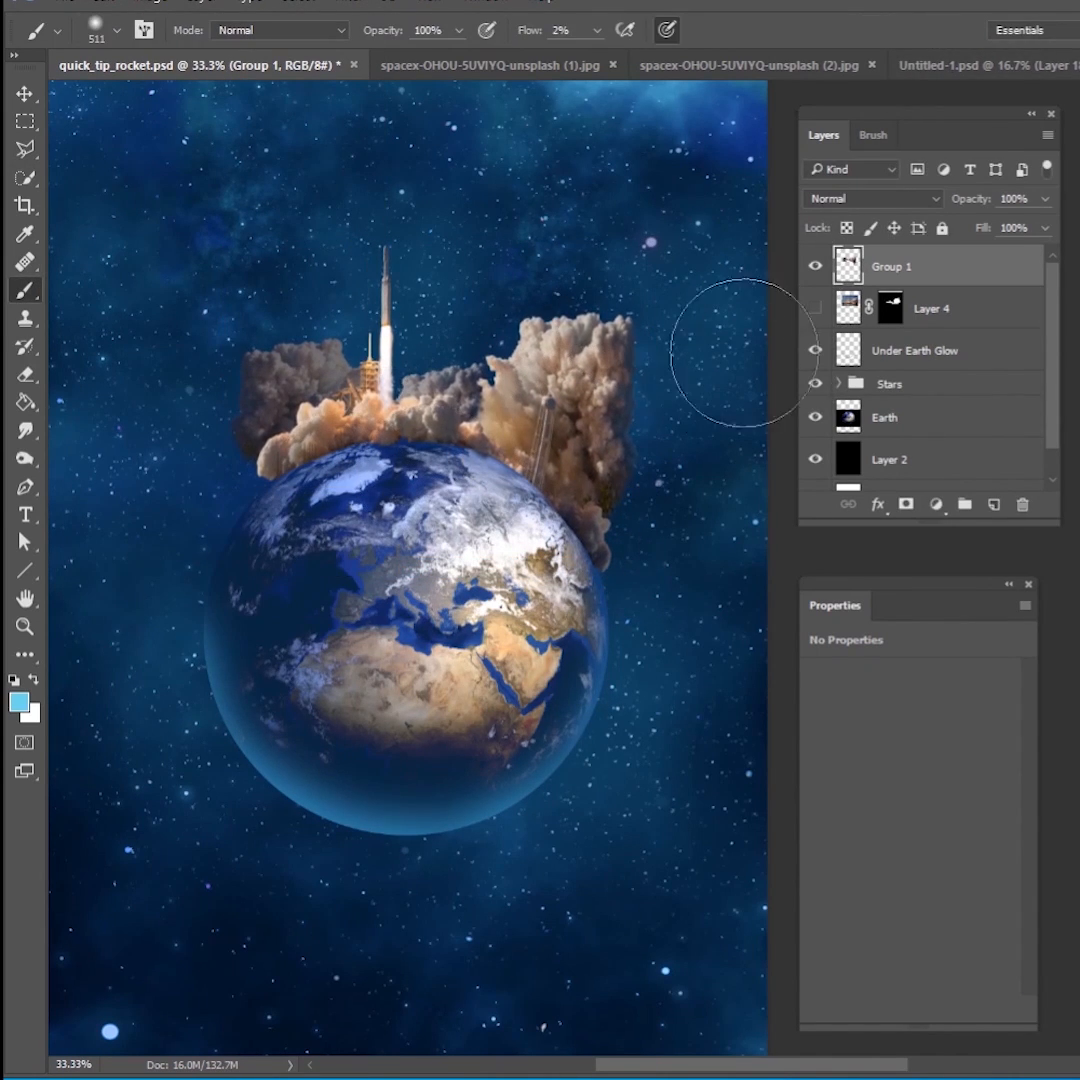
pyautogui.click(931, 308)
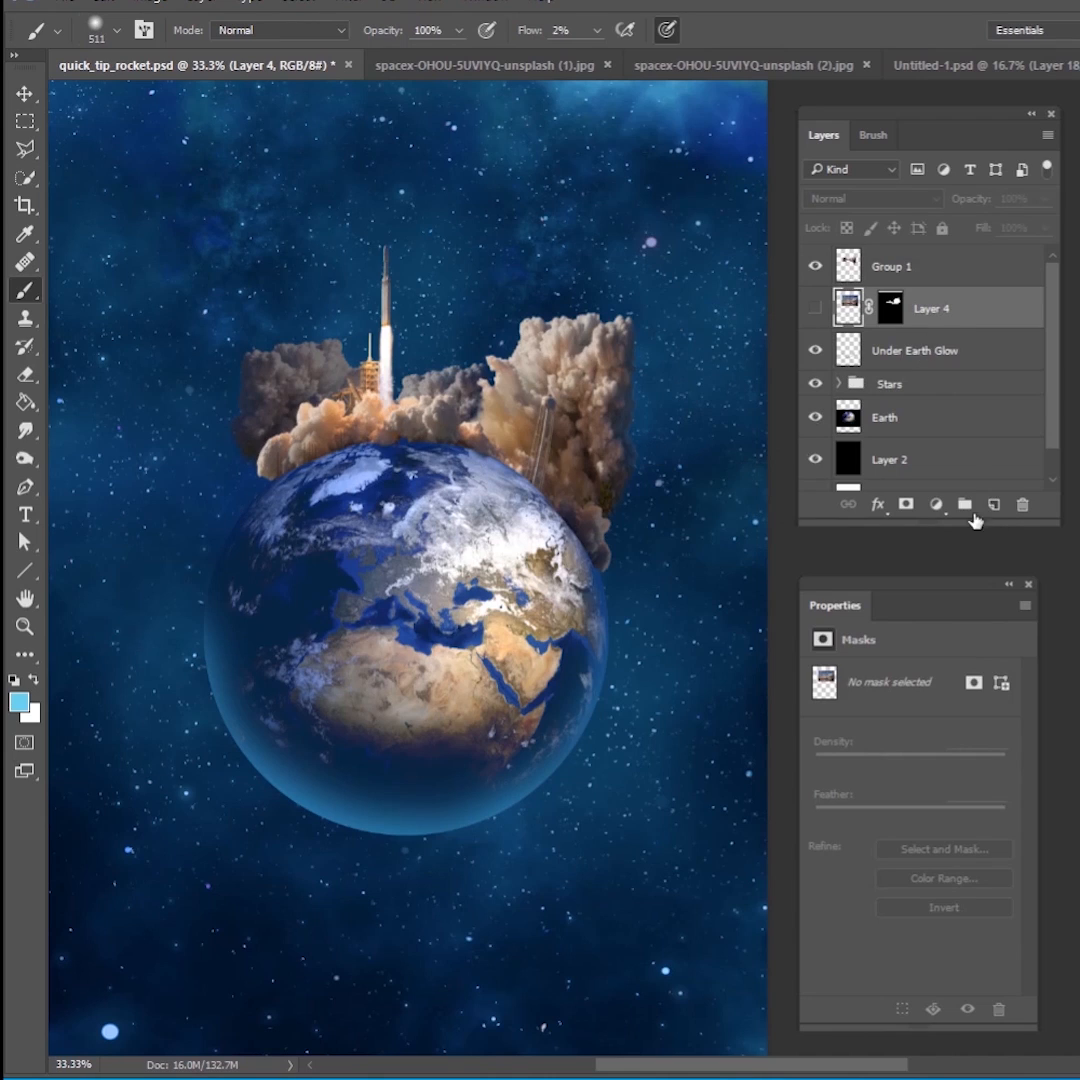
# Add a new layer above Layer 4 and set the foreground colour to dark grey #606060.
pyautogui.click(993, 504)
pyautogui.write('shadow')
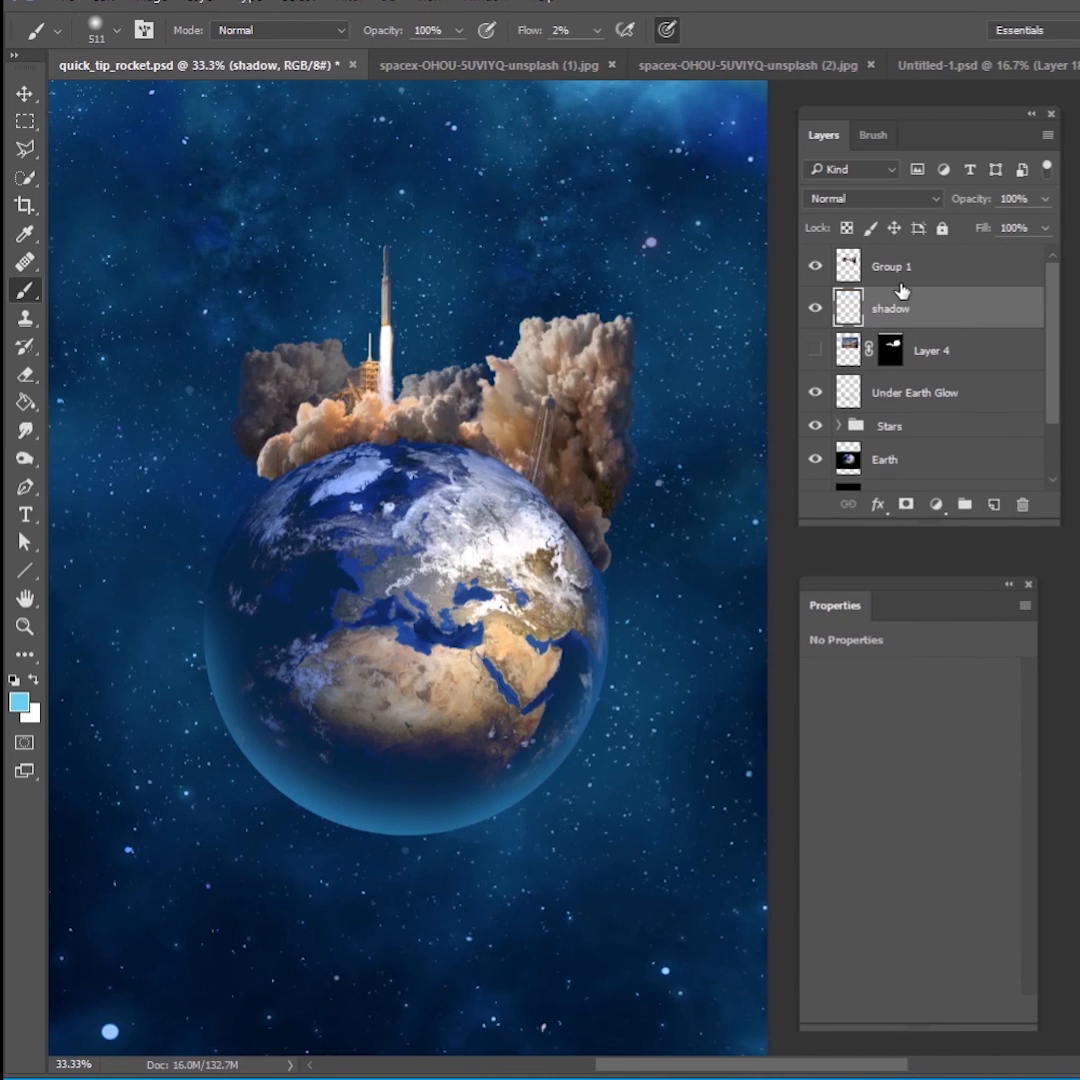
pyautogui.click(870, 198)
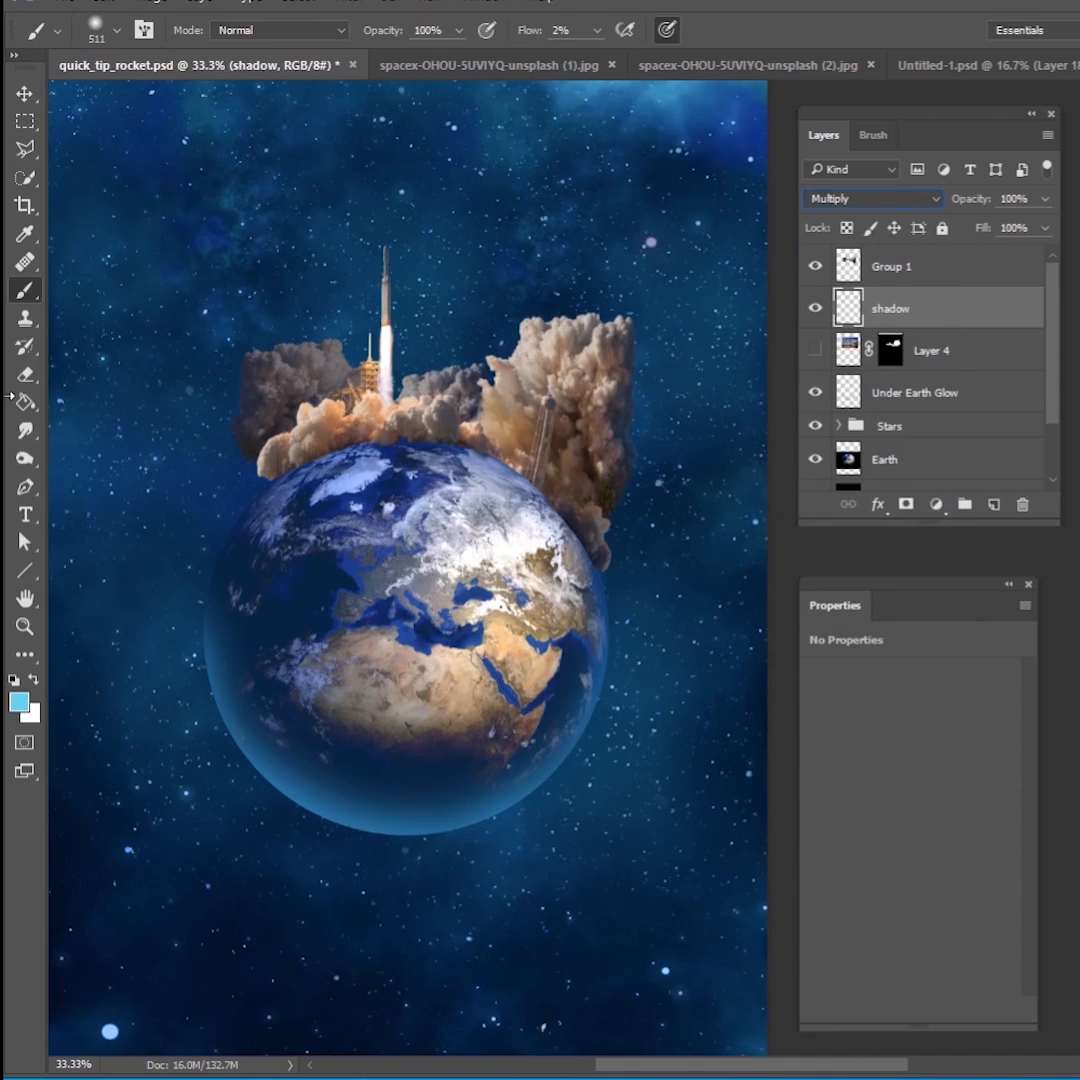
pyautogui.click(18, 698)
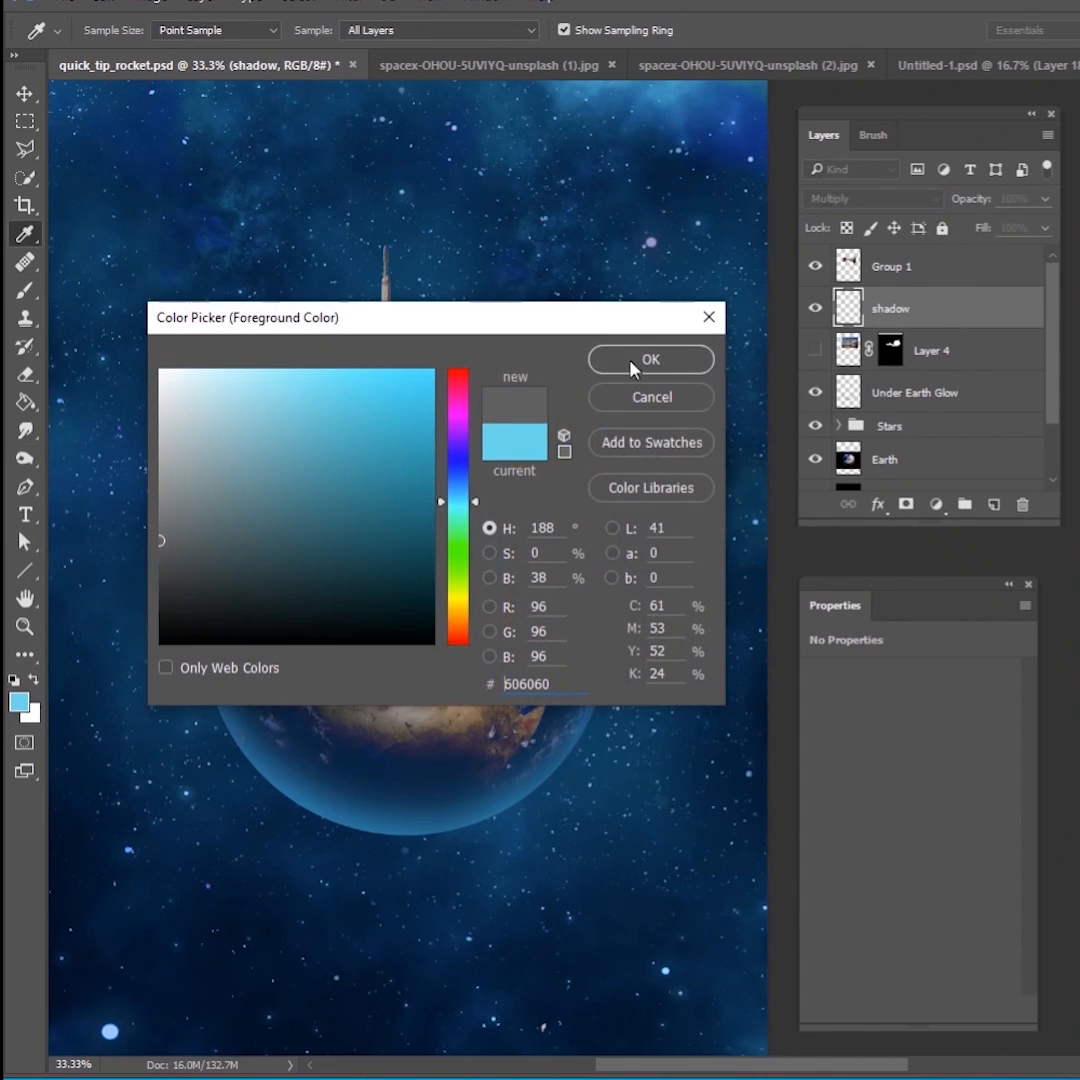
pyautogui.click(651, 359)
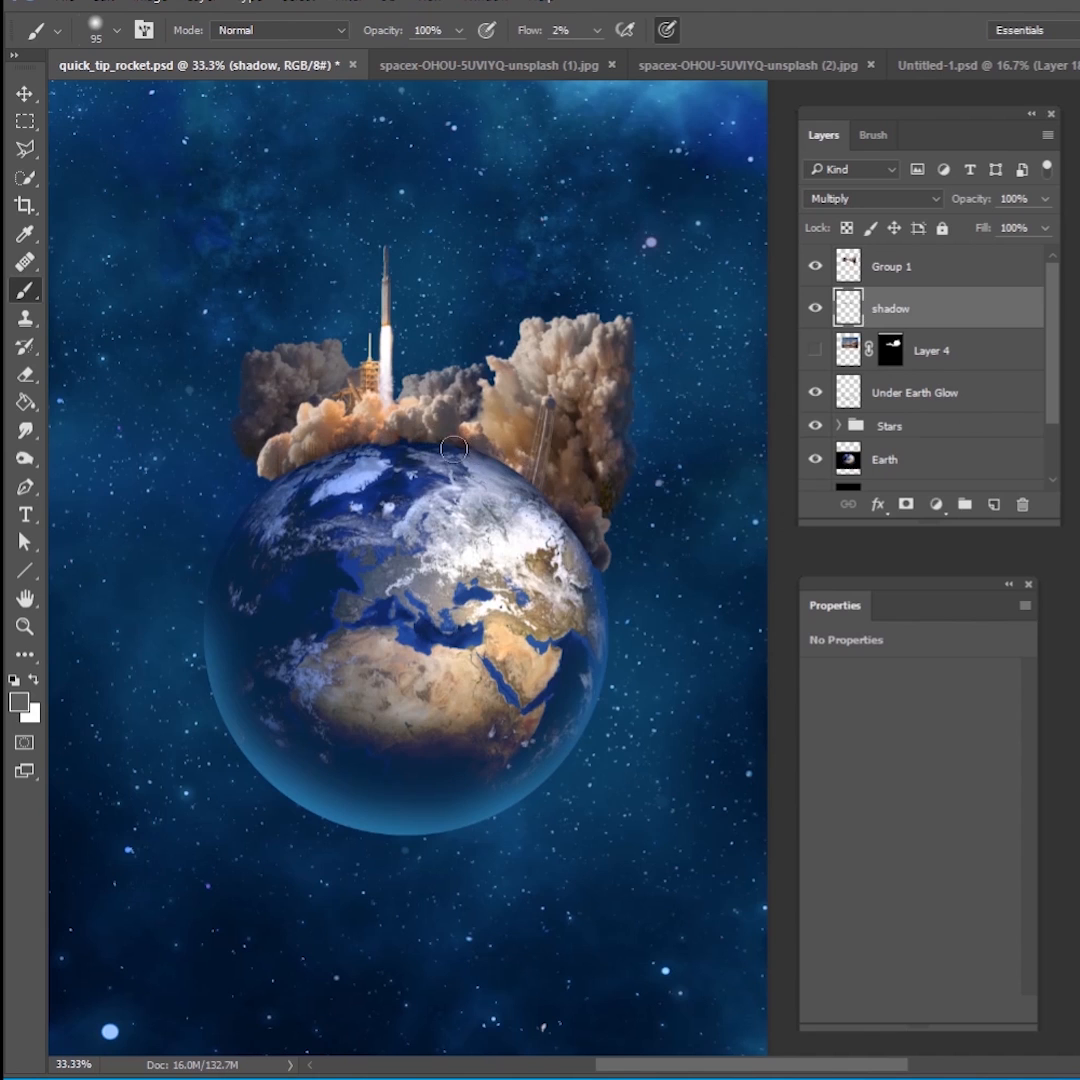
pyautogui.click(935, 504)
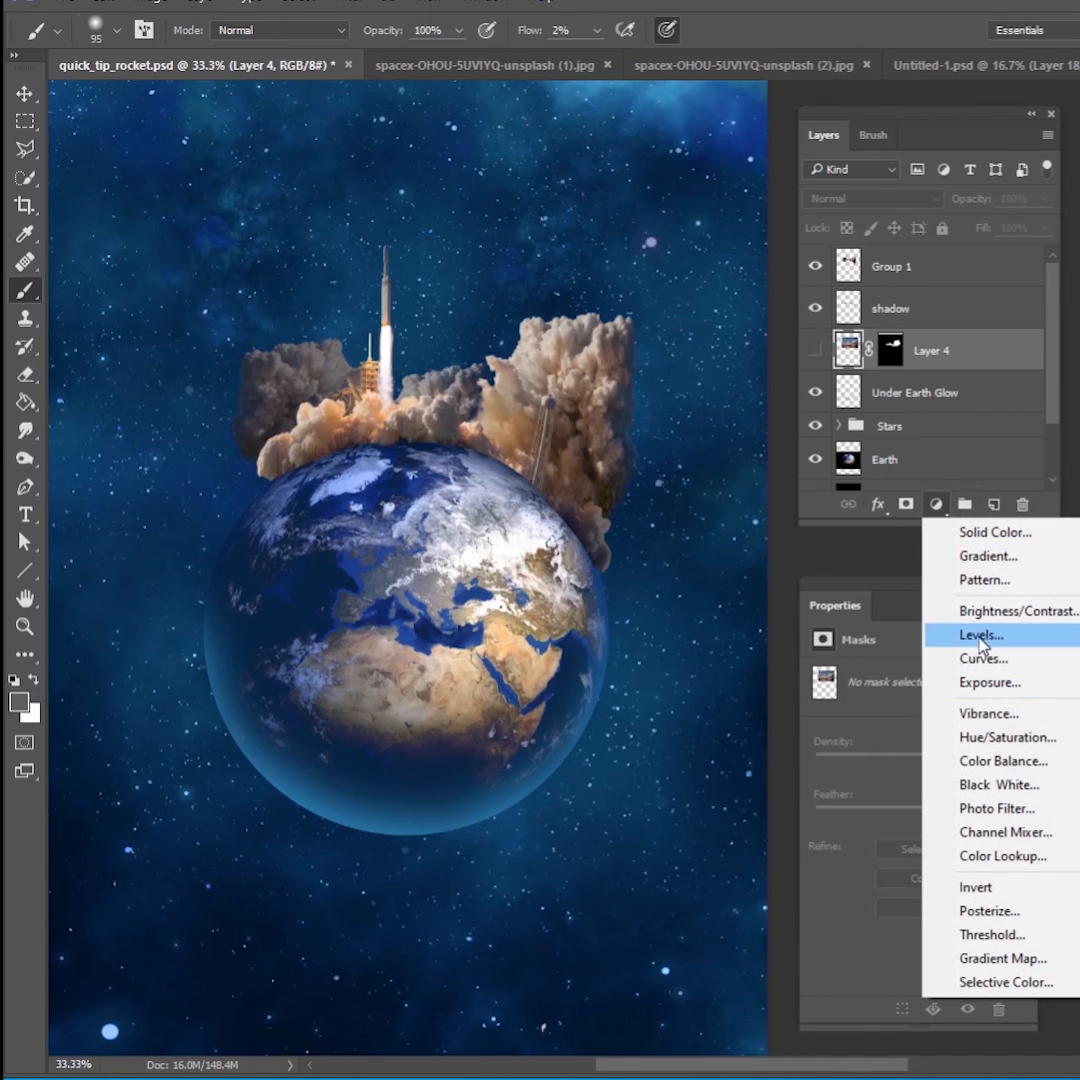
# Add a Levels adjustment with output white at 129, masked away from the Earth.
pyautogui.click(979, 634)
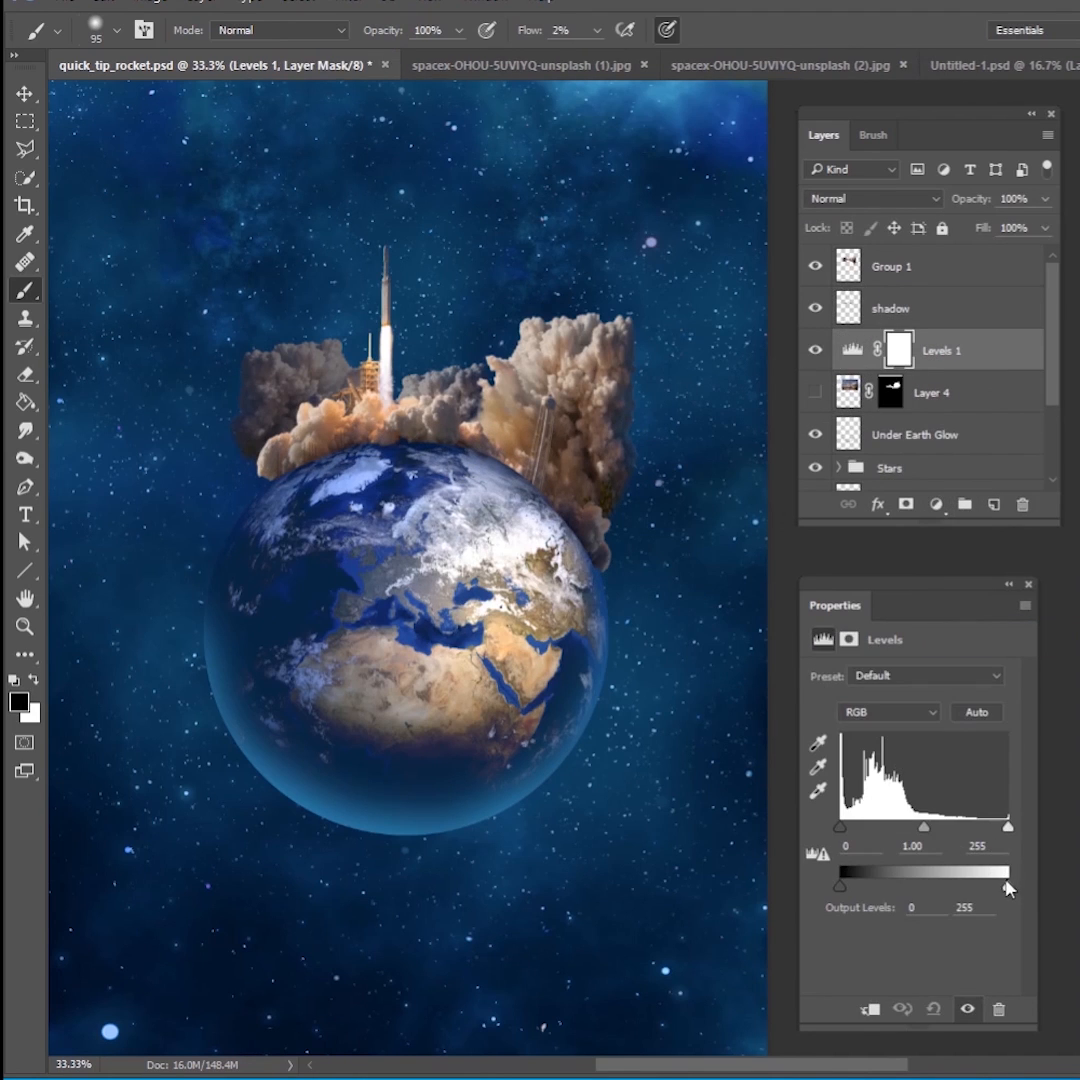
pyautogui.moveTo(1008, 872); pyautogui.dragTo(925, 872)
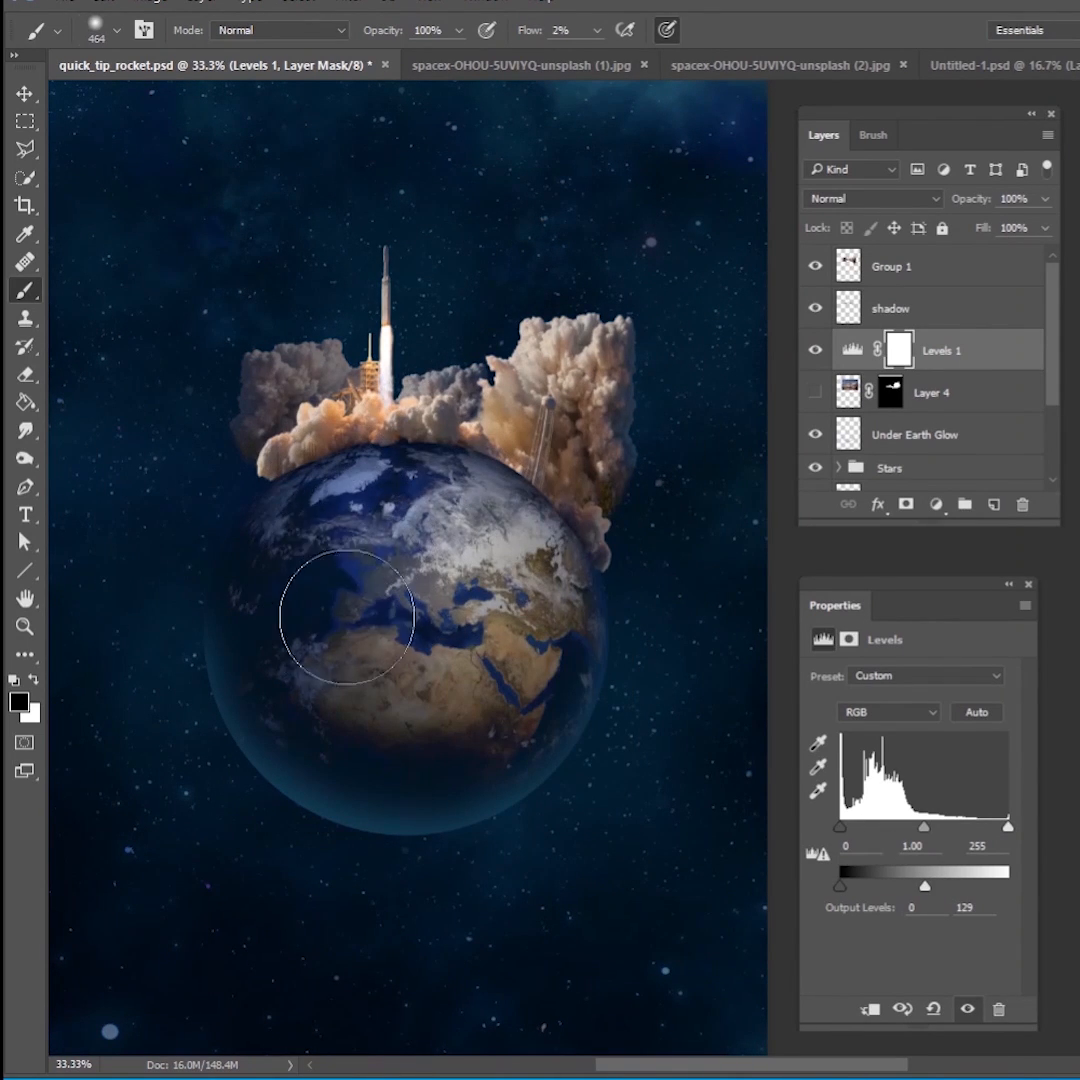
pyautogui.moveTo(345, 615); pyautogui.dragTo(375, 535)
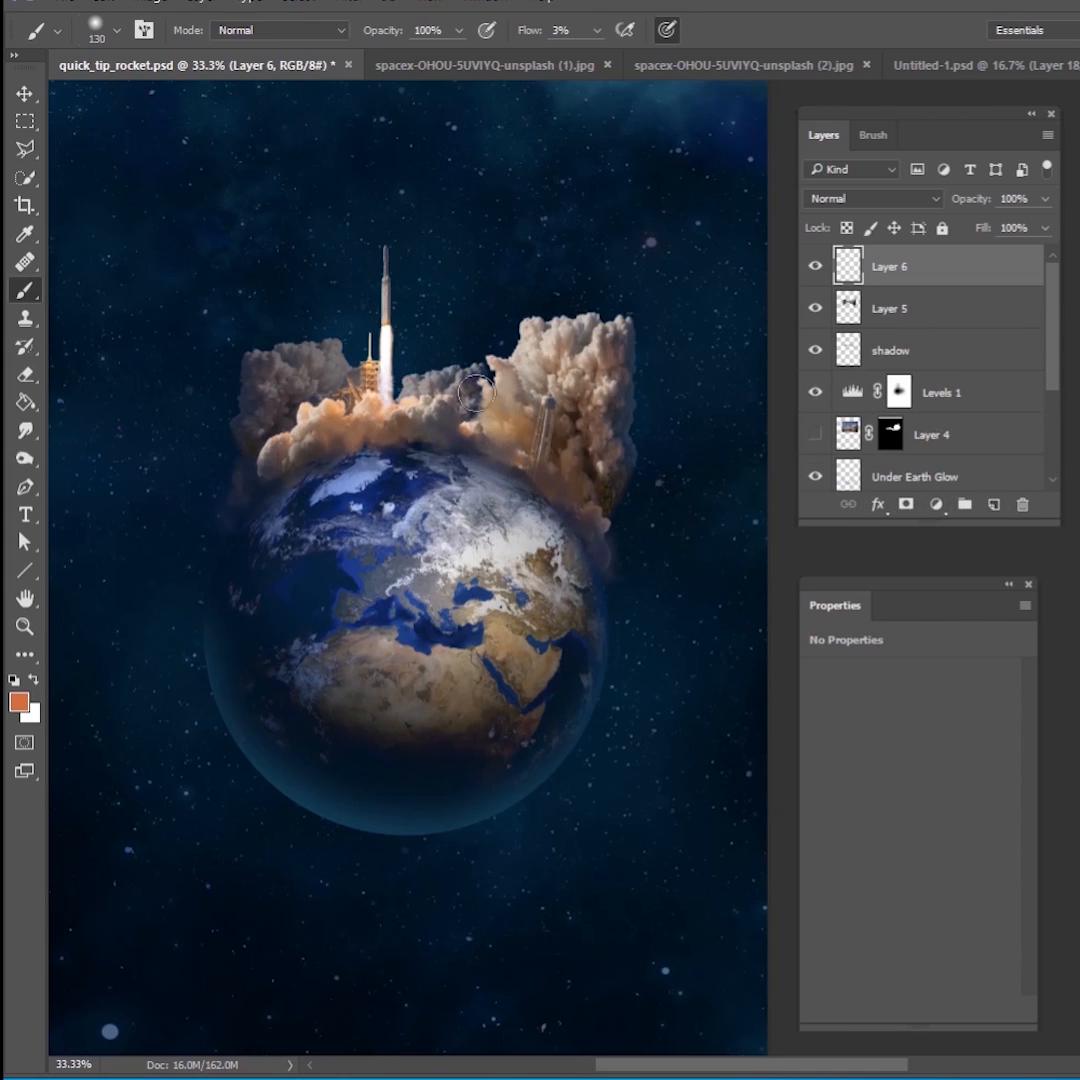
pyautogui.moveTo(849, 208)
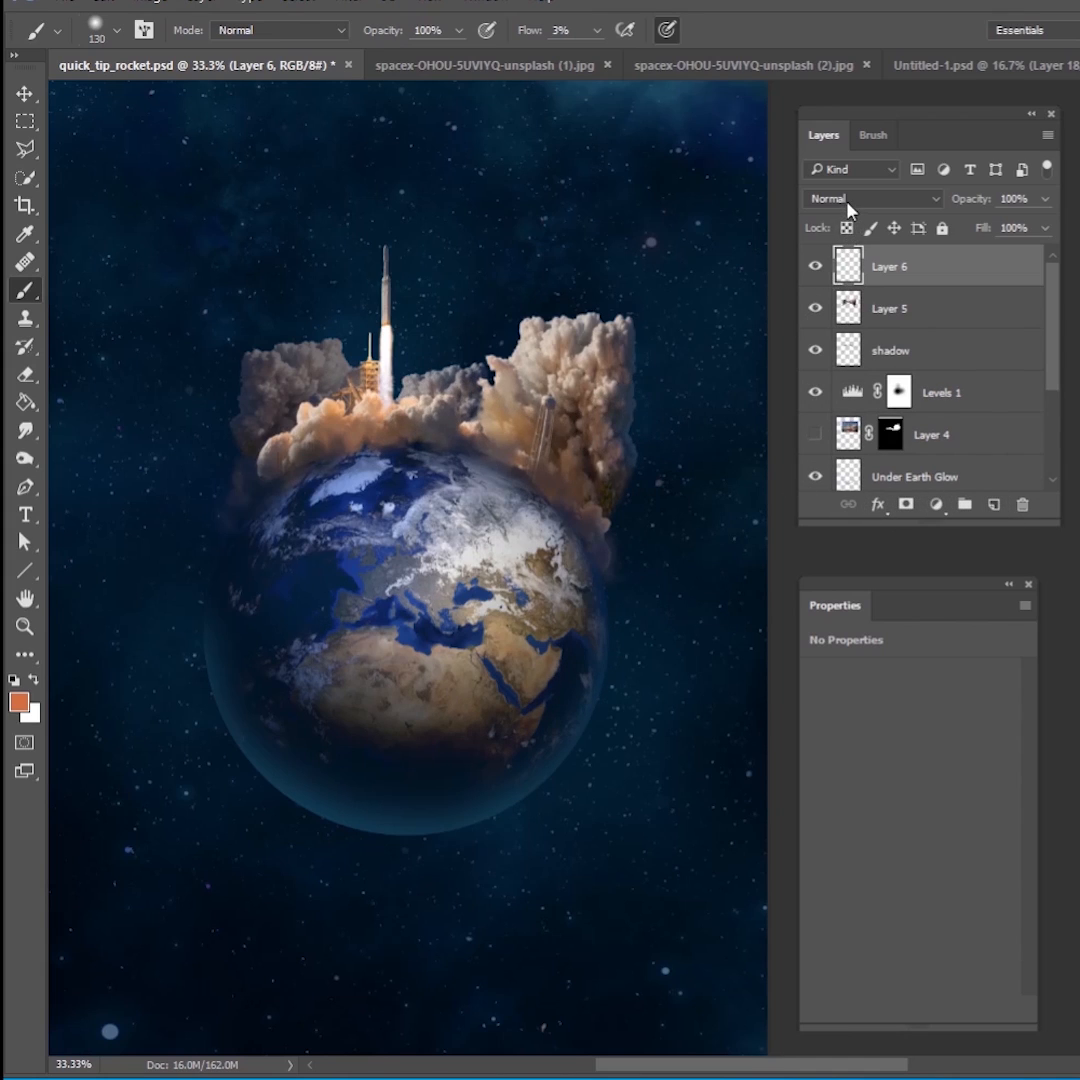
# Set Layer 6 to Screen, choose orange, and resize the brush for the exhaust glow.
pyautogui.click(870, 198)
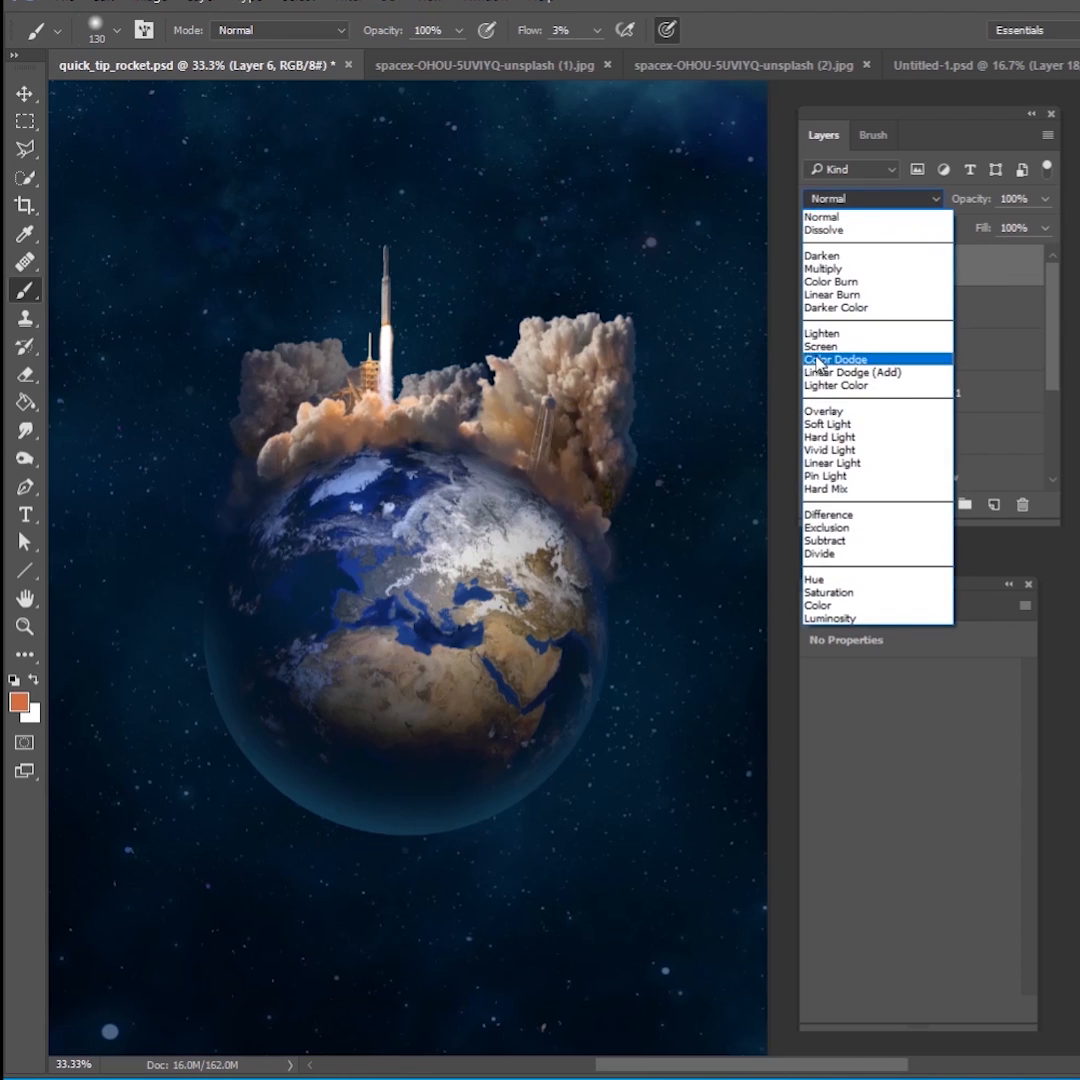
pyautogui.click(18, 697)
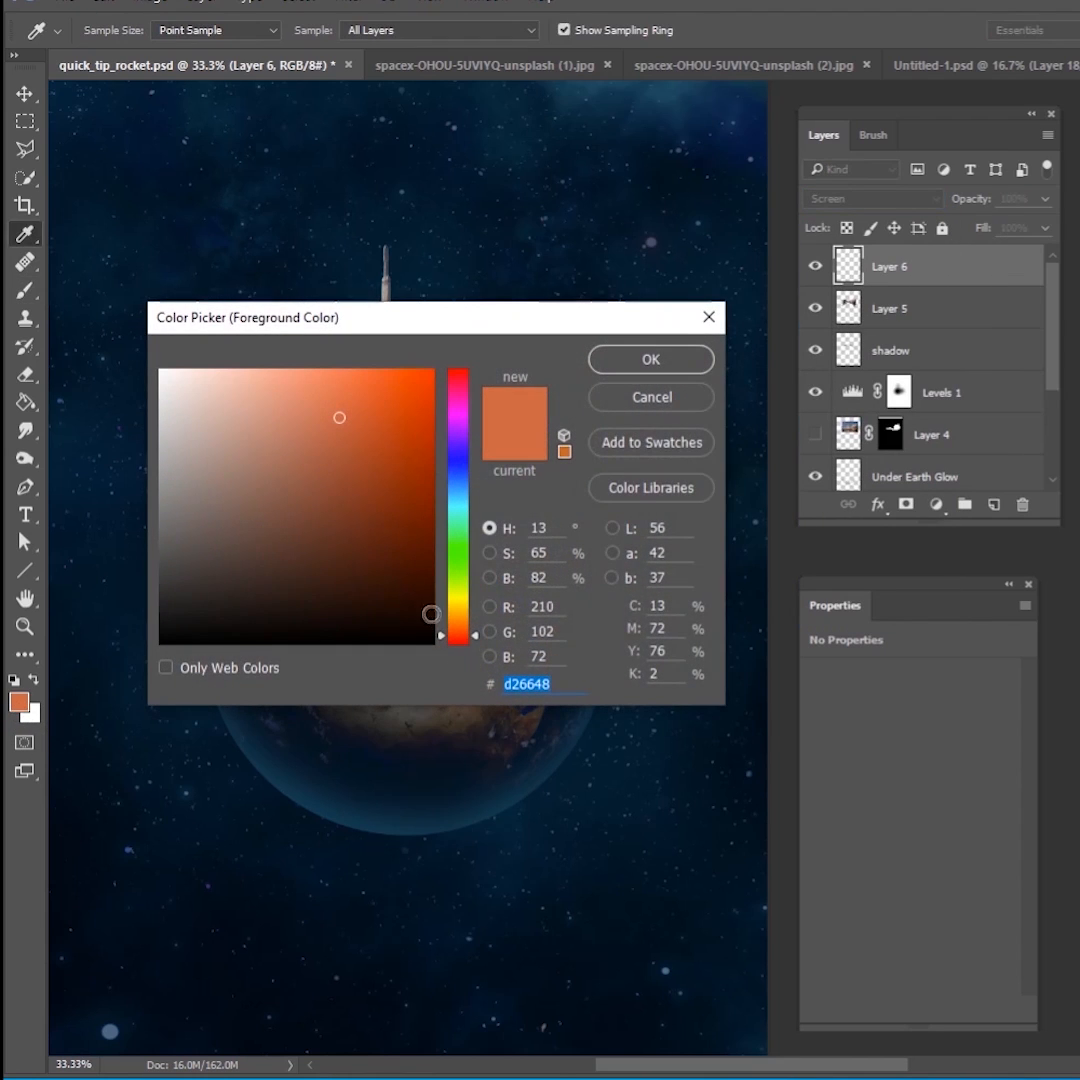
pyautogui.click(650, 358)
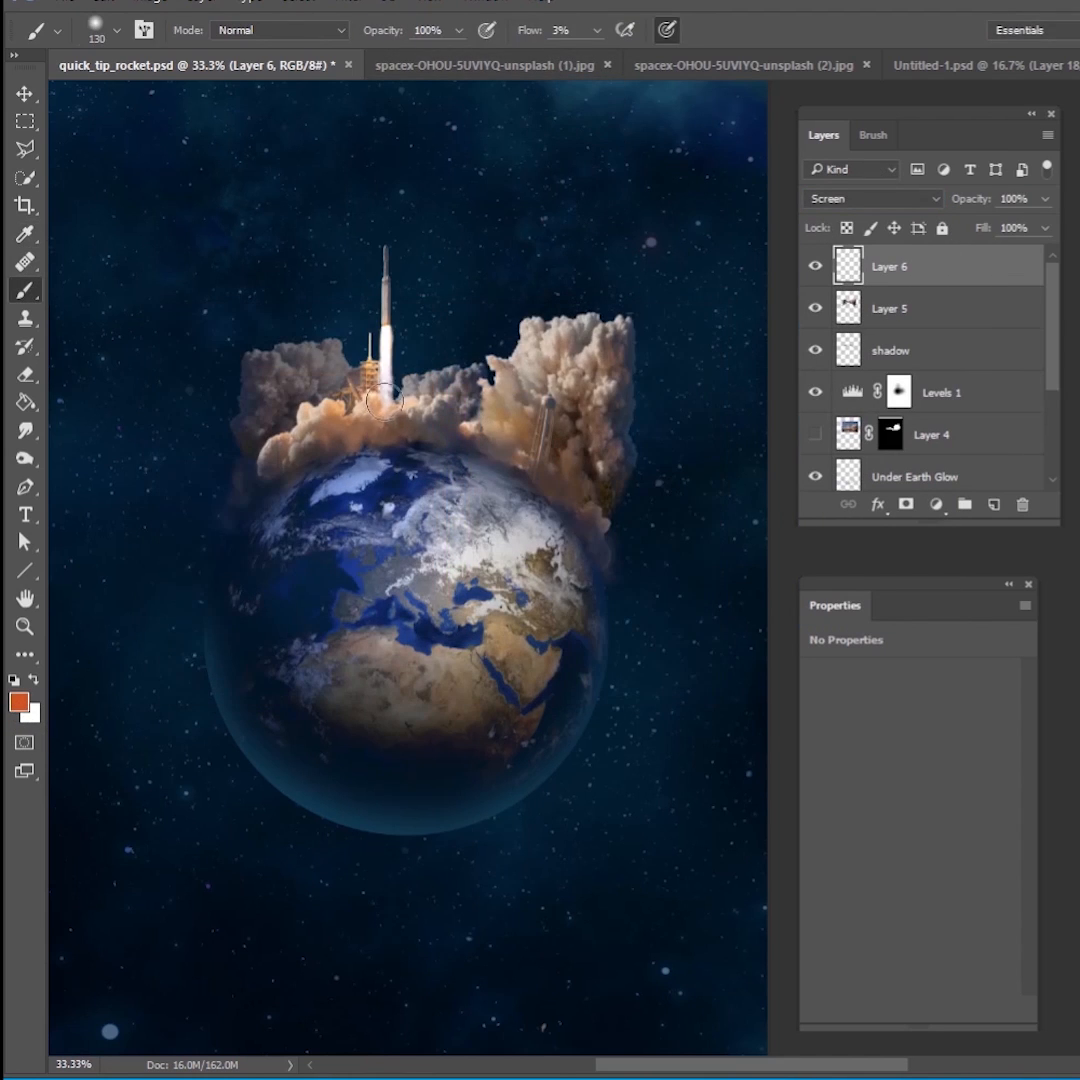
pyautogui.rightClick(380, 400)
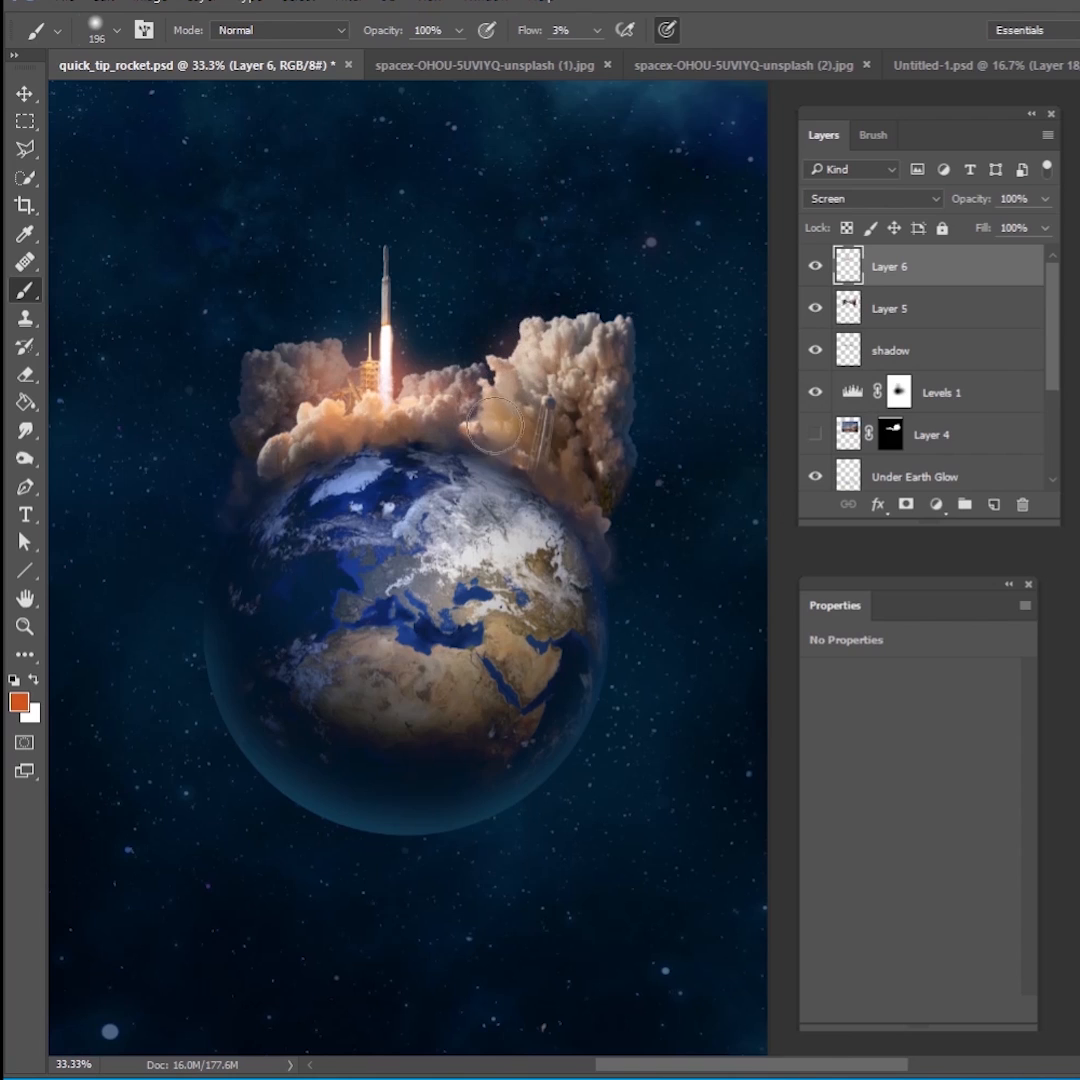
pyautogui.rightClick(505, 420)
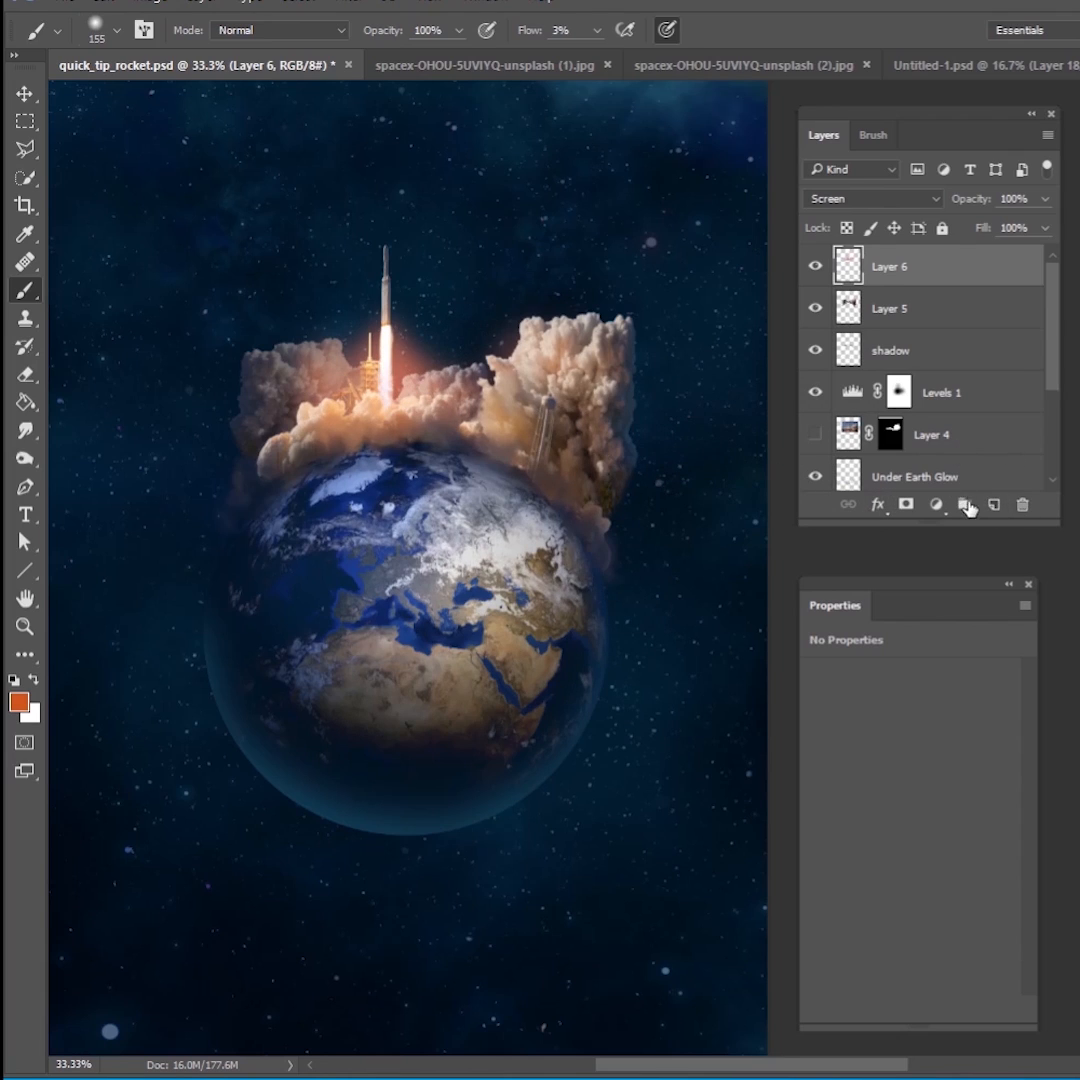
# Add a new layer and paint a broader orange glow over the smoke with a large brush.
pyautogui.click(965, 504)
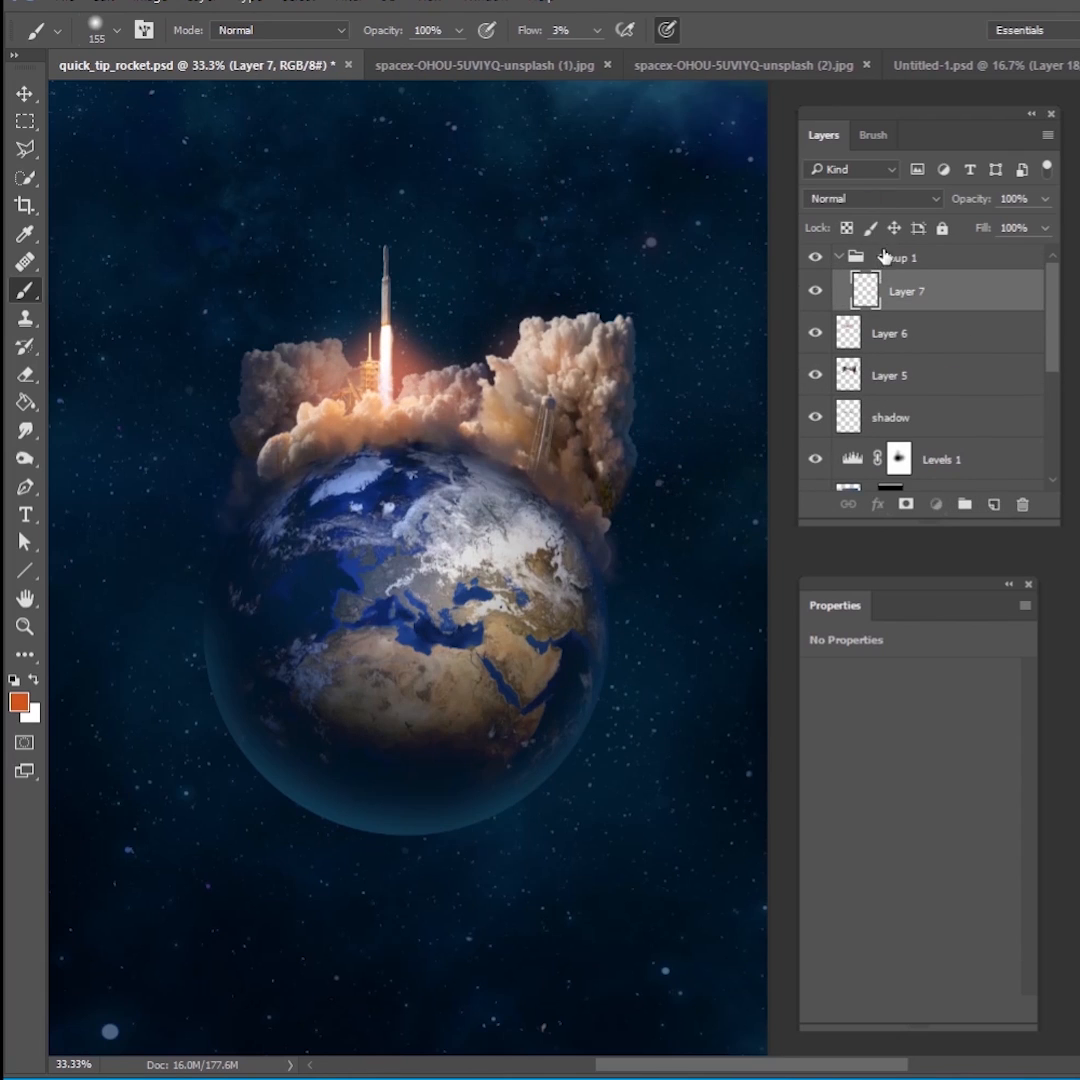
pyautogui.moveTo(186, 545)
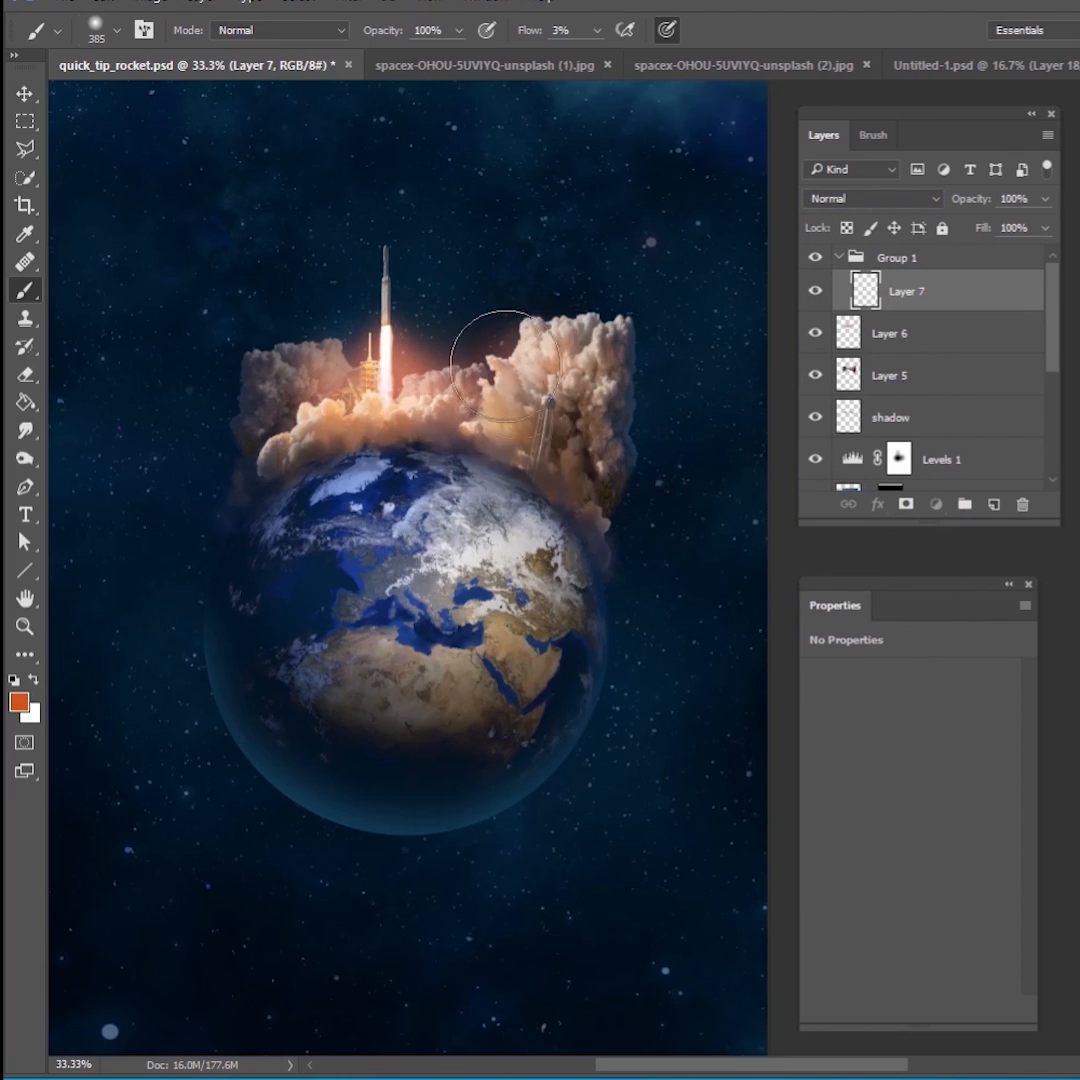
pyautogui.rightClick(480, 400)
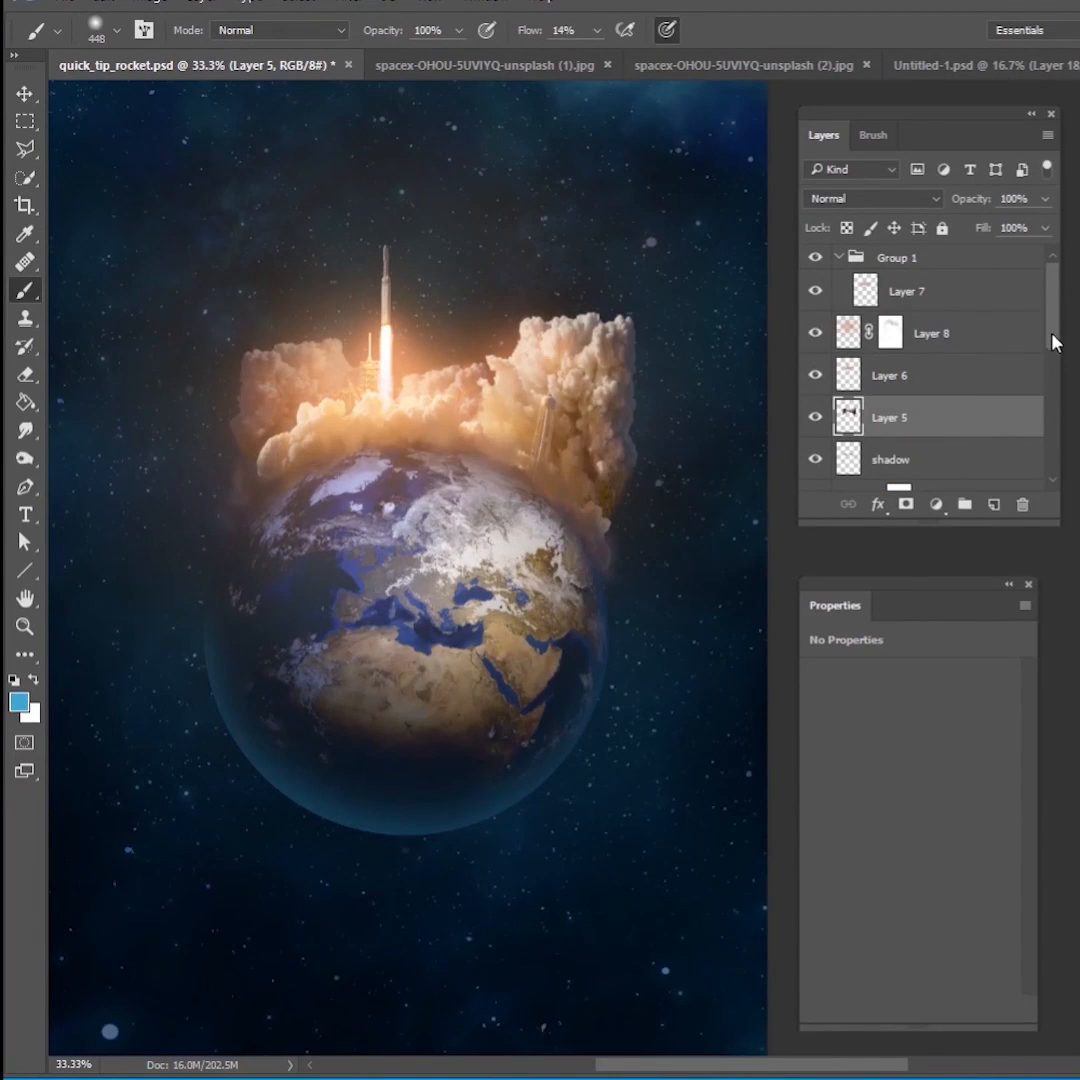
pyautogui.click(935, 504)
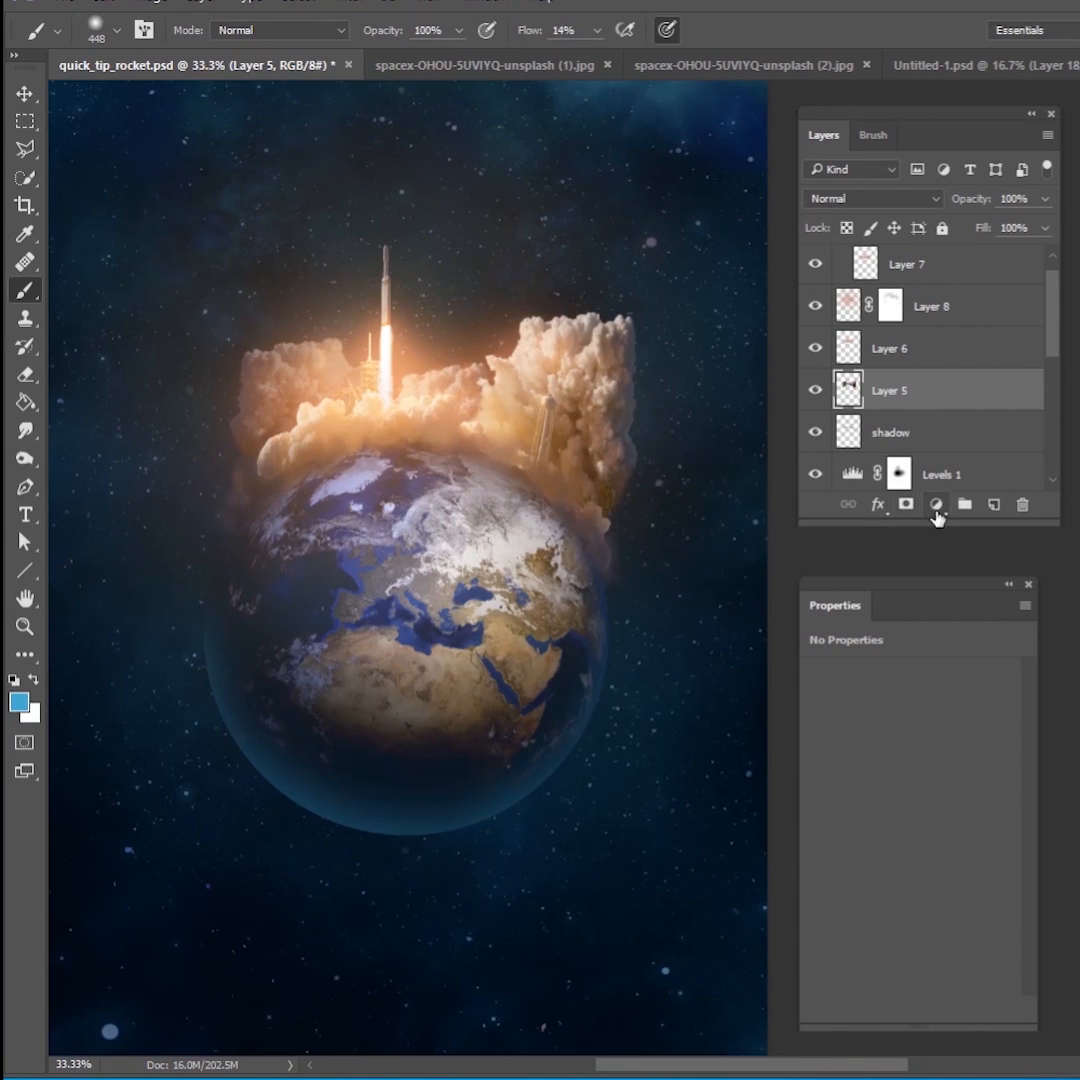
# Clip a Red-channel Levels with output white 180 to Layer 5, masked above the flame.
pyautogui.click(935, 504)
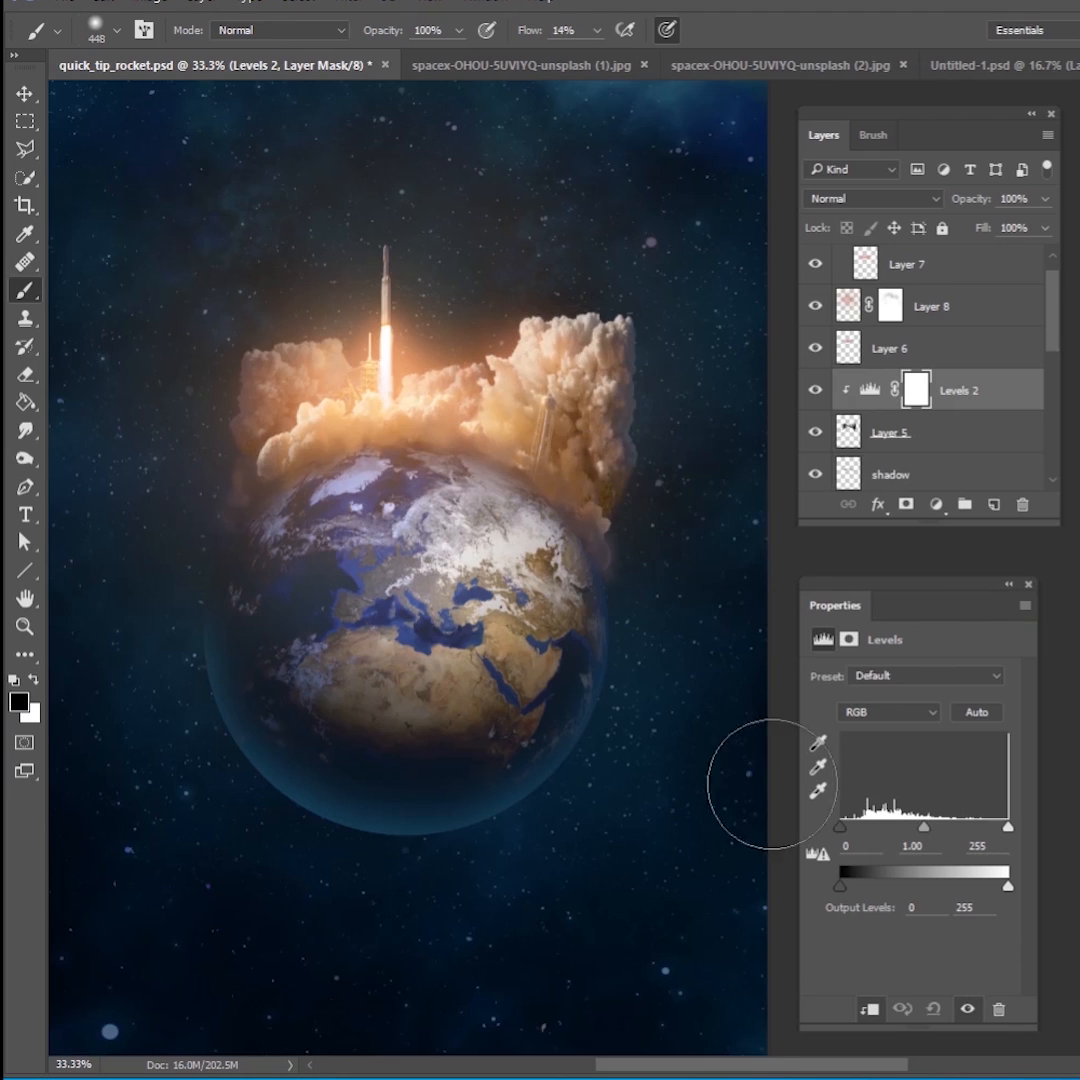
pyautogui.moveTo(1008, 885); pyautogui.dragTo(957, 885)
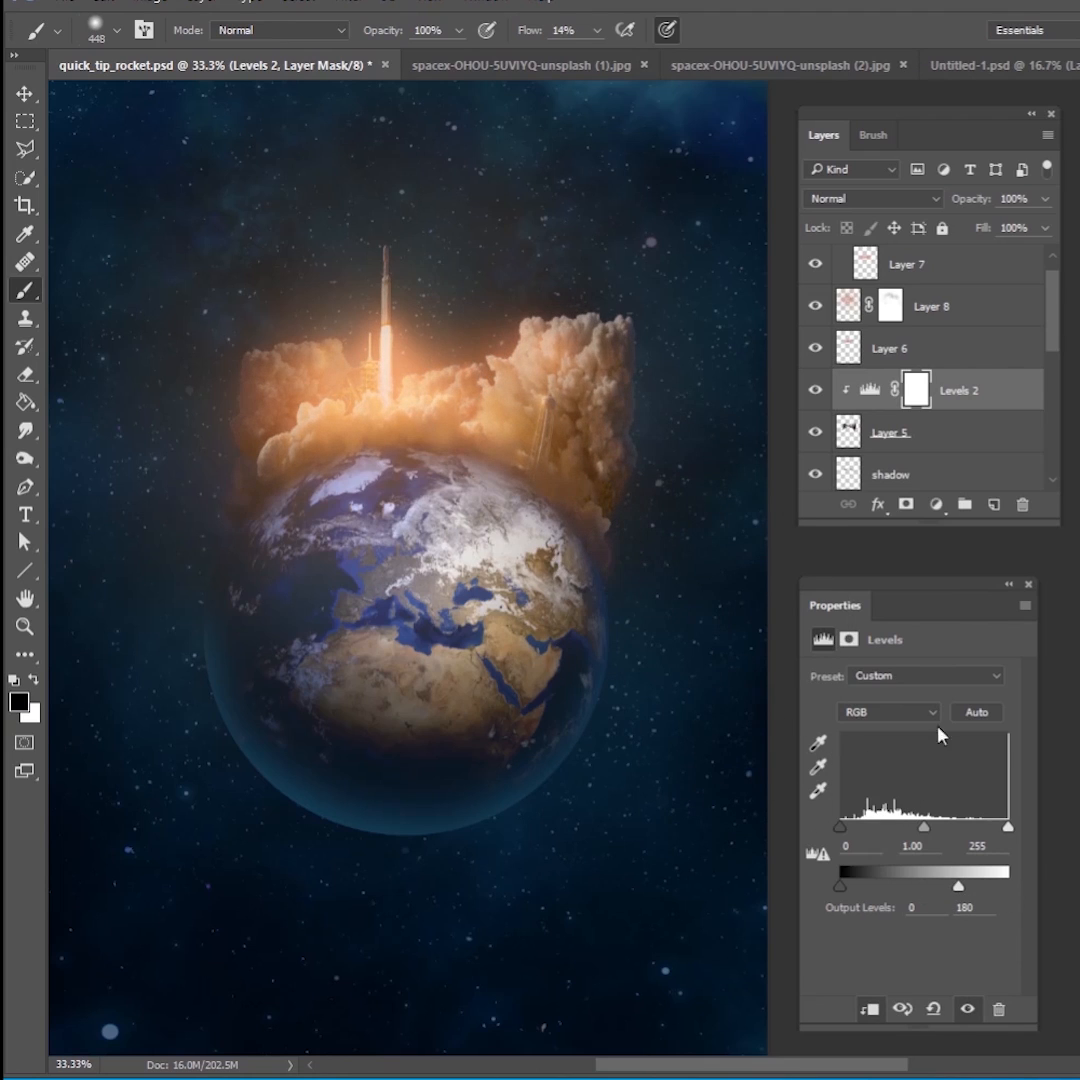
pyautogui.click(886, 711)
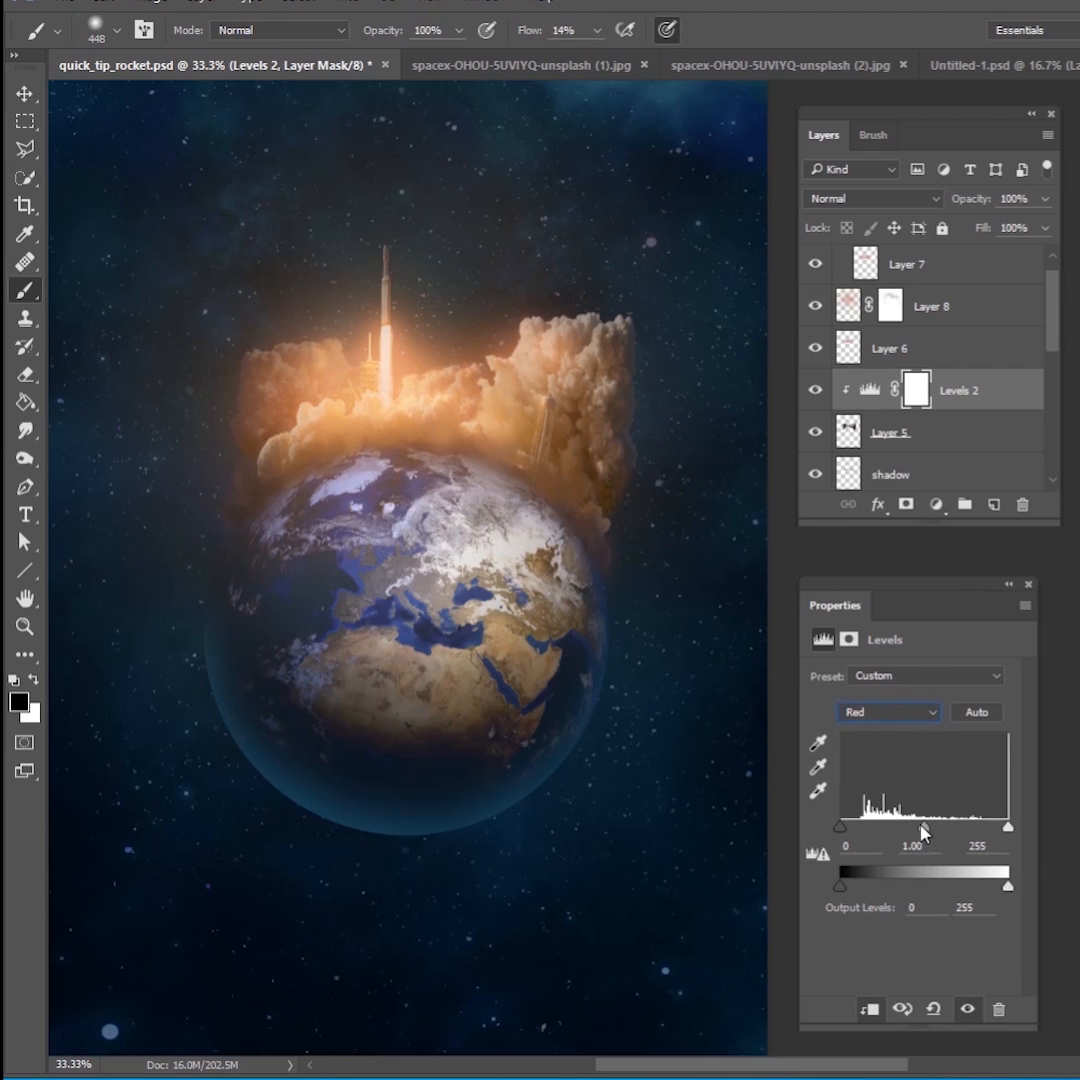
pyautogui.click(886, 711)
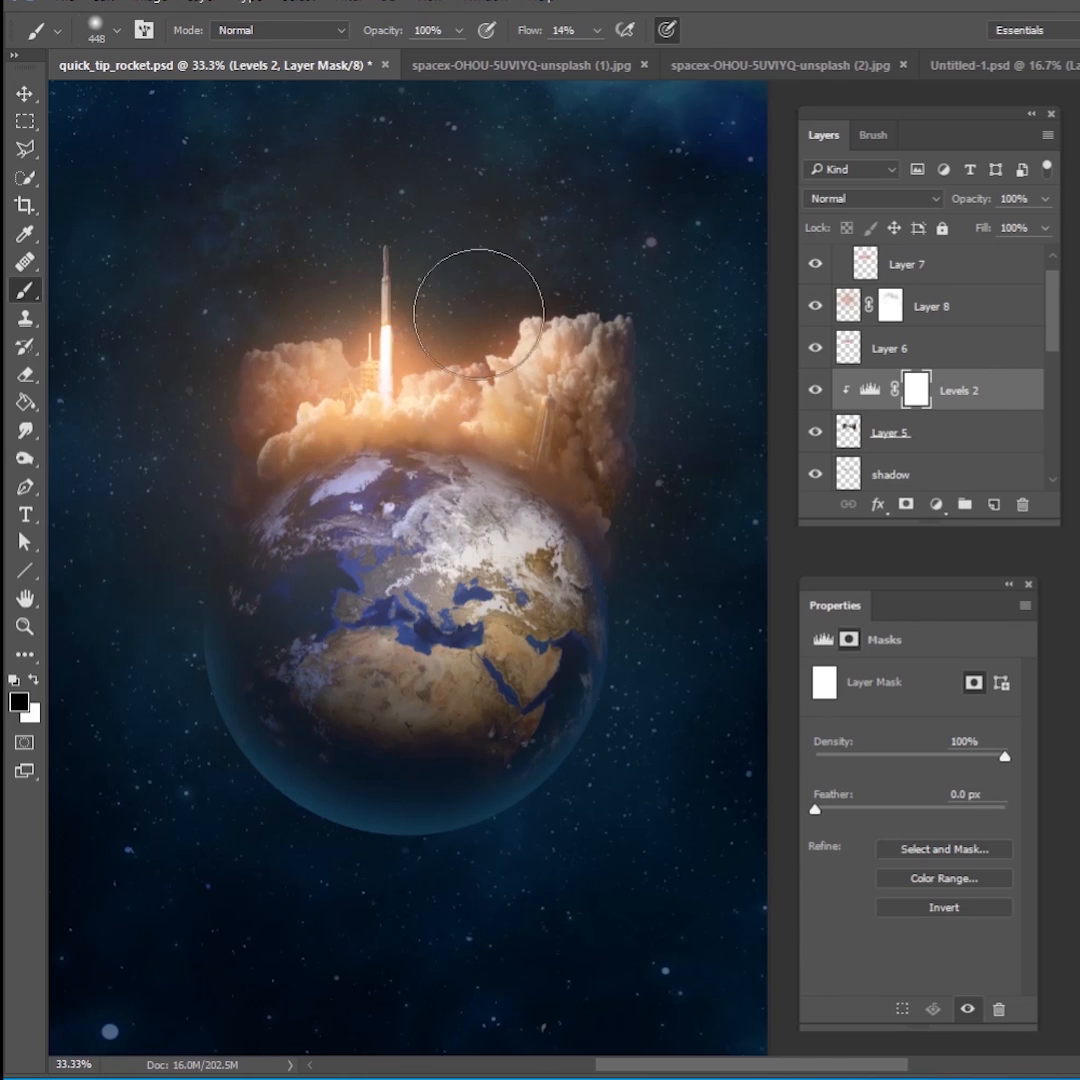
pyautogui.moveTo(477, 315); pyautogui.dragTo(490, 390)
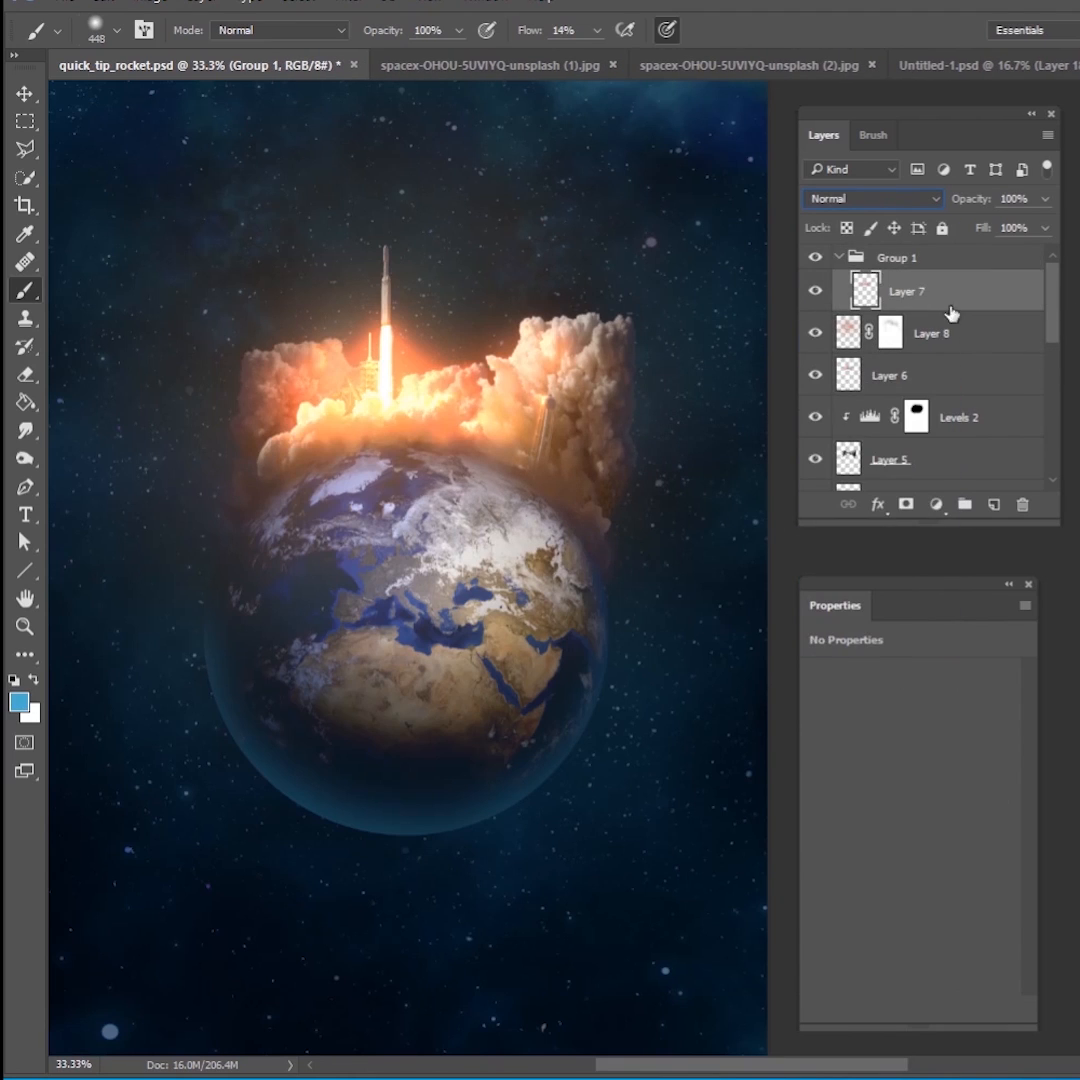
# Scroll the Layers panel and select Layer 6 to continue painting glow.
pyautogui.scroll(-3)
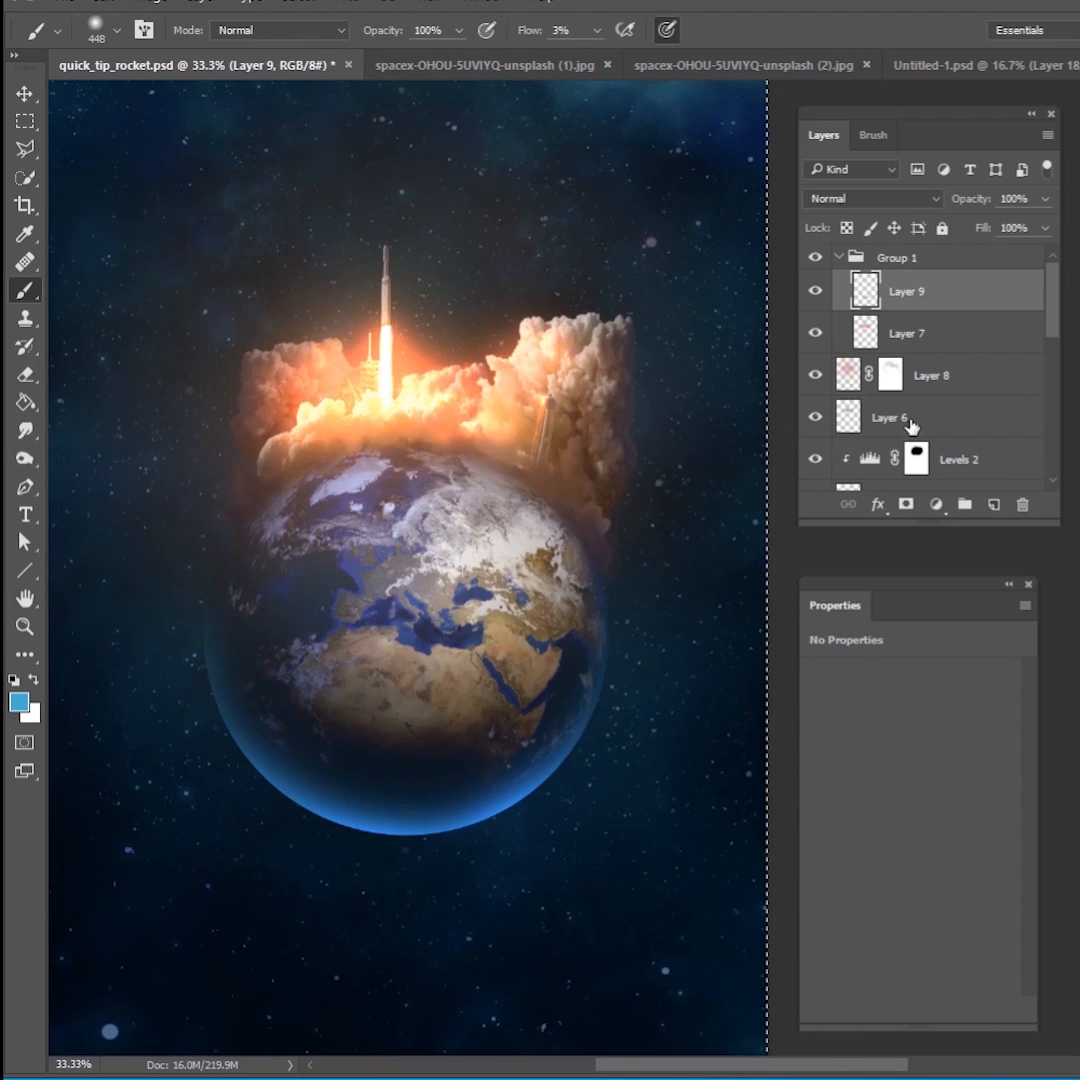
pyautogui.click(888, 417)
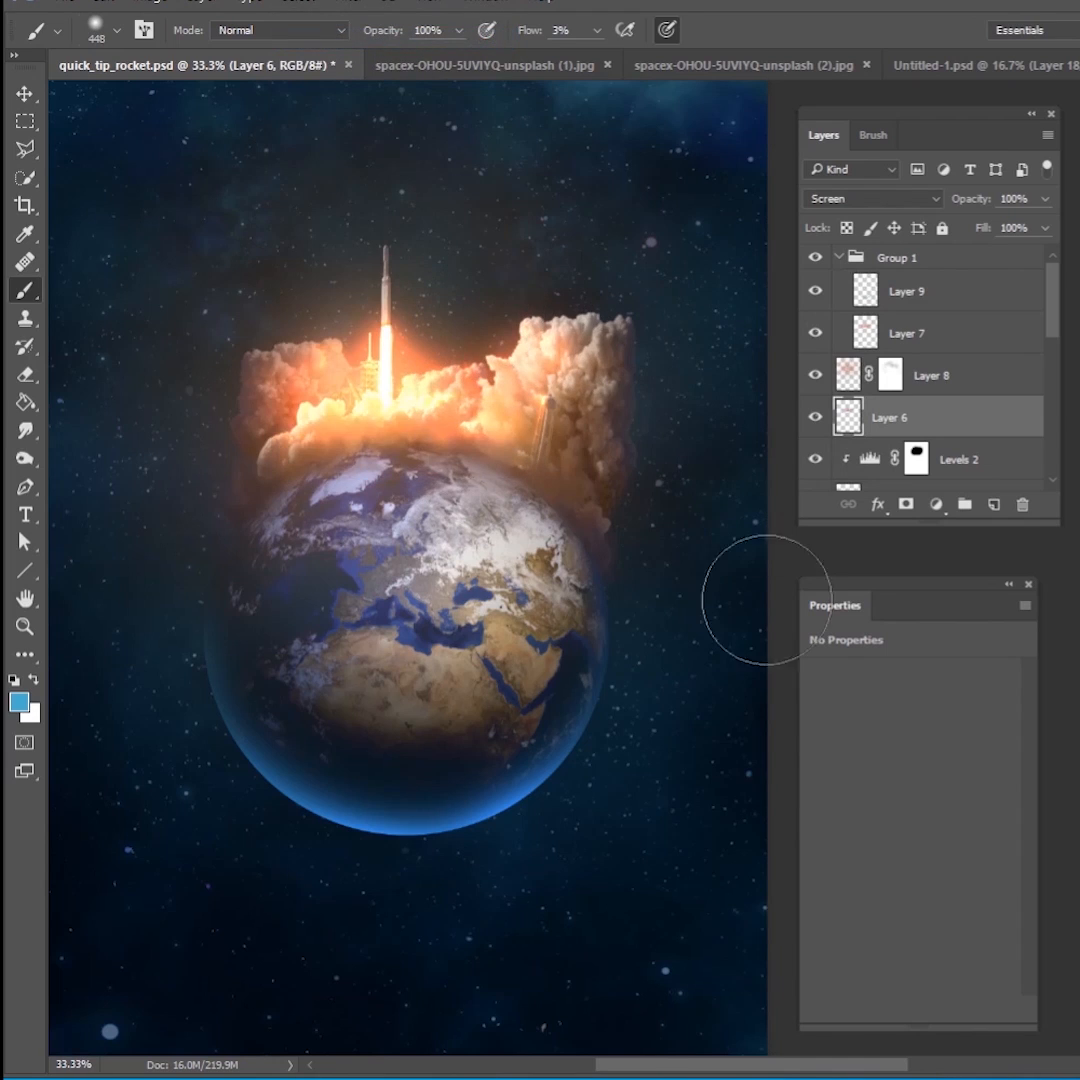